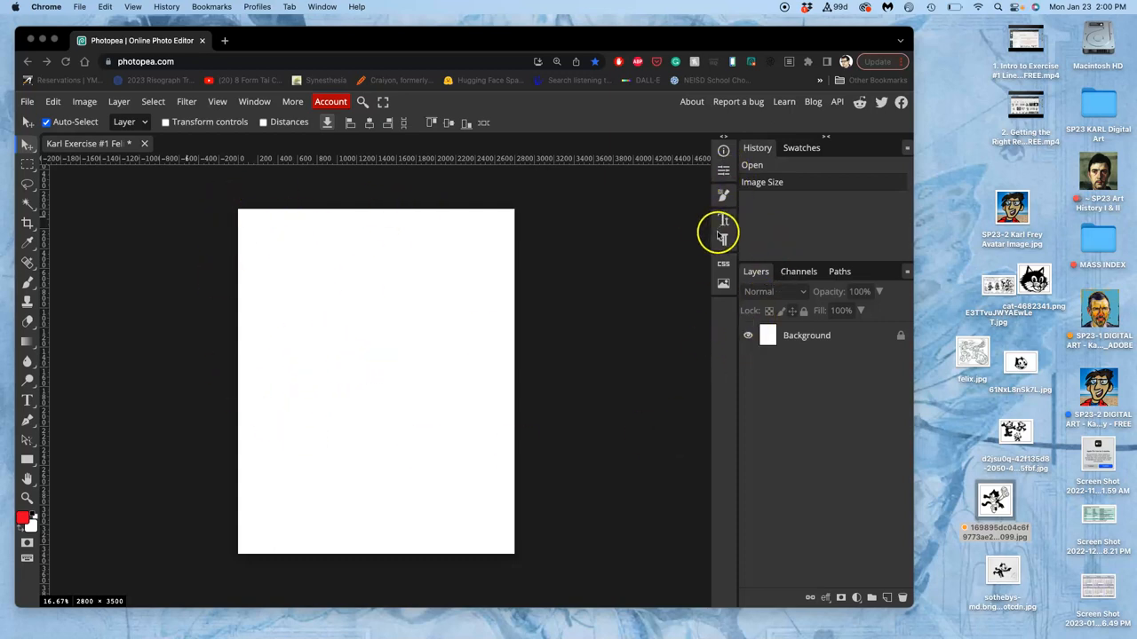
mouse_move(807, 35)
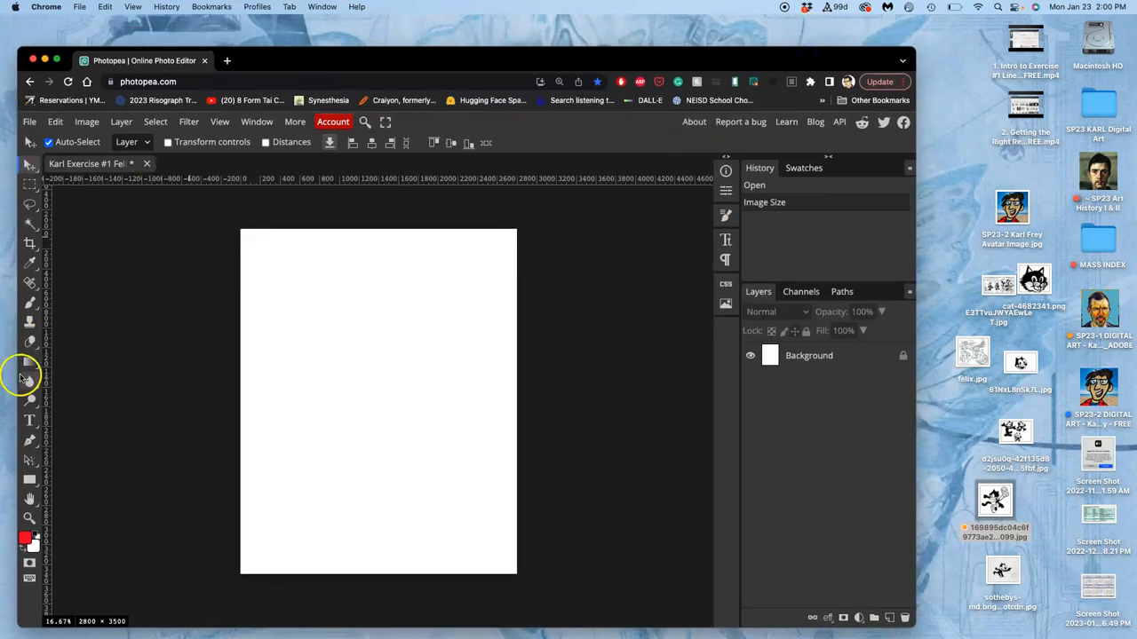
mouse_move(40, 161)
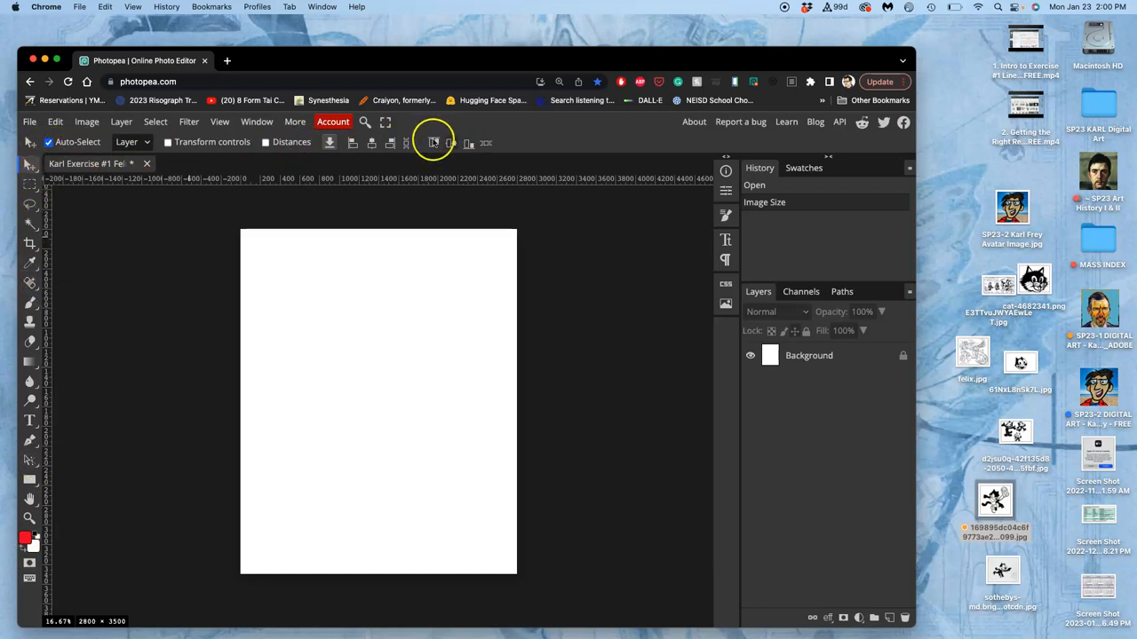
mouse_move(200, 137)
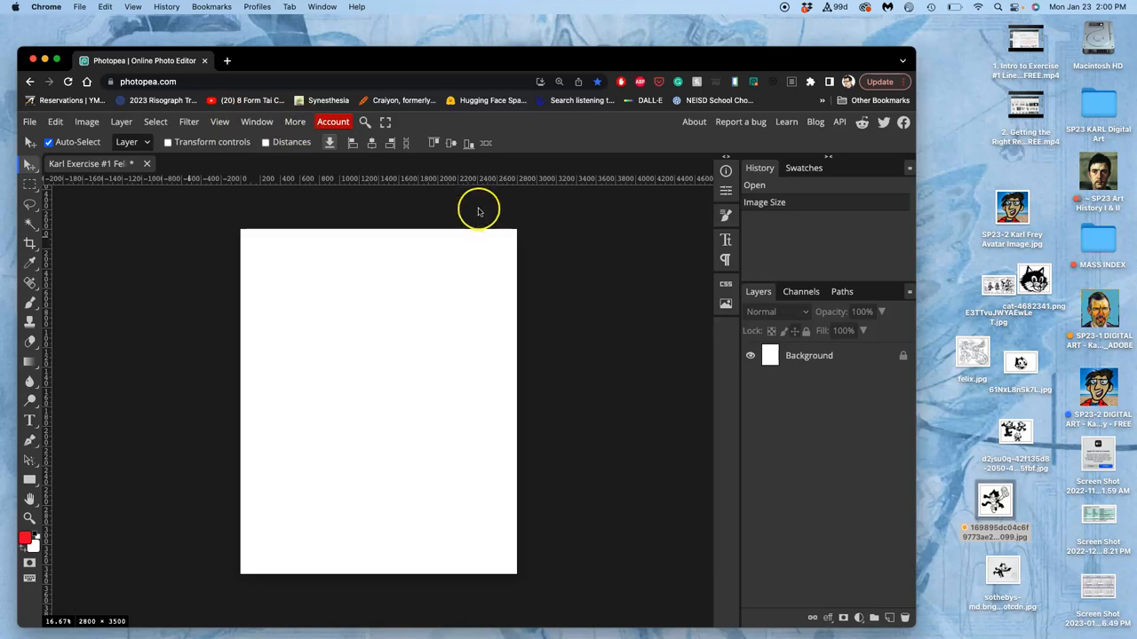
mouse_move(861, 223)
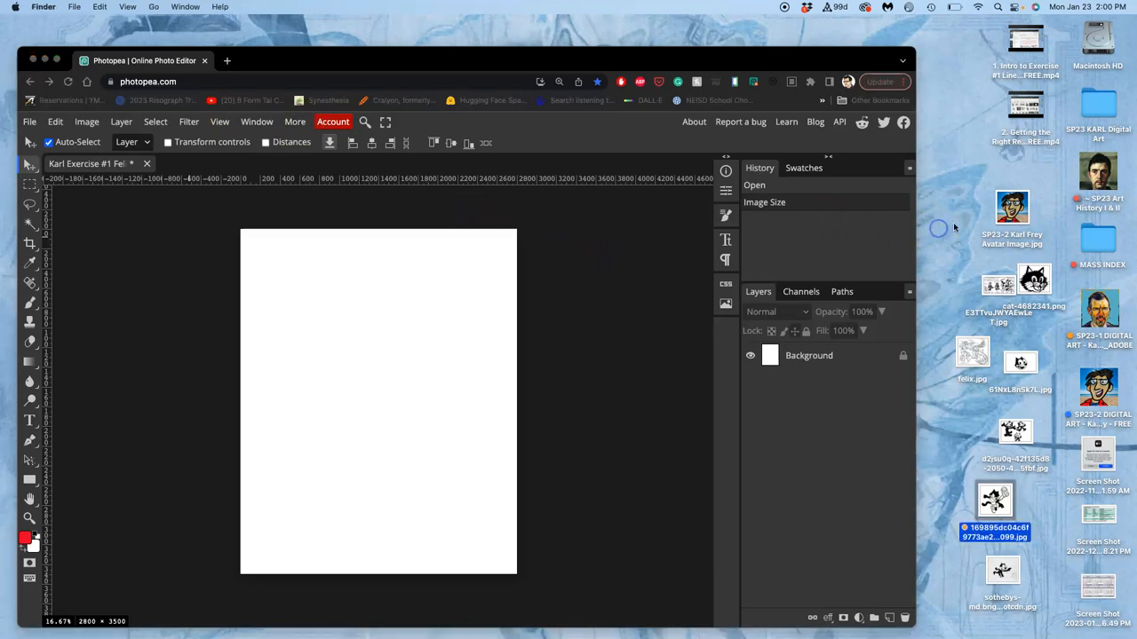
mouse_move(59, 59)
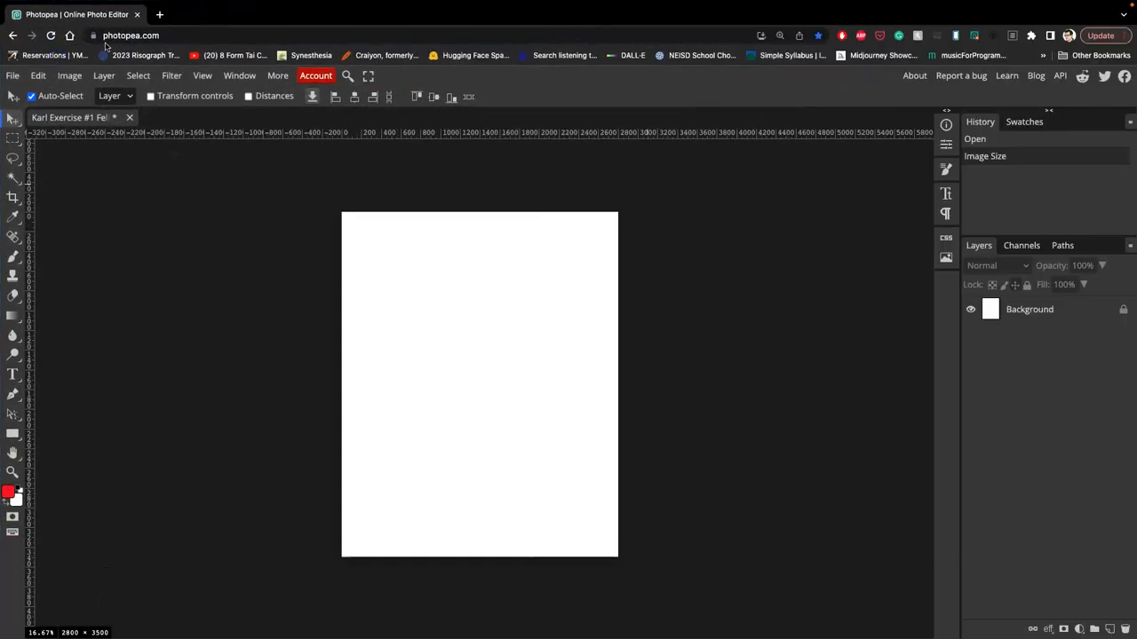
mouse_move(307, 46)
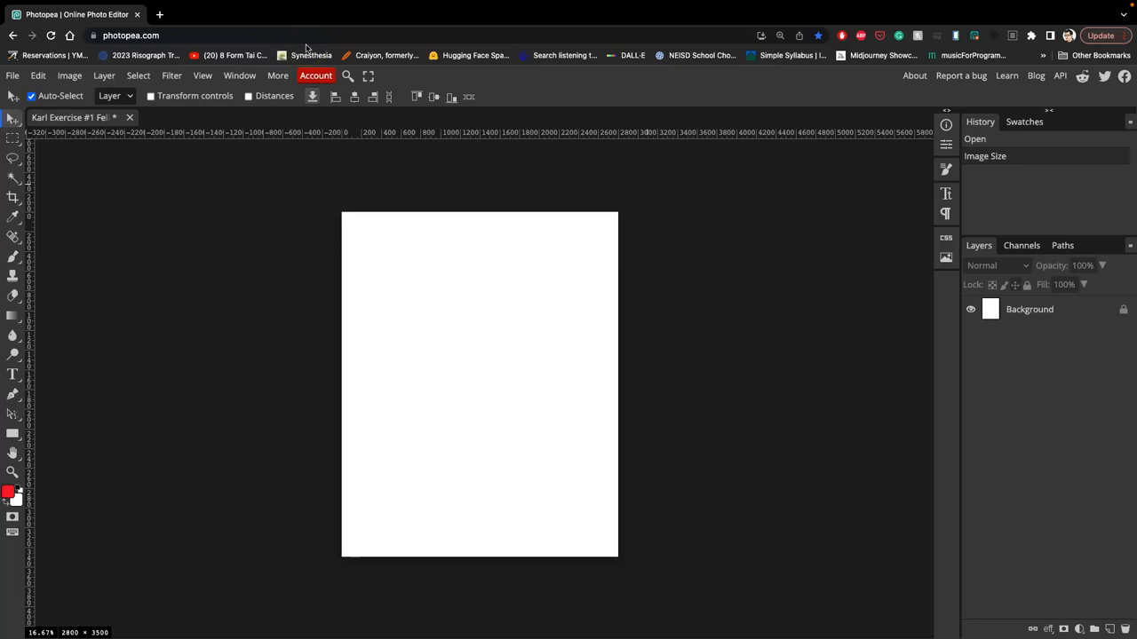
mouse_move(204, 22)
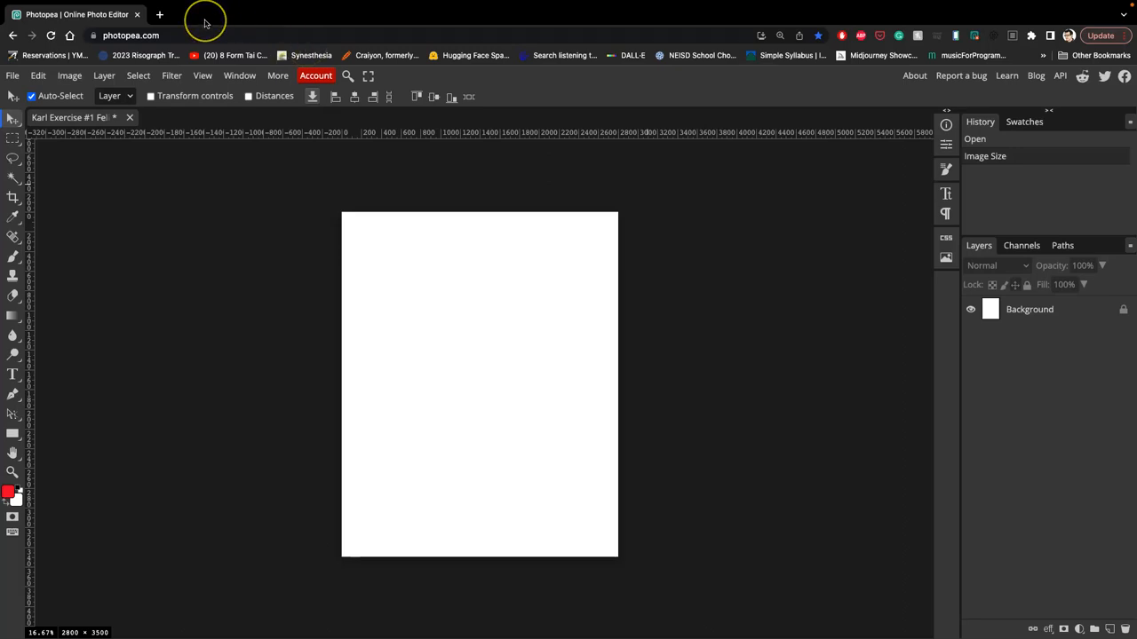
mouse_move(204, 22)
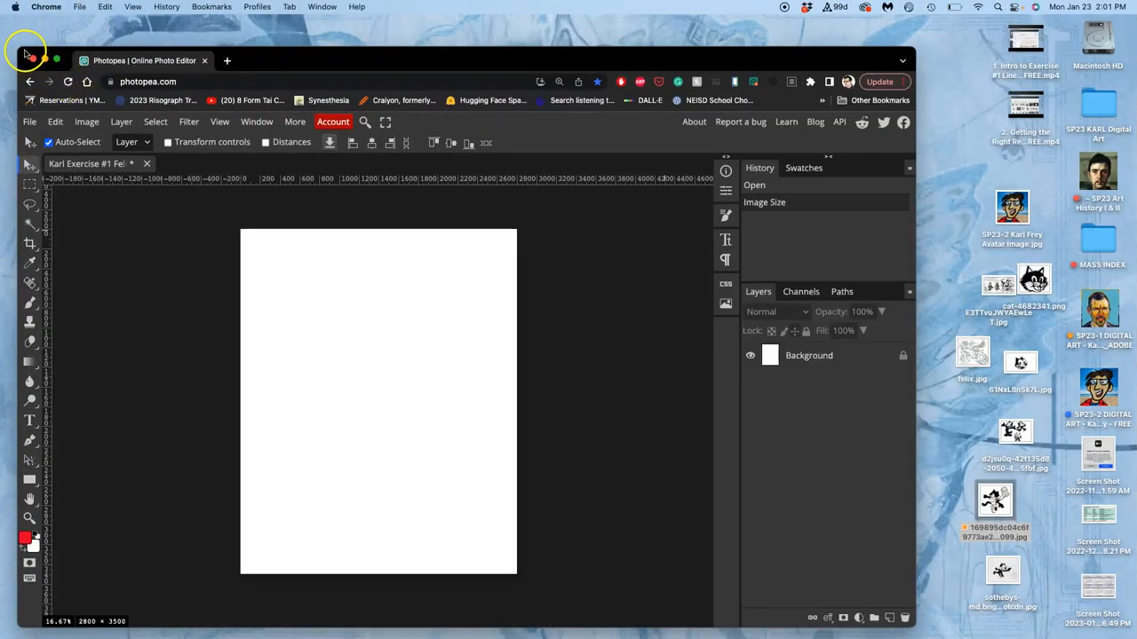
mouse_move(963, 209)
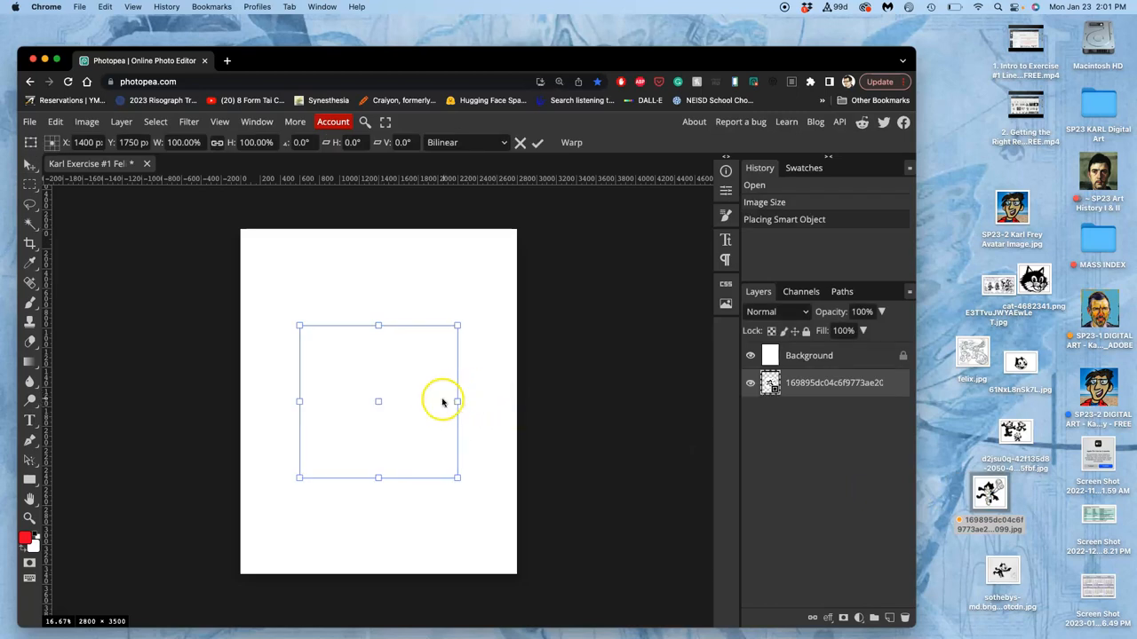
mouse_move(843, 395)
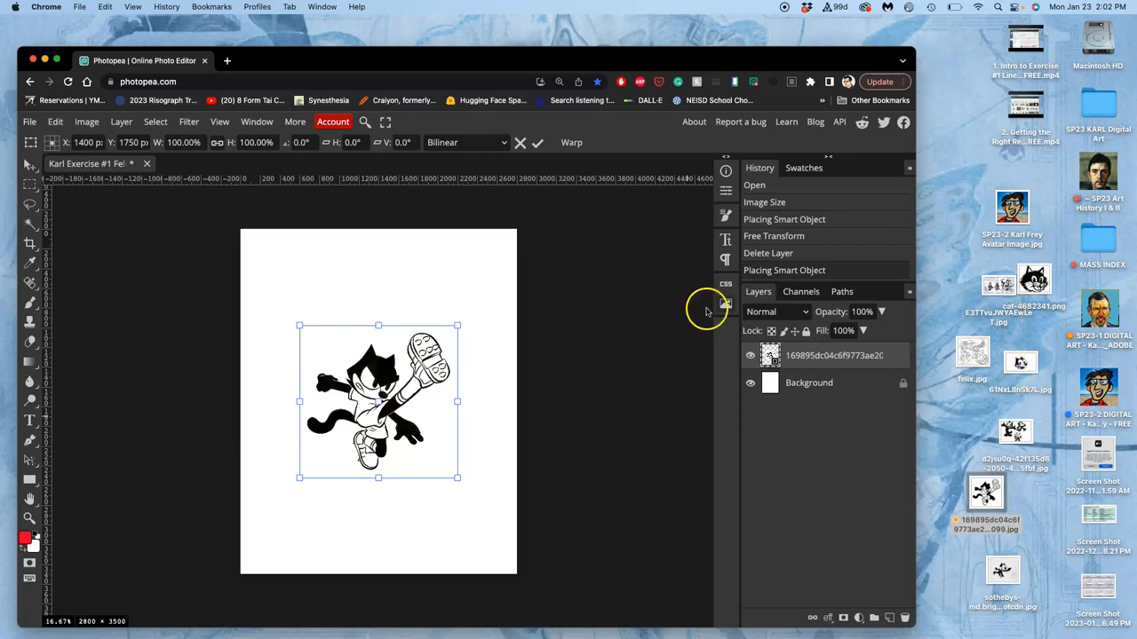
mouse_move(435, 377)
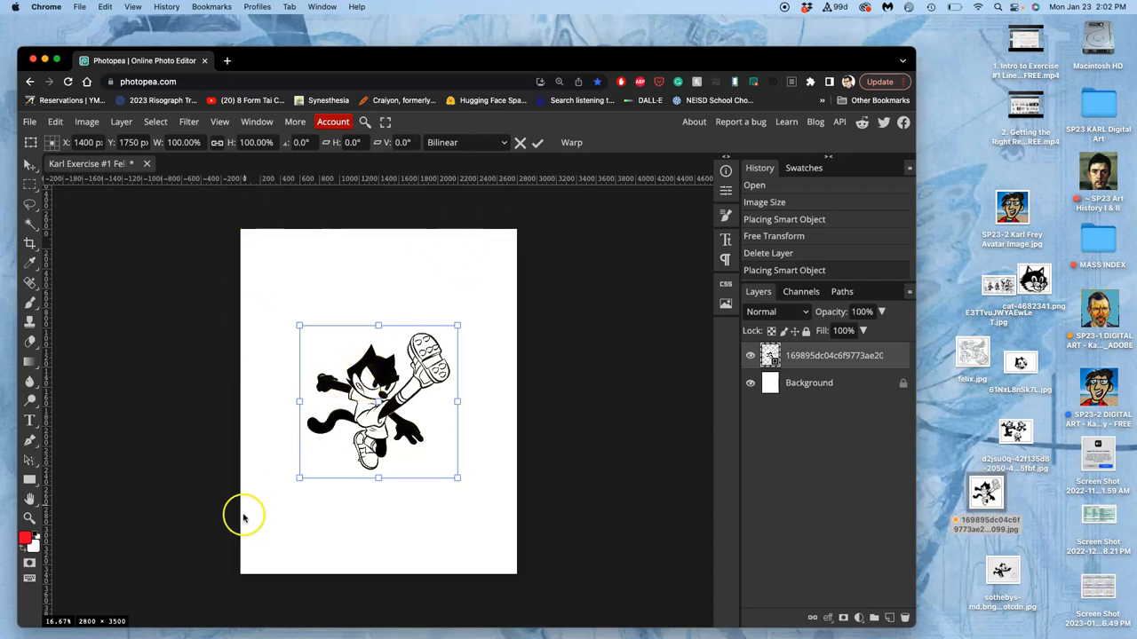
mouse_move(453, 398)
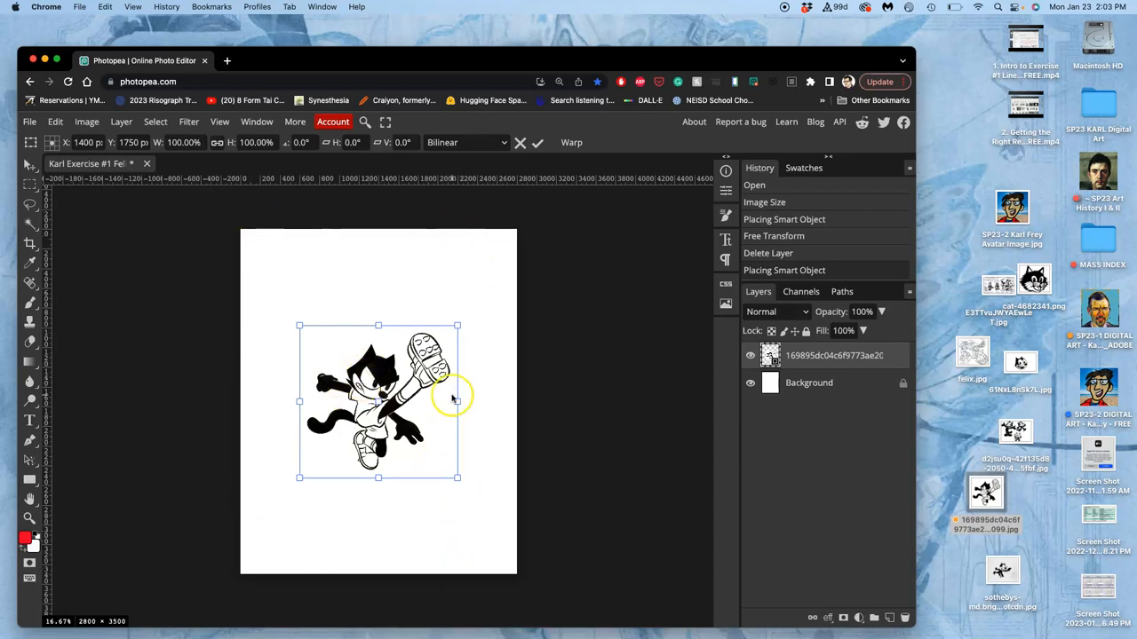
- Scale the Felix figure up until it spans the canvas width
drag(457, 326, 475, 309)
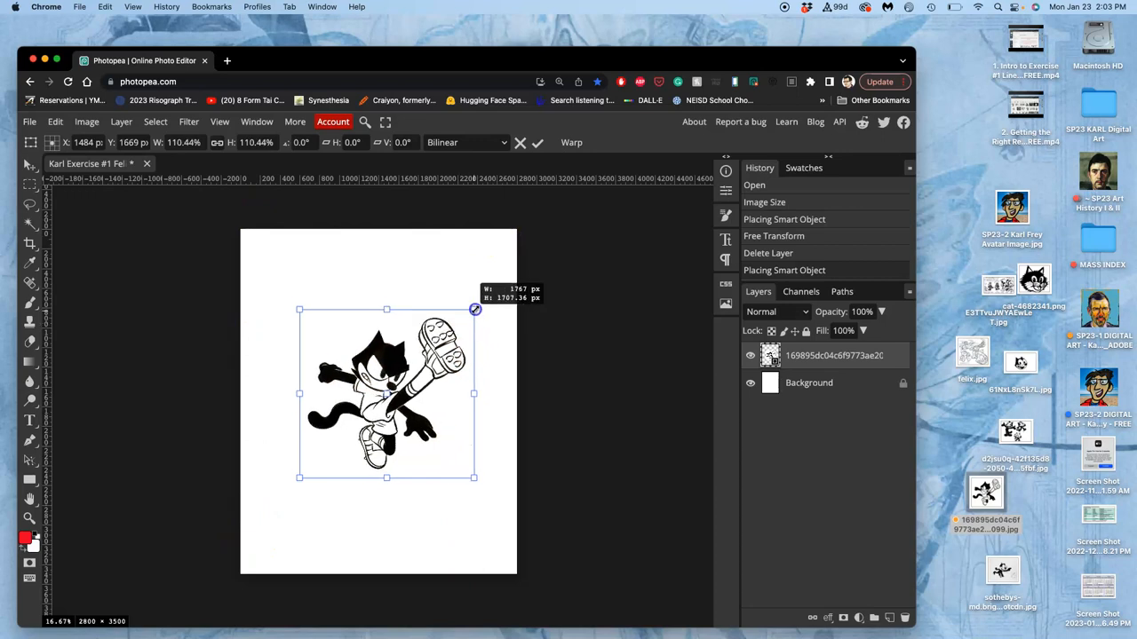
drag(475, 309, 497, 284)
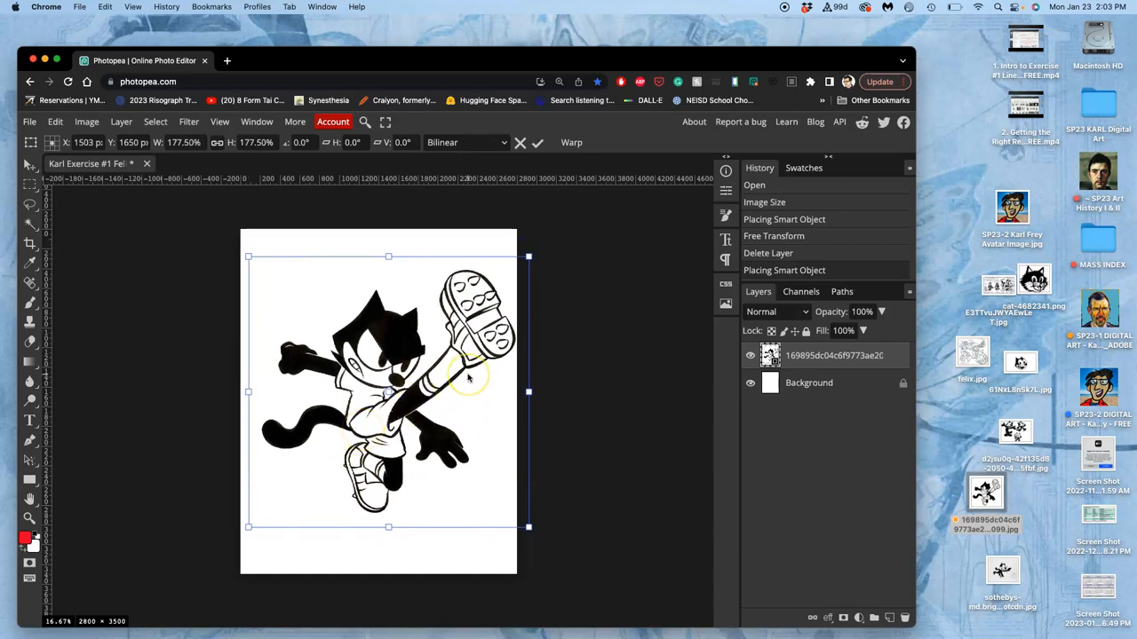
mouse_move(522, 265)
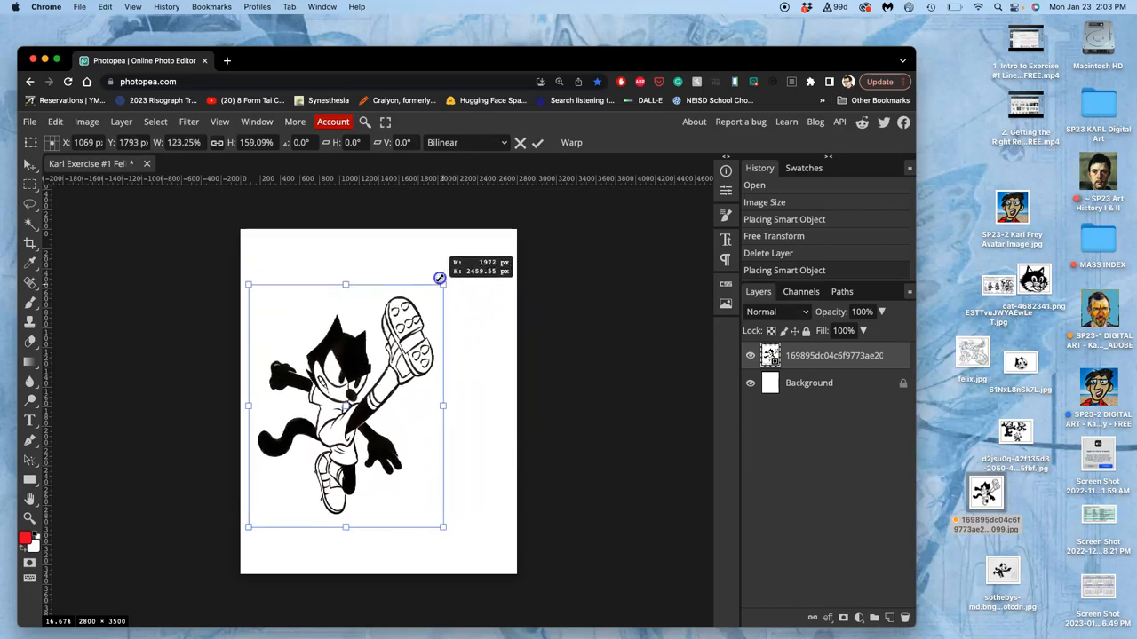
drag(441, 278, 493, 263)
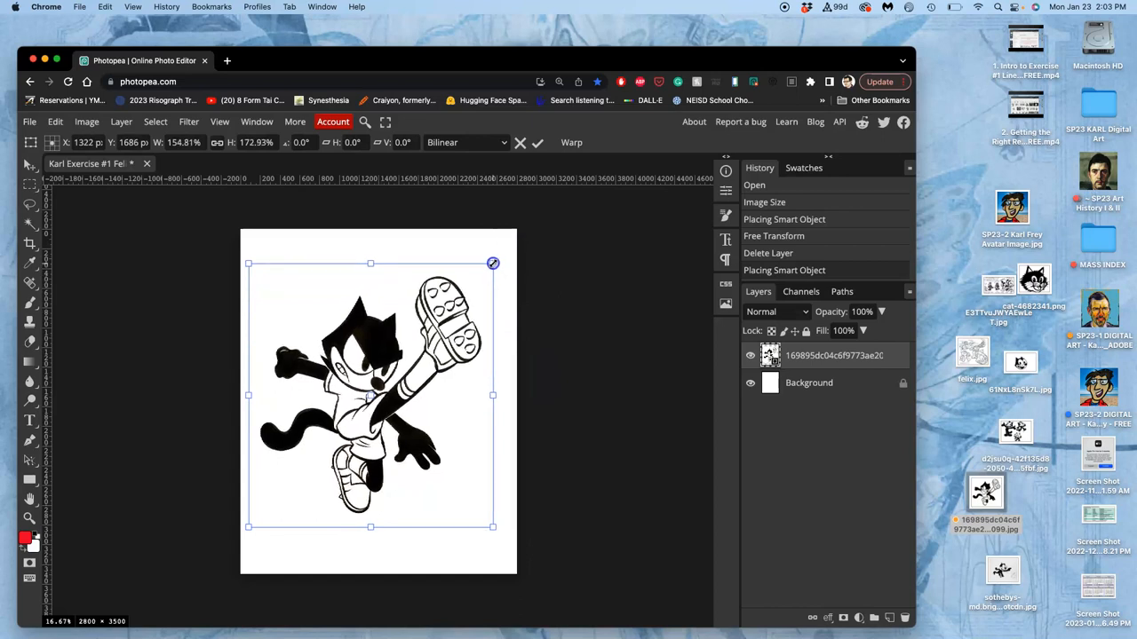
drag(493, 263, 522, 296)
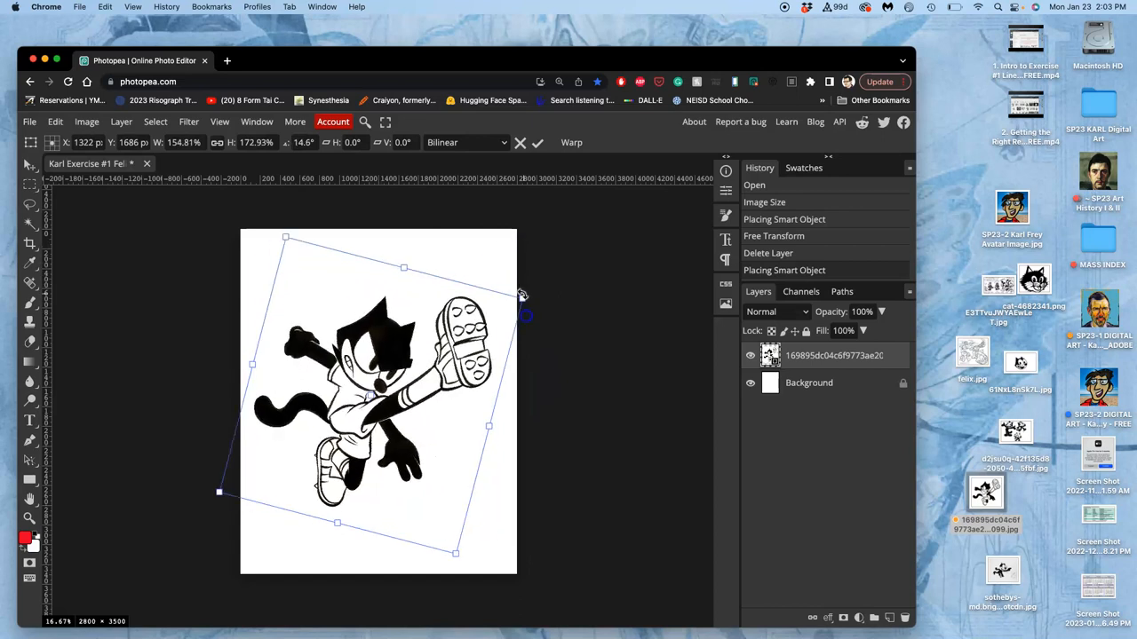
- Rotate the figure about 105 degrees so it lies tilted upside down, enlarging it further
drag(521, 296, 504, 336)
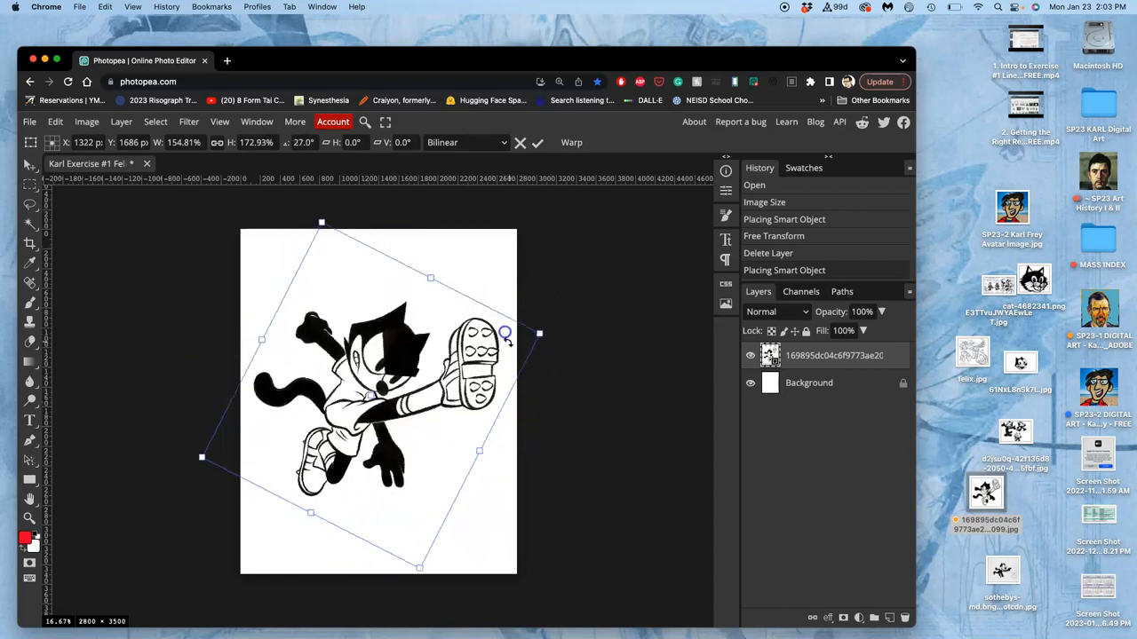
drag(504, 335, 509, 461)
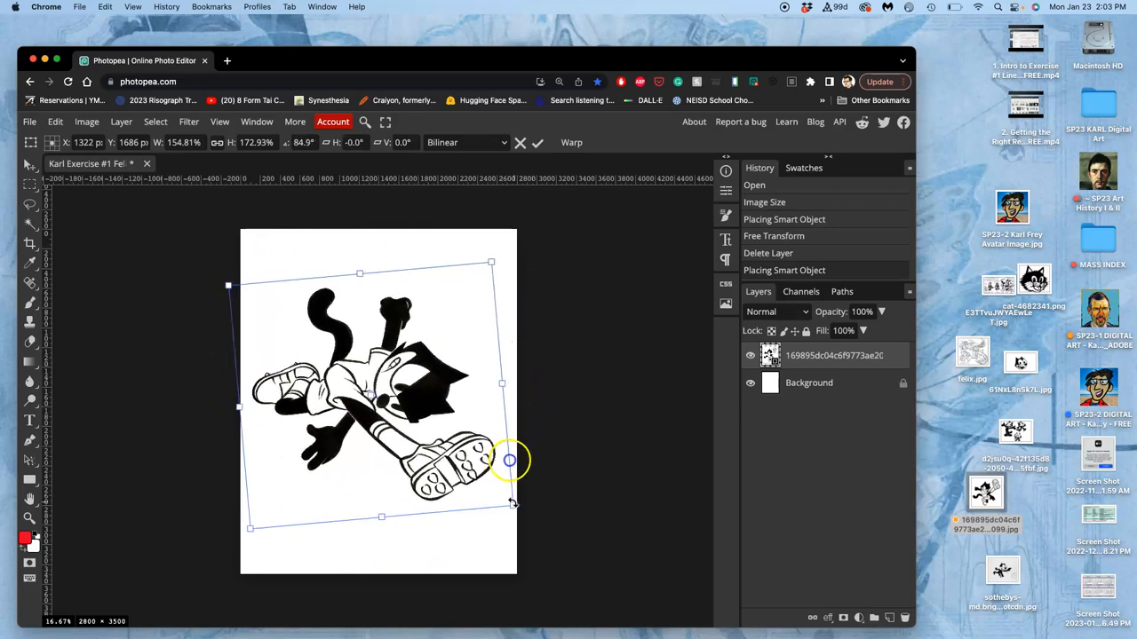
drag(510, 460, 472, 498)
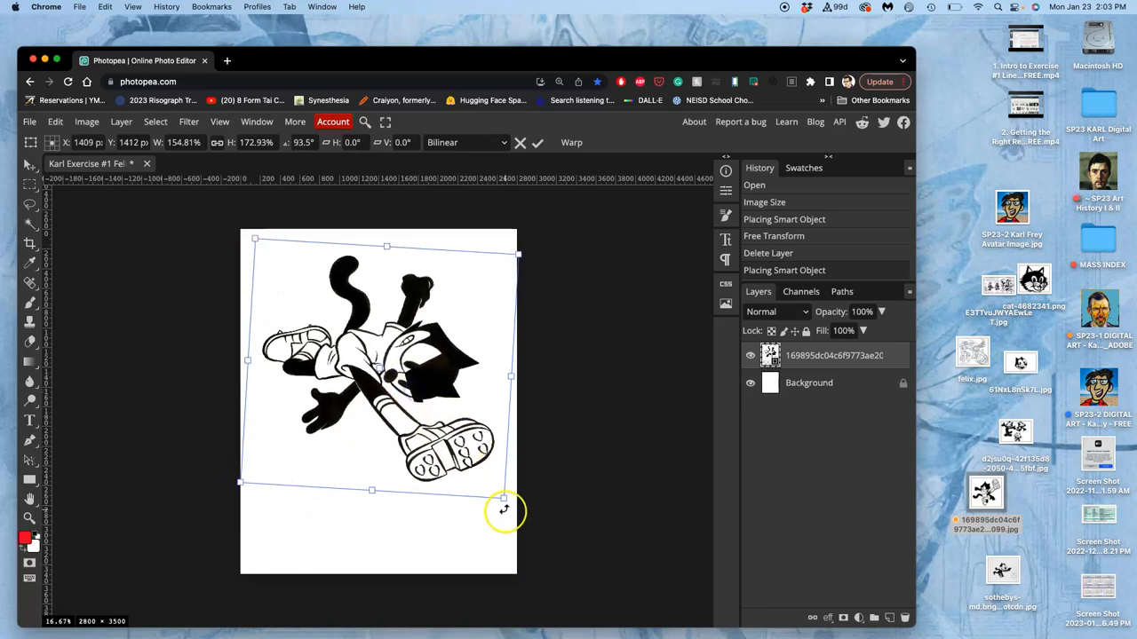
drag(505, 510, 479, 534)
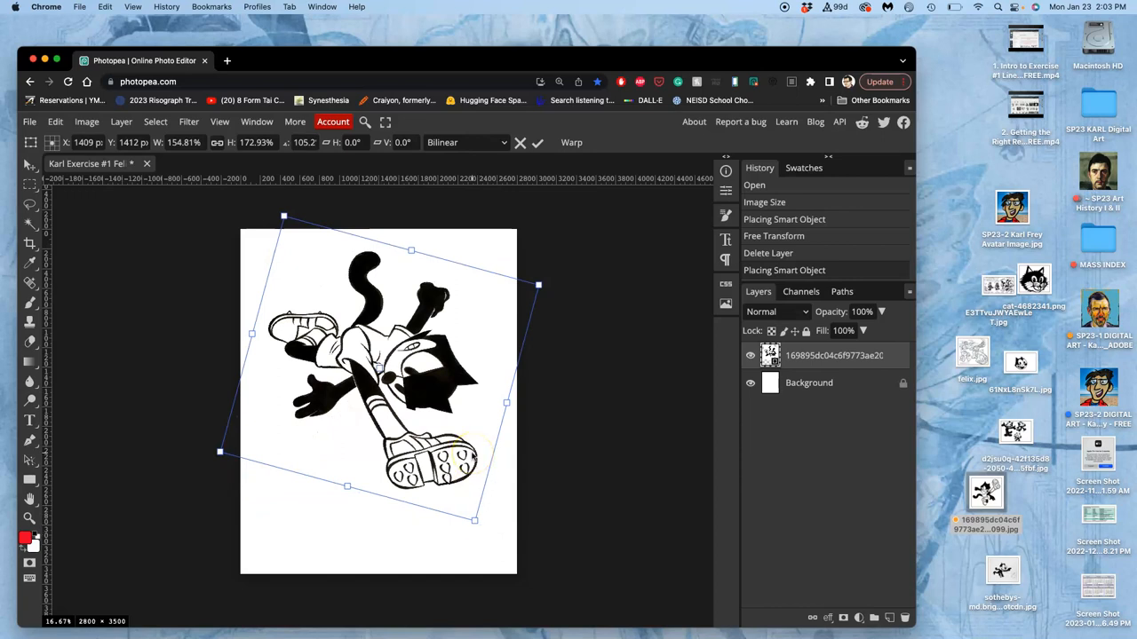
drag(474, 520, 498, 555)
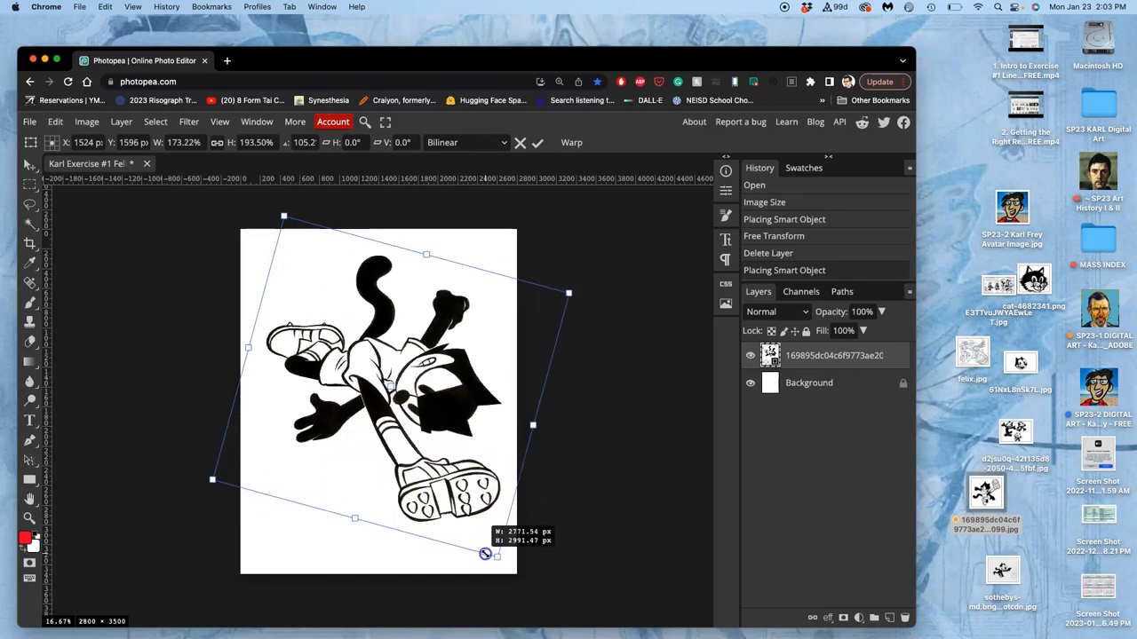
drag(498, 553, 473, 569)
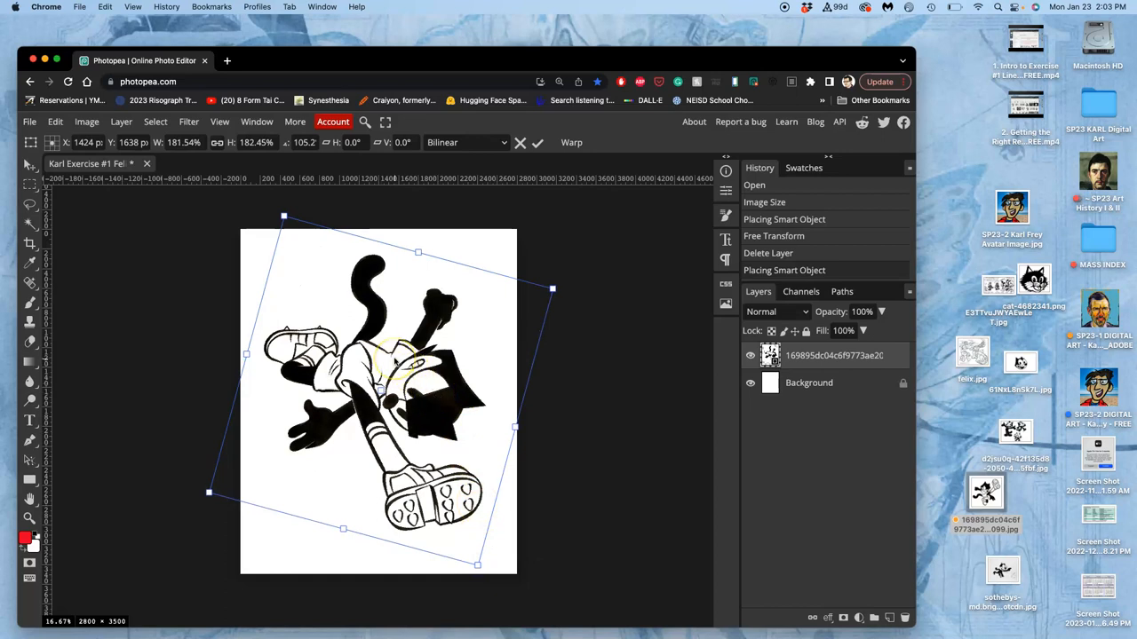
- Switch the rotated figure's Free Transform into Warp mode
right_click(391, 364)
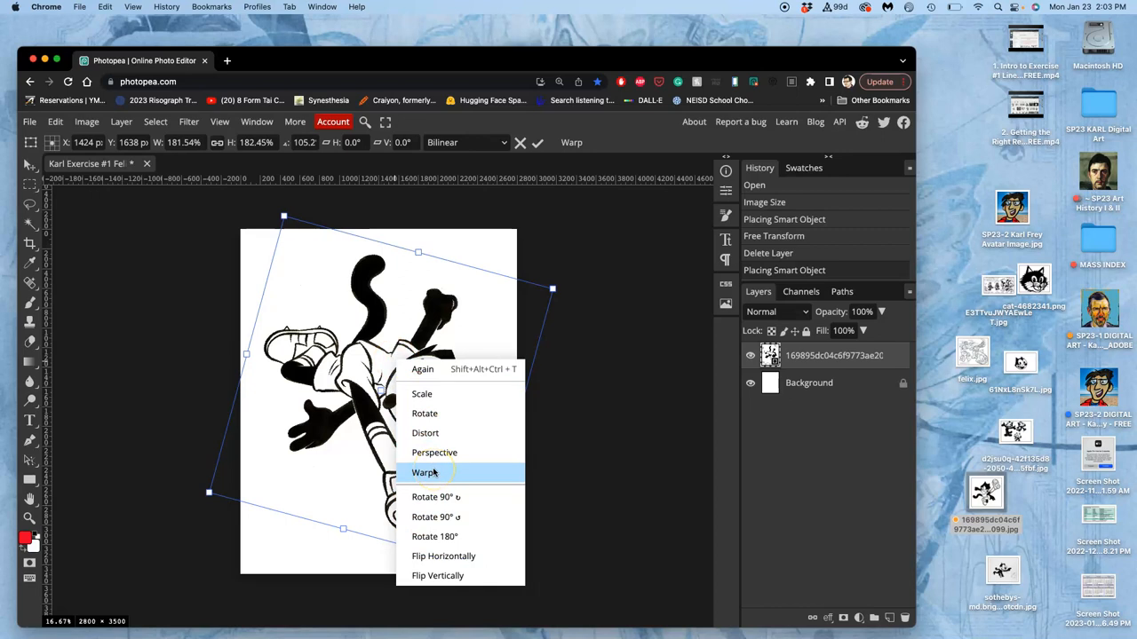
click(423, 472)
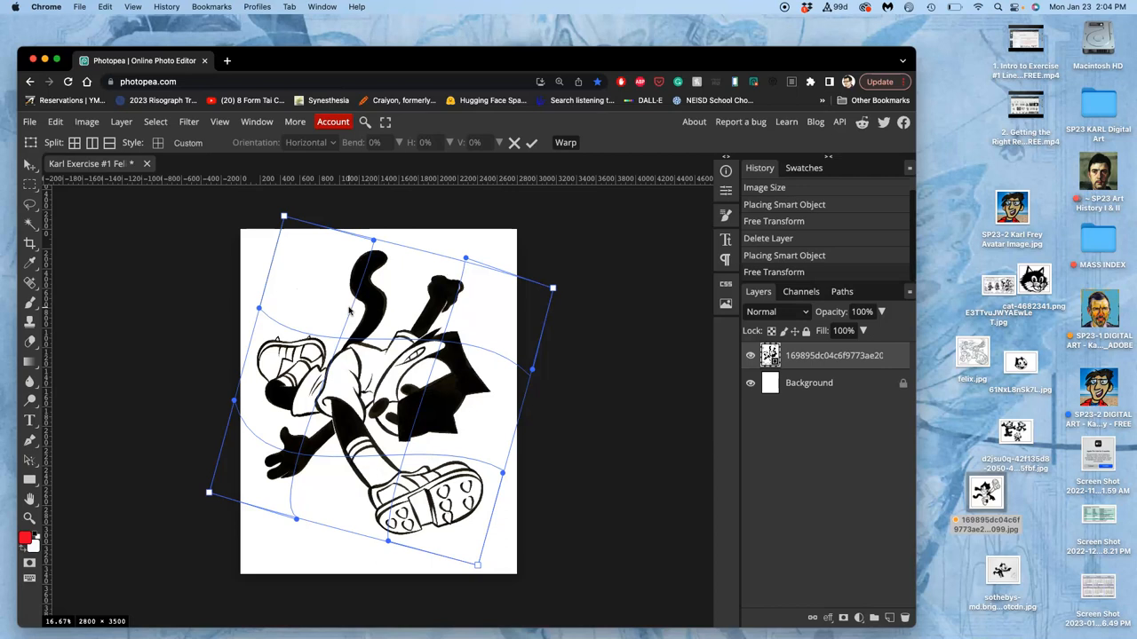
mouse_move(27, 219)
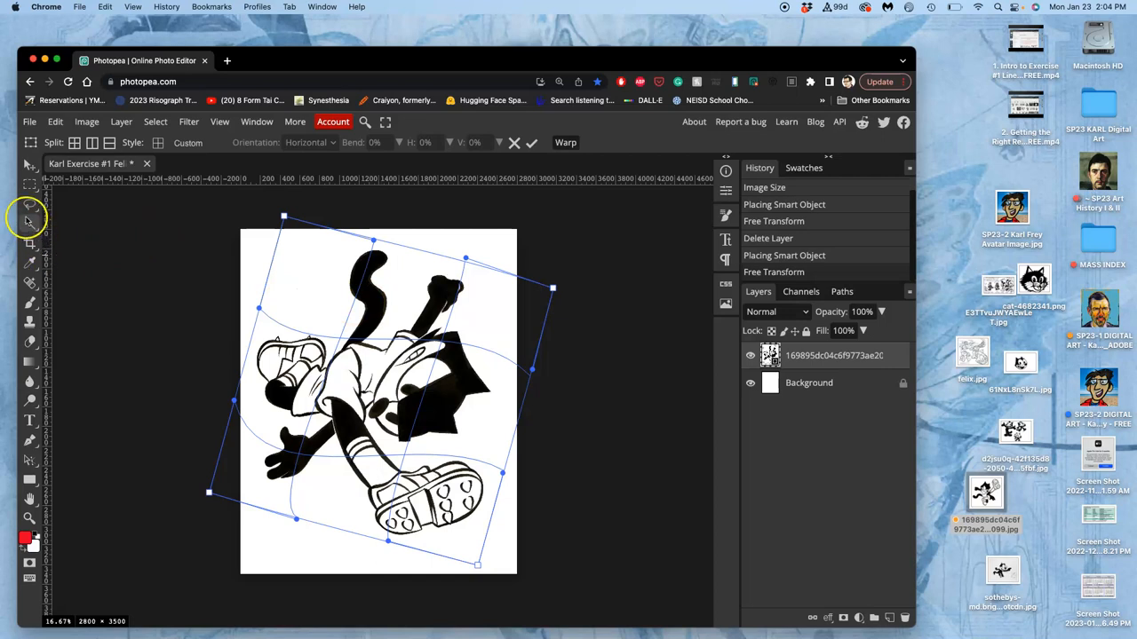
mouse_move(159, 253)
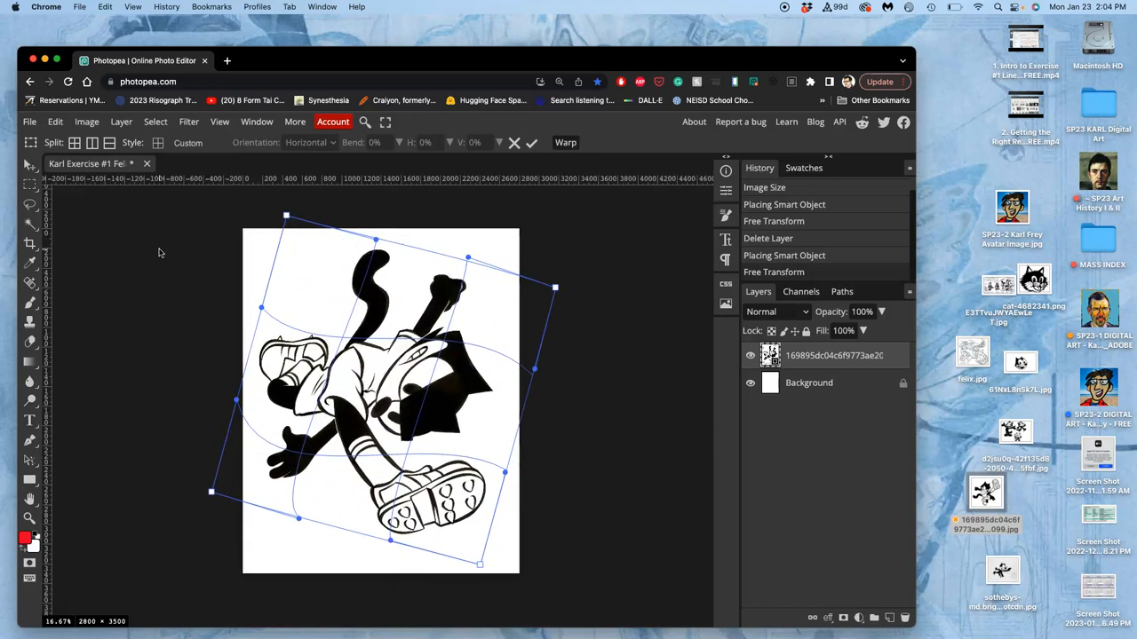
mouse_move(100, 222)
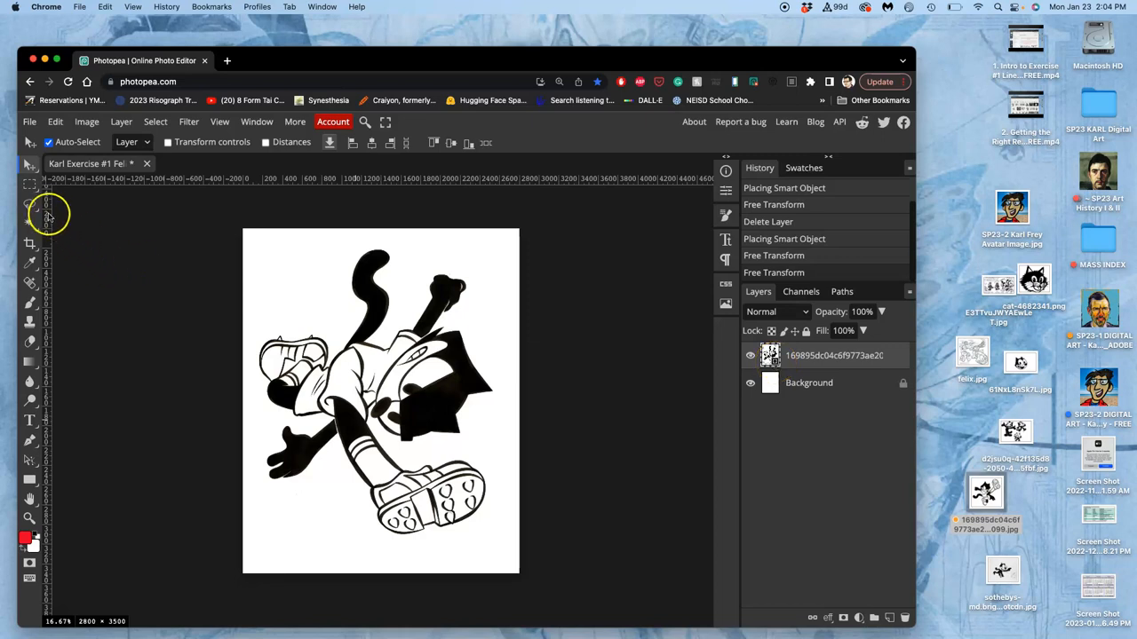
mouse_move(29, 205)
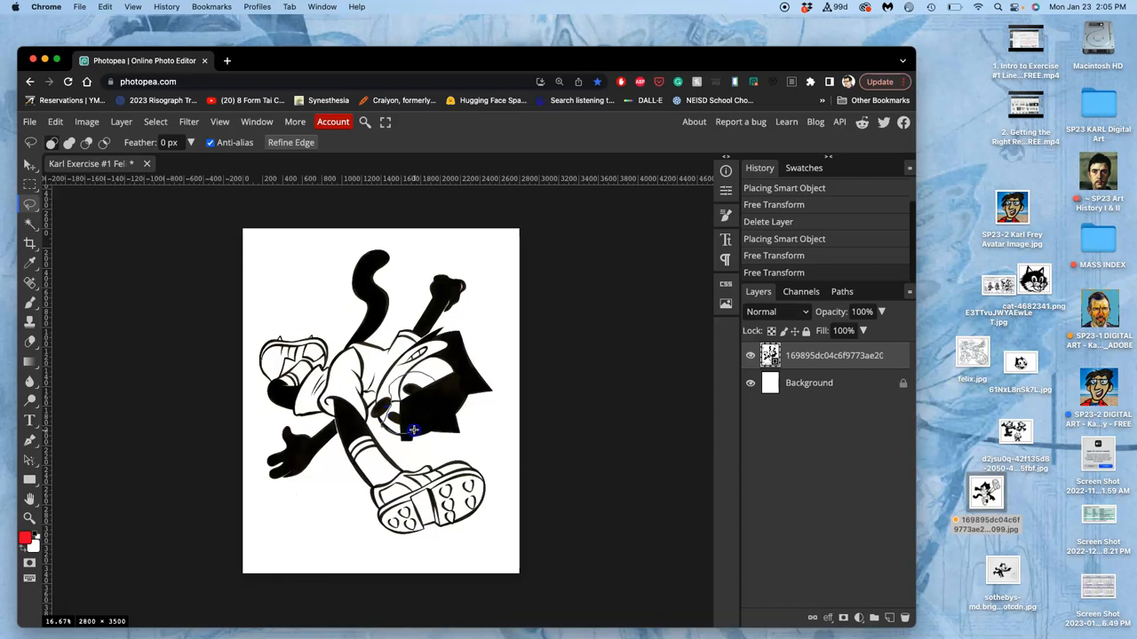
- Lasso a freehand area around the face at the collage's centre
drag(413, 431, 427, 360)
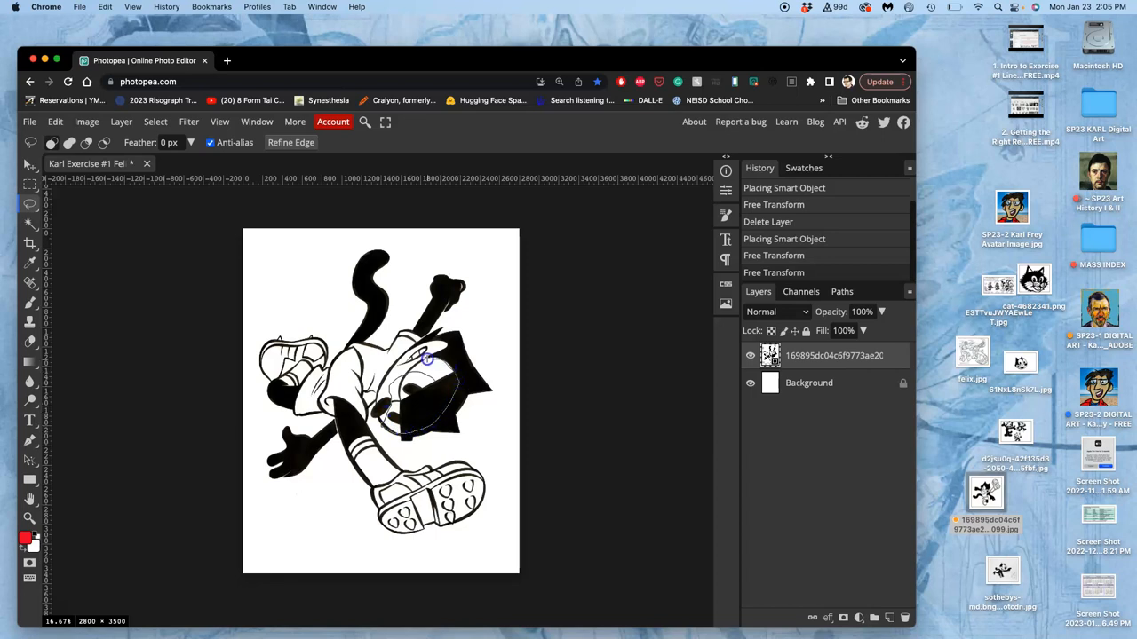
drag(426, 360, 427, 435)
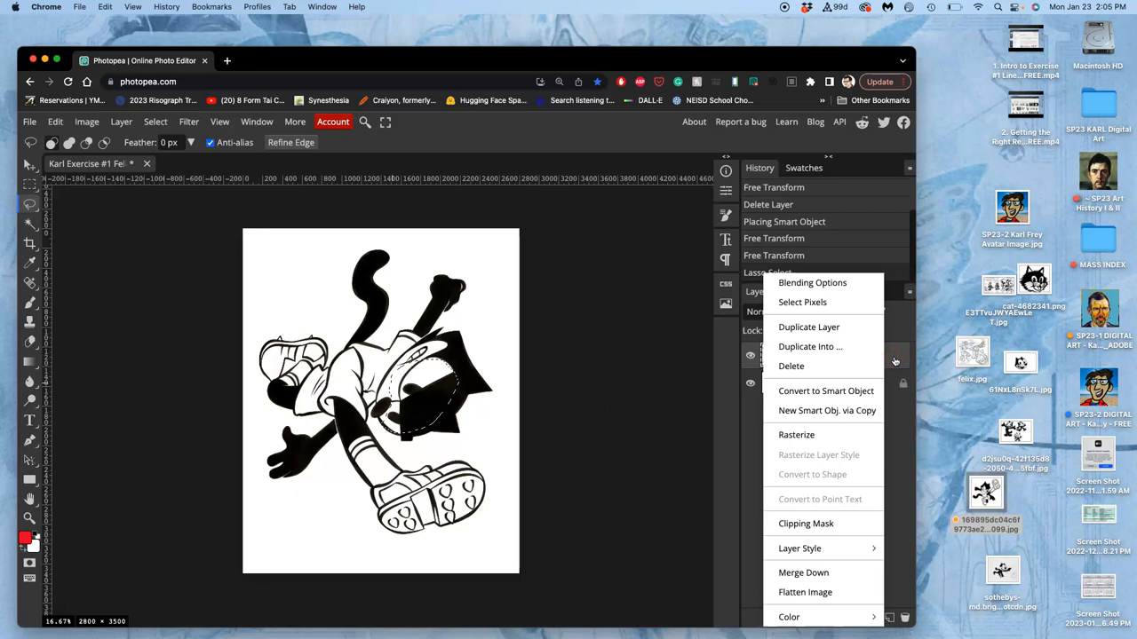
mouse_move(796, 434)
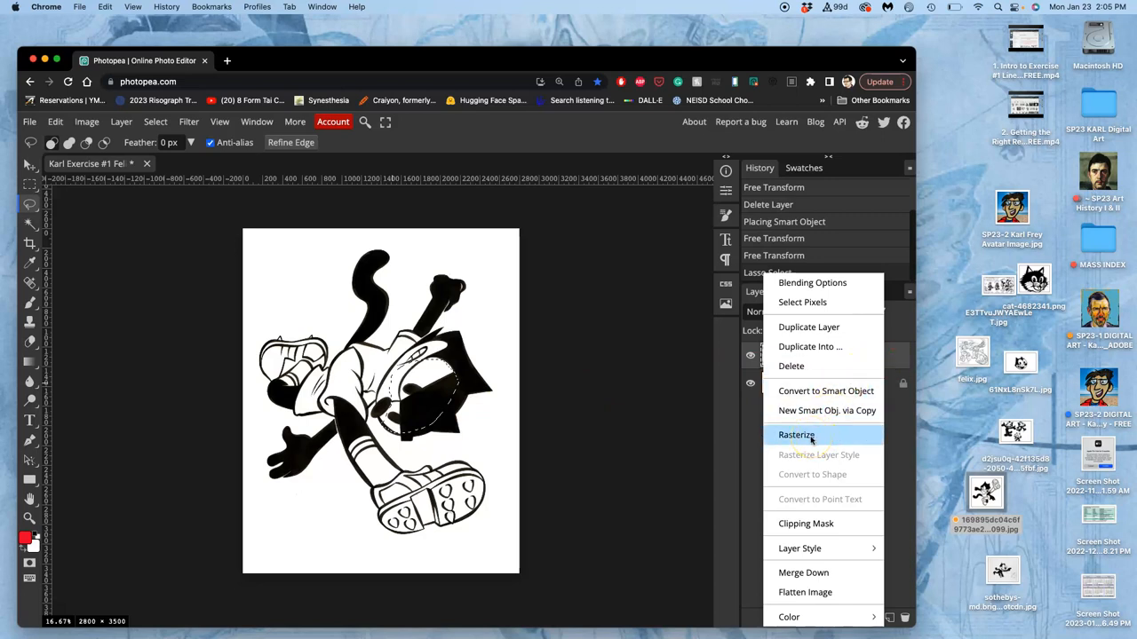
- Rasterize the cat layer and toggle the Background off and on to check transparency
click(796, 434)
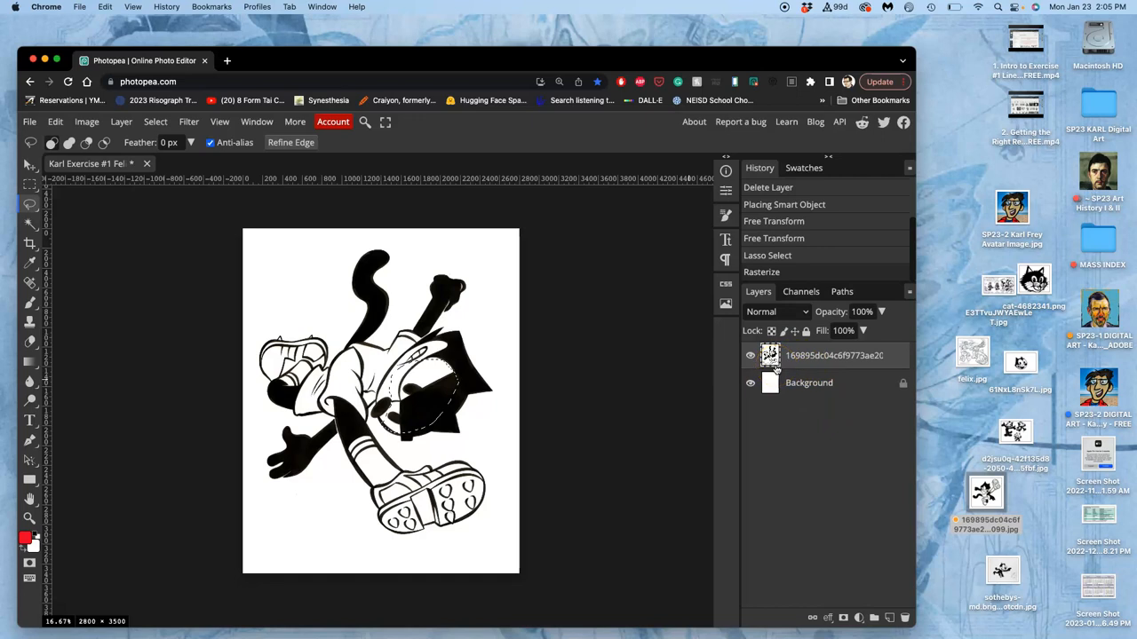
mouse_move(477, 333)
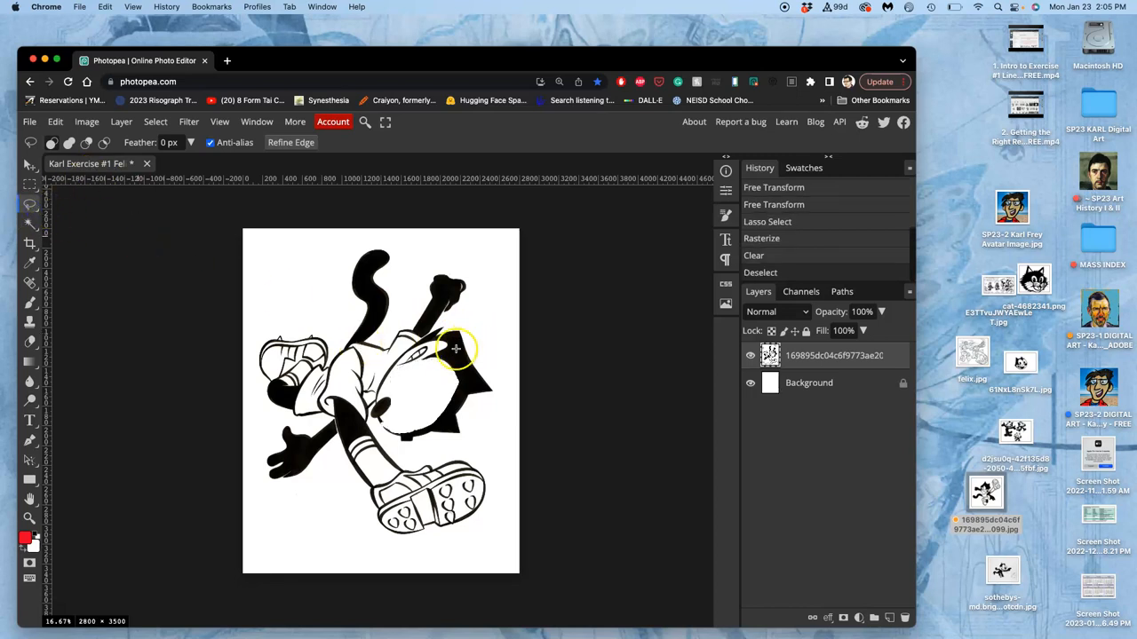
mouse_move(404, 447)
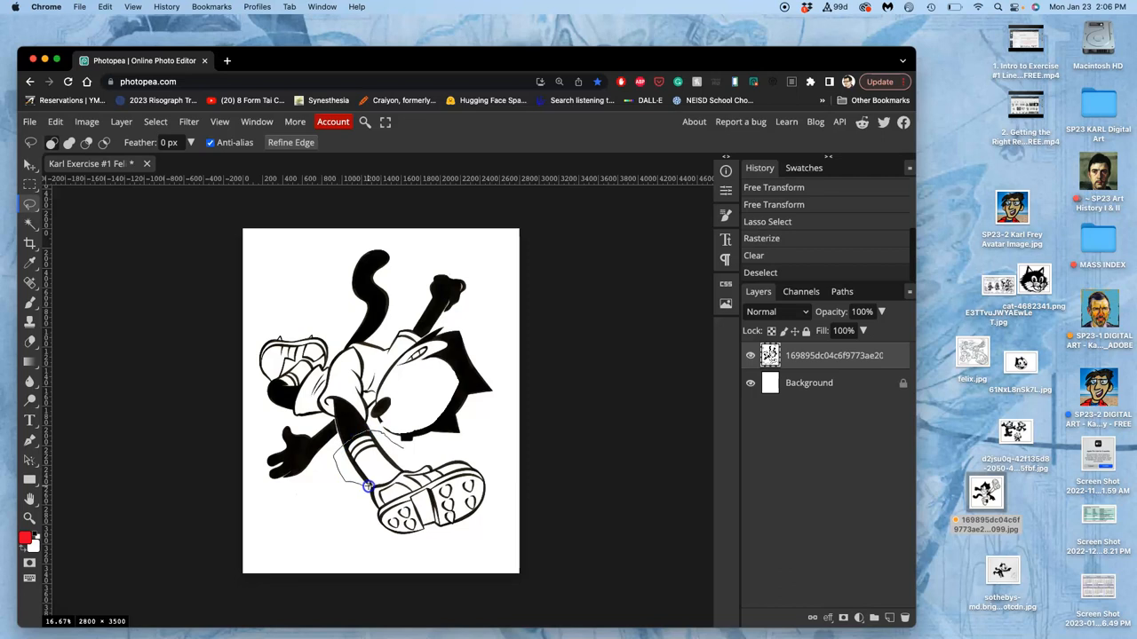
mouse_move(409, 455)
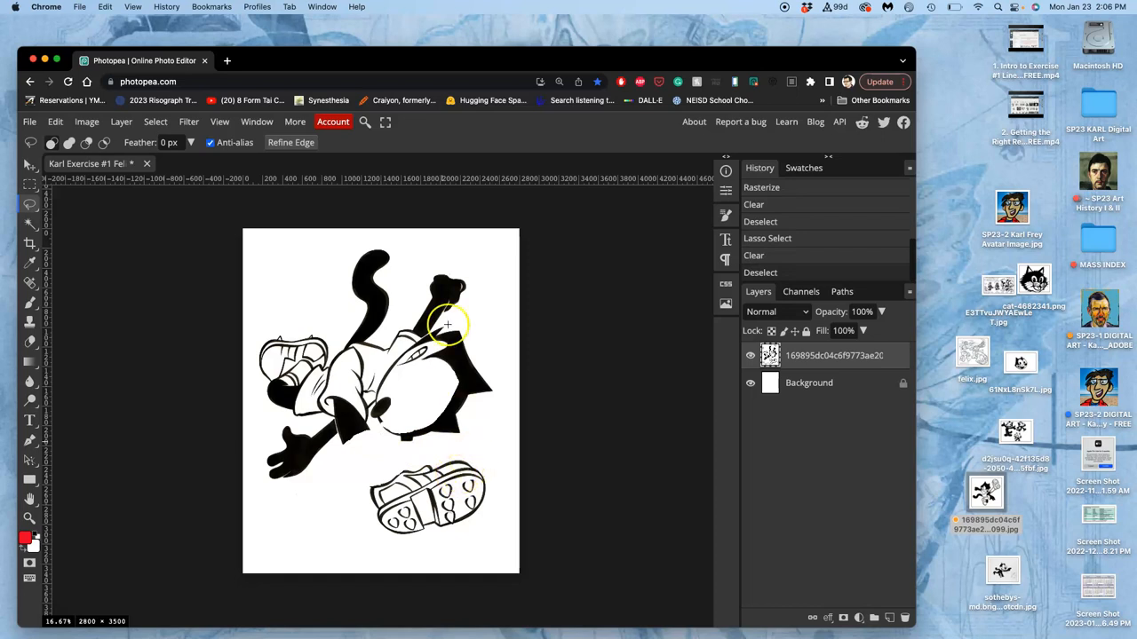
click(751, 383)
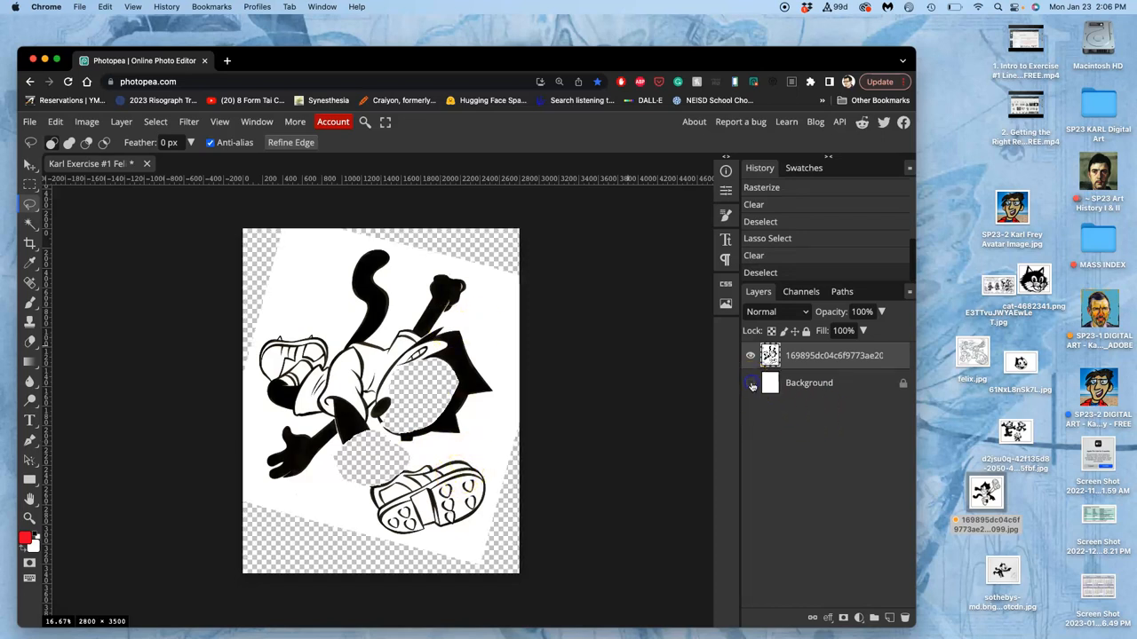
click(751, 382)
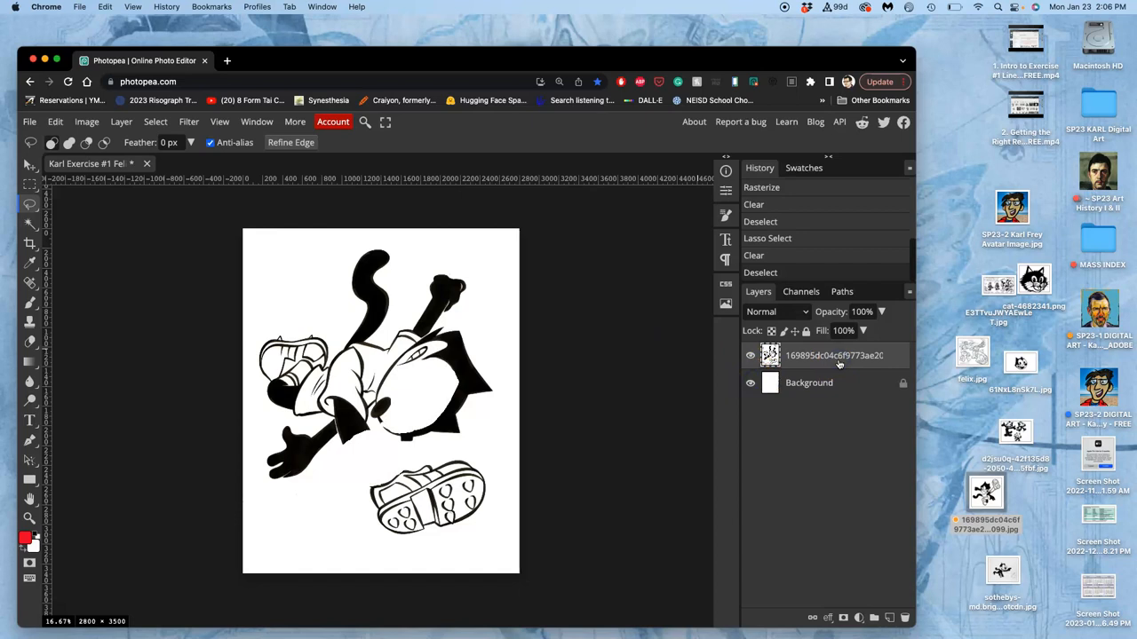
mouse_move(106, 173)
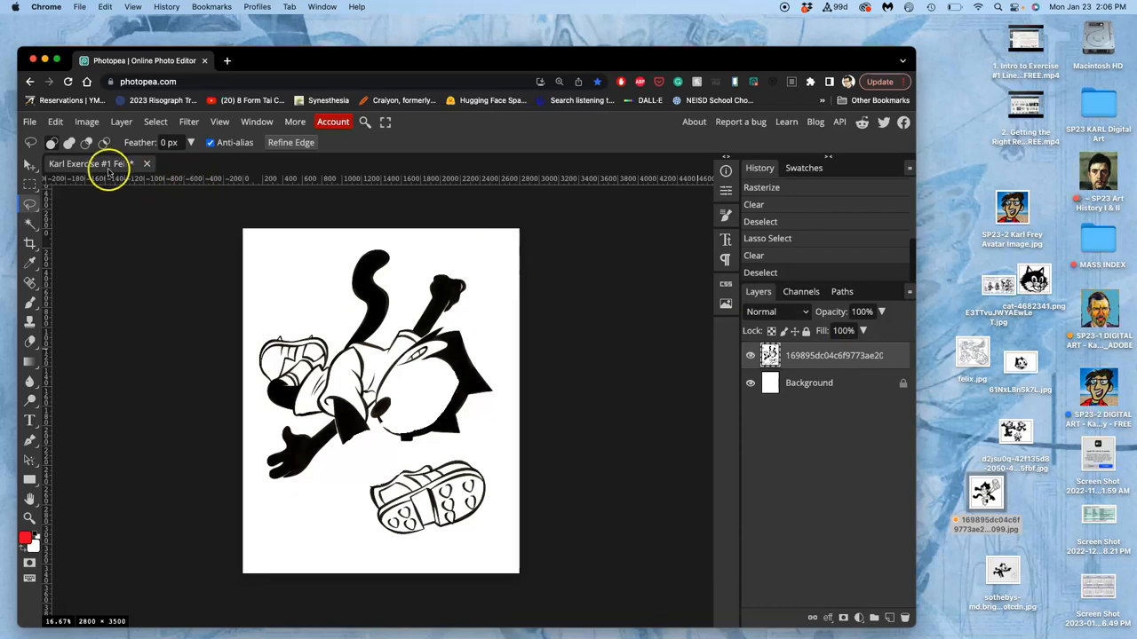
- Try Save More > PSD to Storage, dismiss it, and reopen the File menu
click(30, 122)
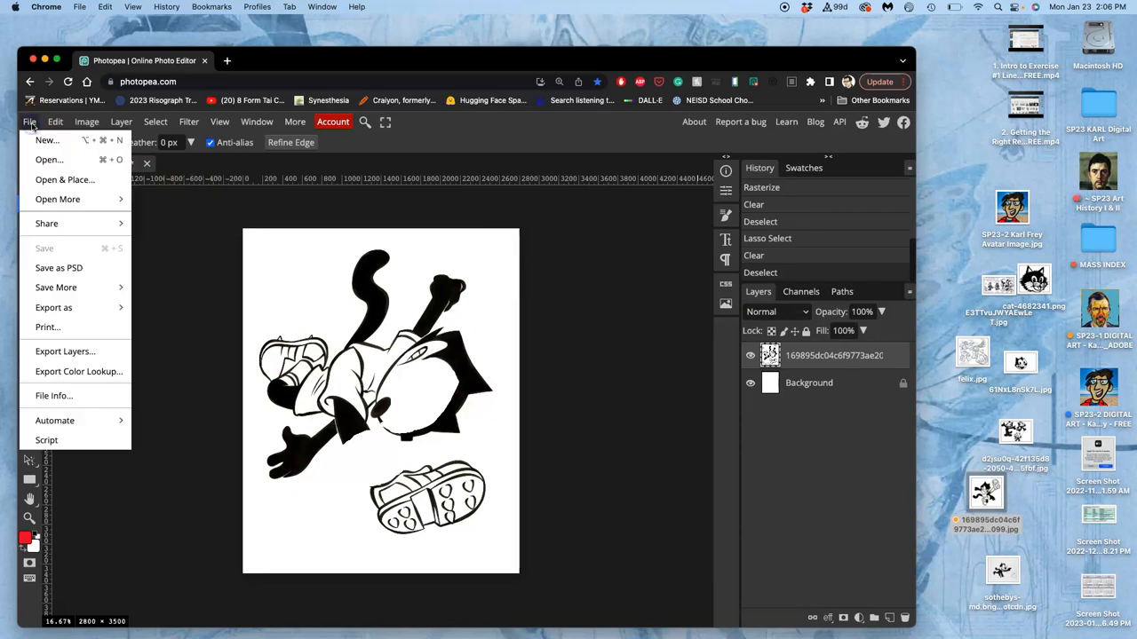
mouse_move(59, 268)
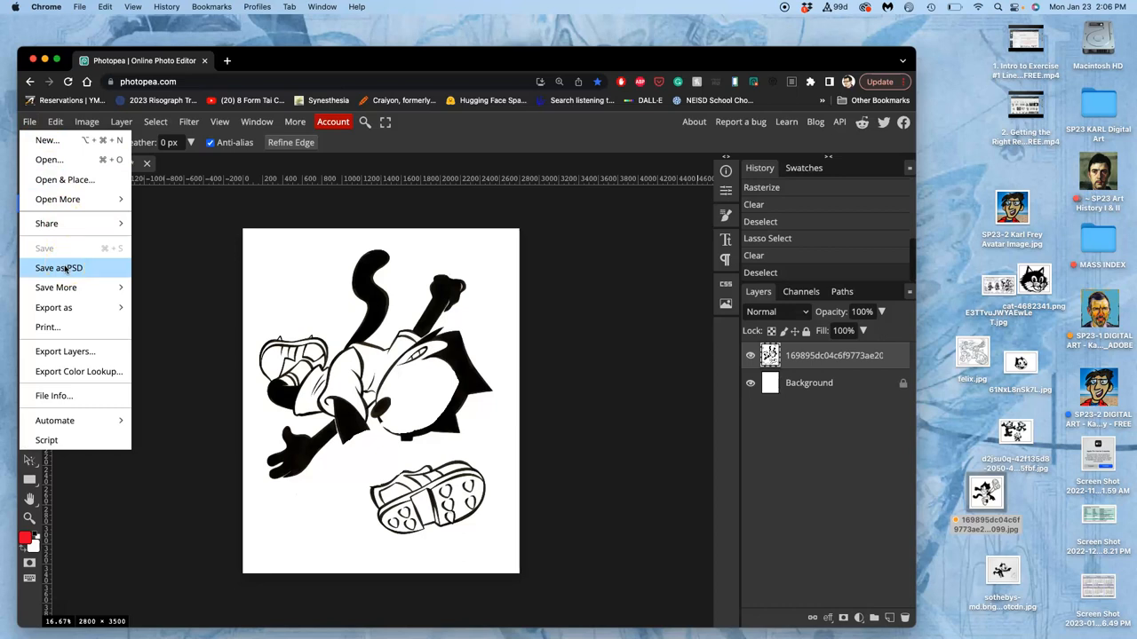
mouse_move(56, 286)
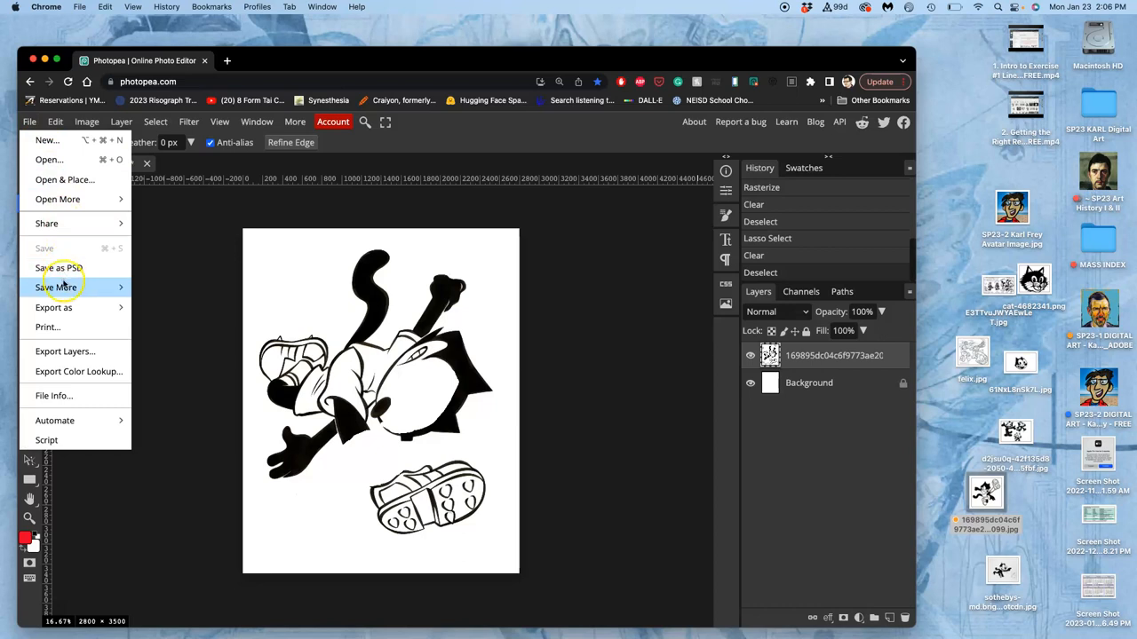
mouse_move(56, 287)
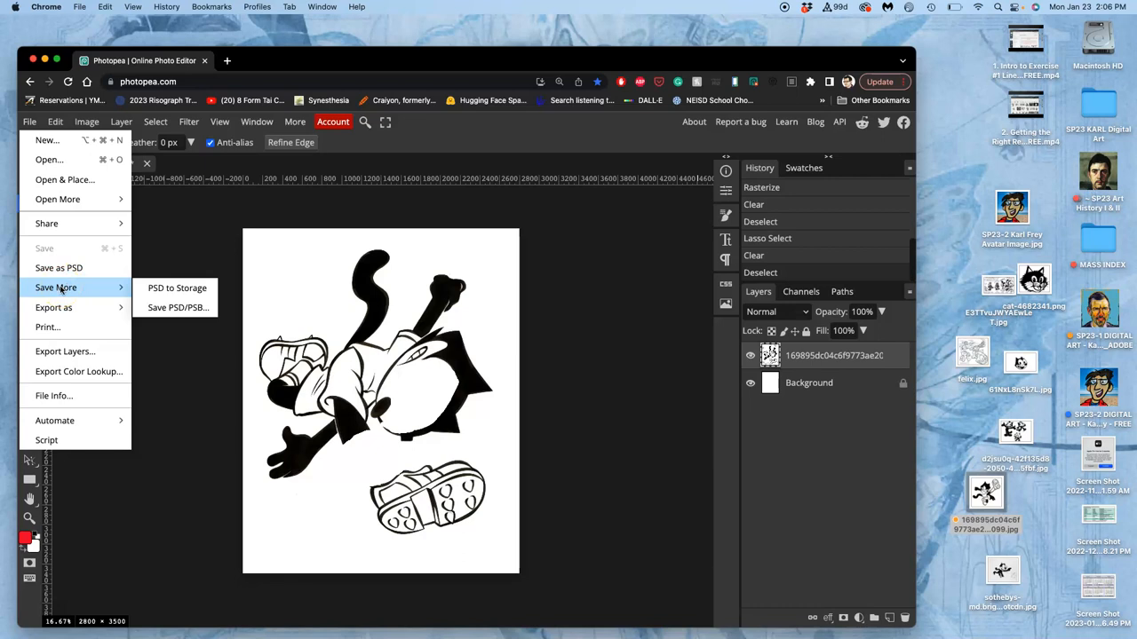
mouse_move(64, 287)
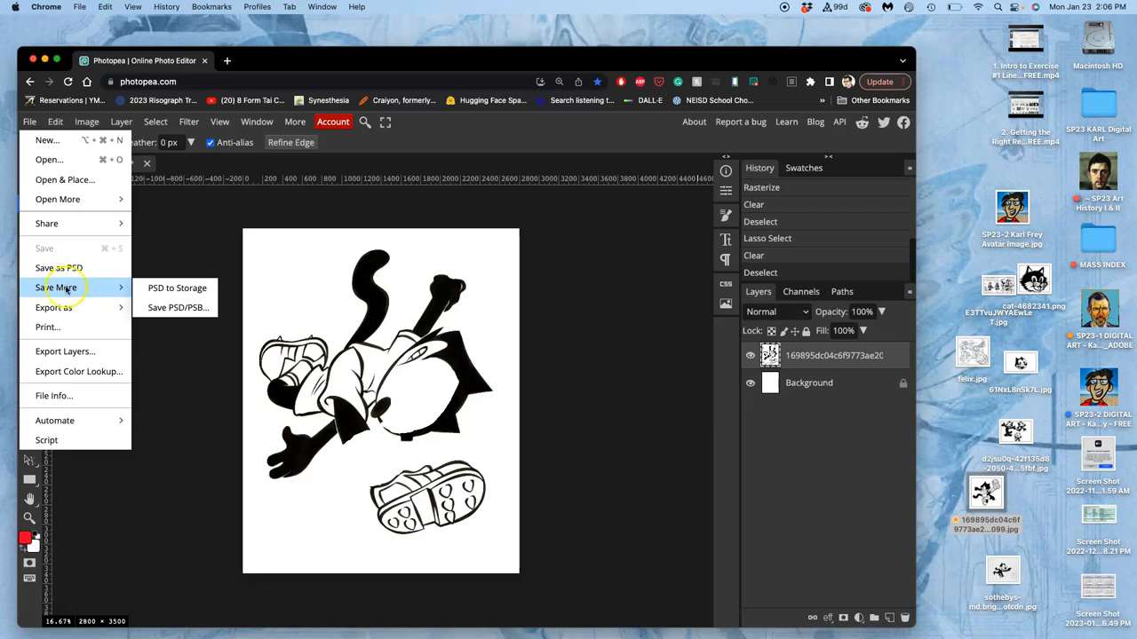
mouse_move(177, 287)
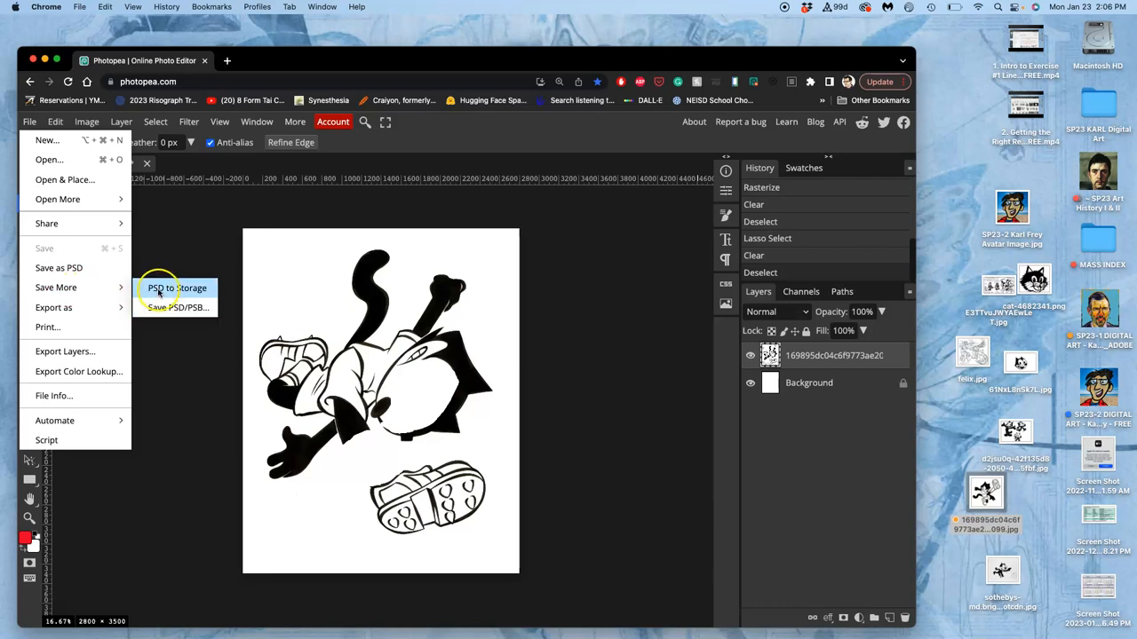
click(176, 288)
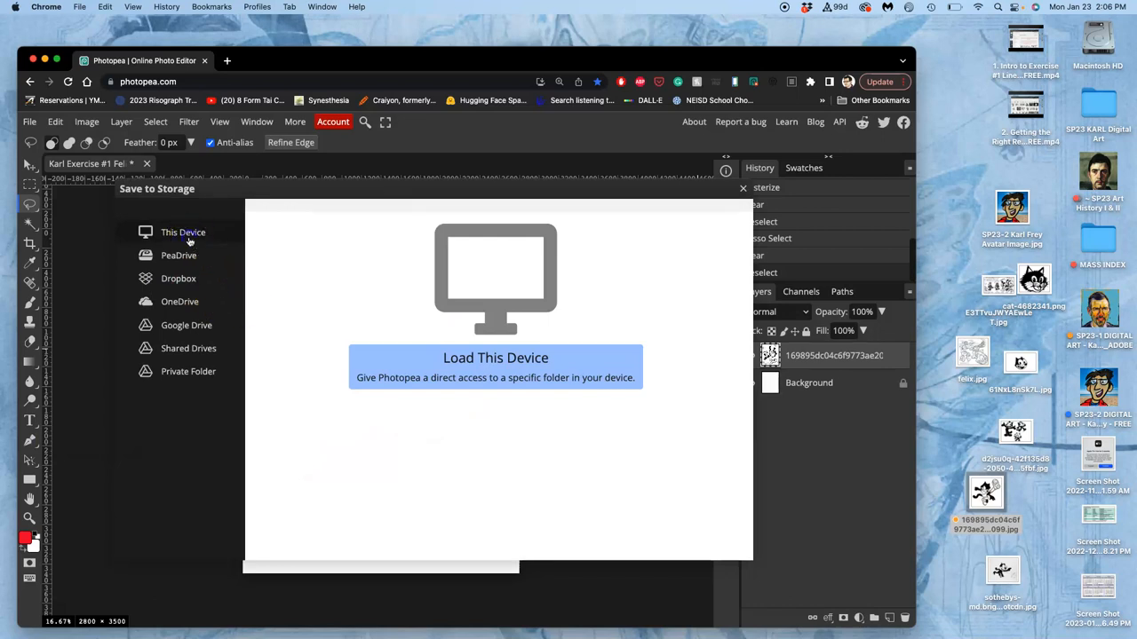
mouse_move(273, 350)
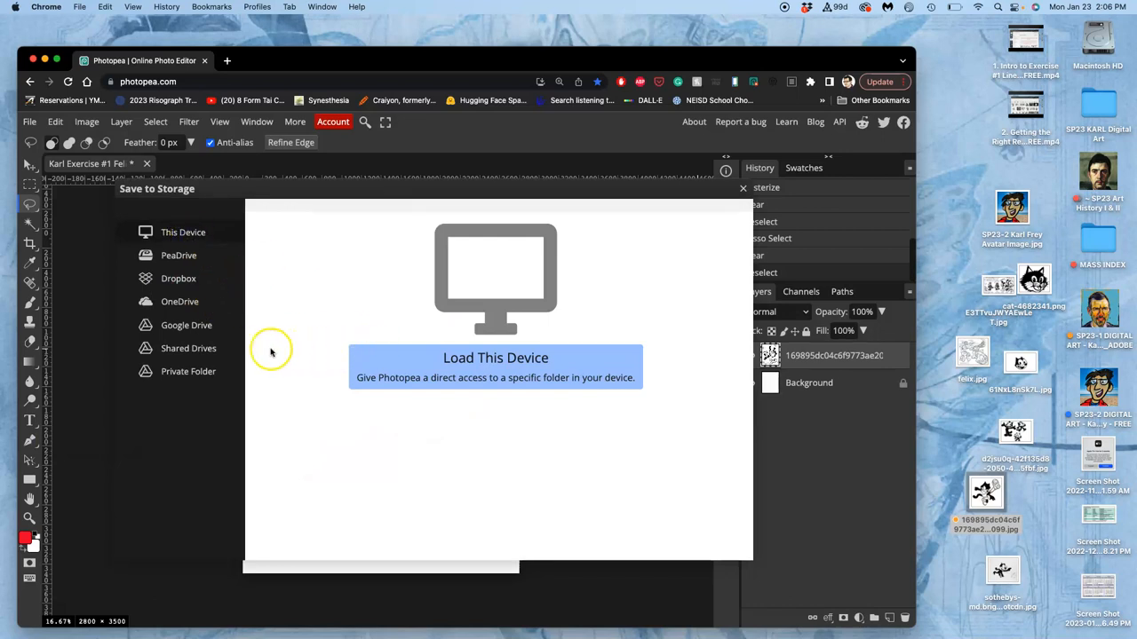
click(743, 187)
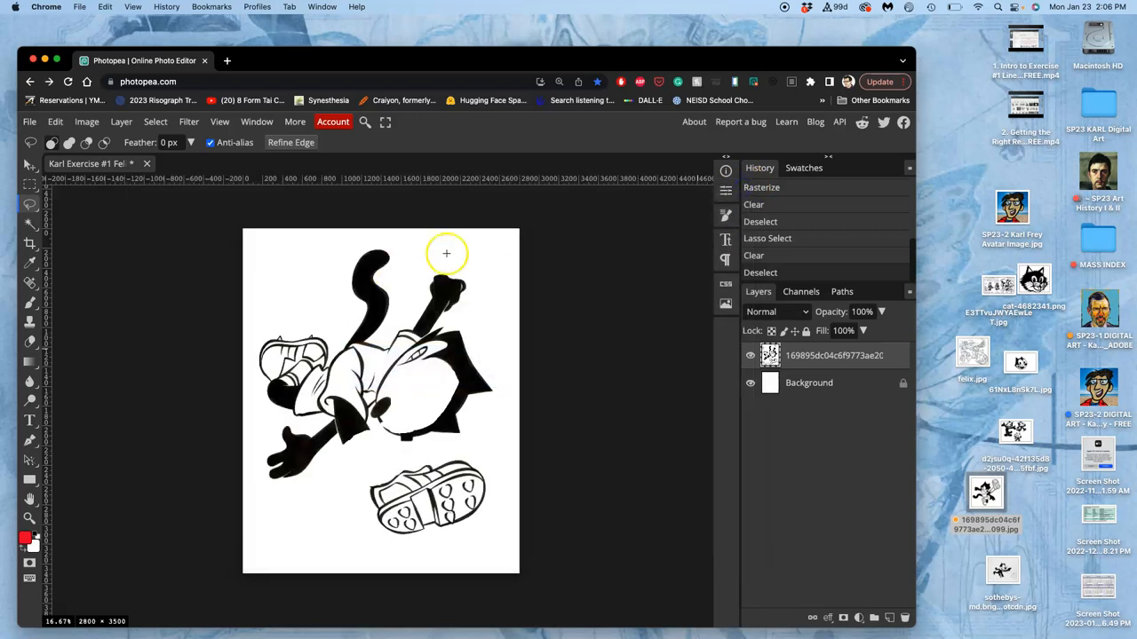
mouse_move(419, 260)
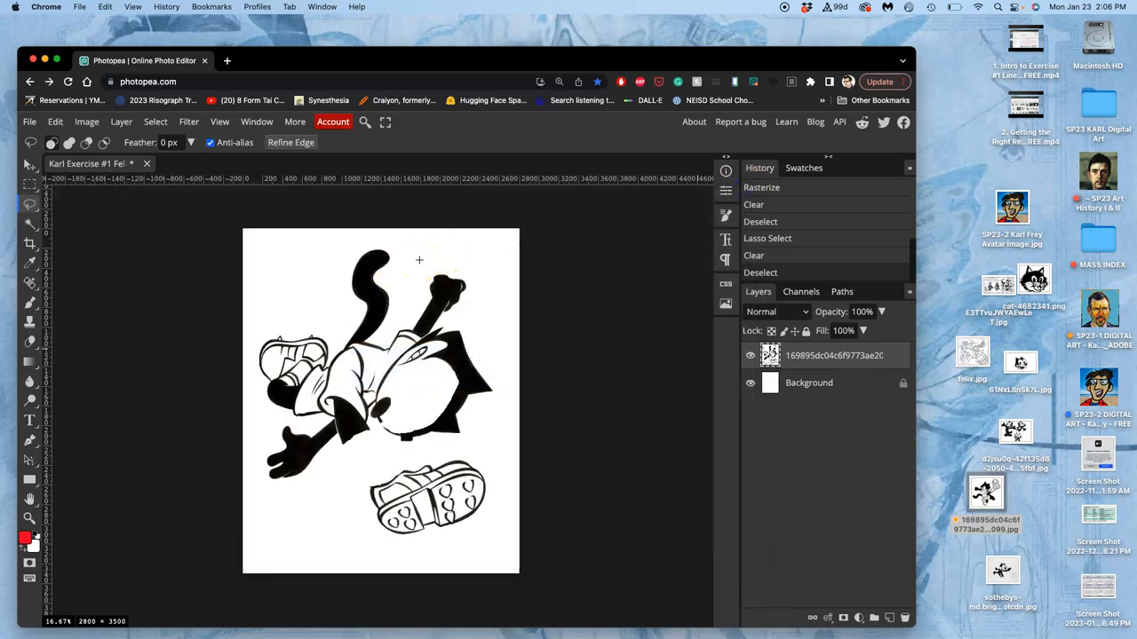
click(29, 121)
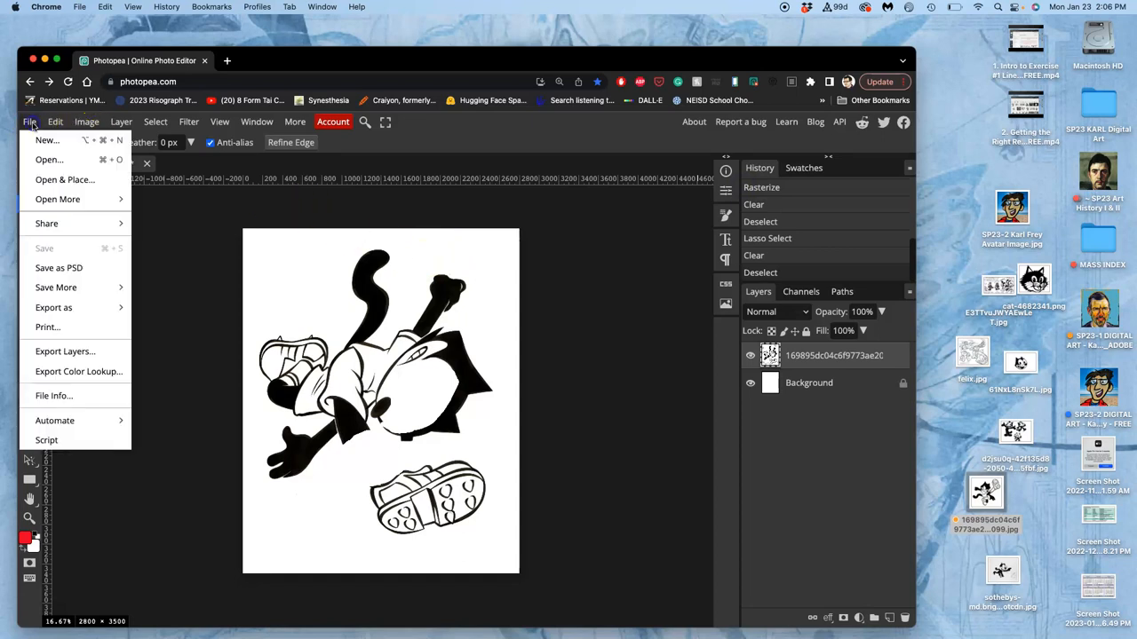
mouse_move(56, 287)
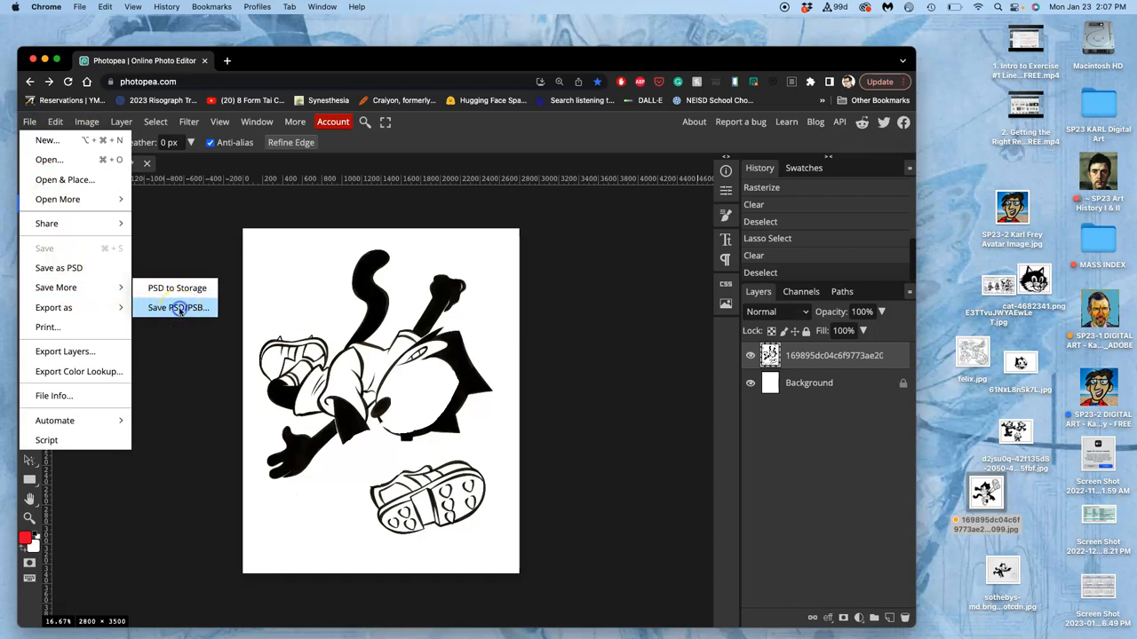
- Save the collage as a 13.4 MB PSD and copy it from Downloads to the desktop
click(177, 307)
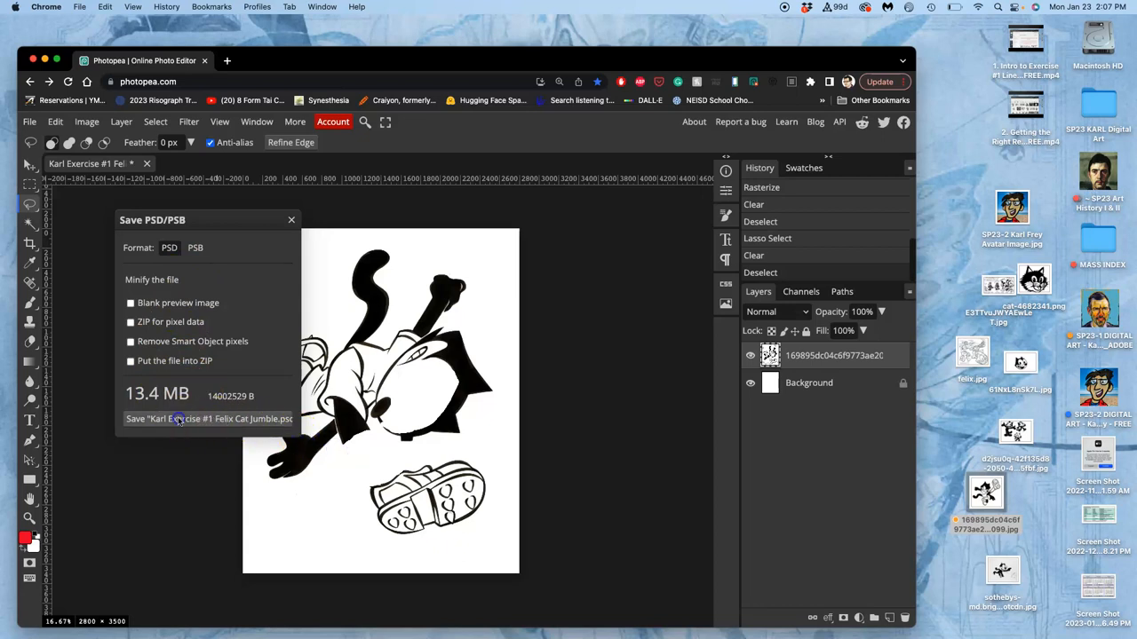
click(209, 418)
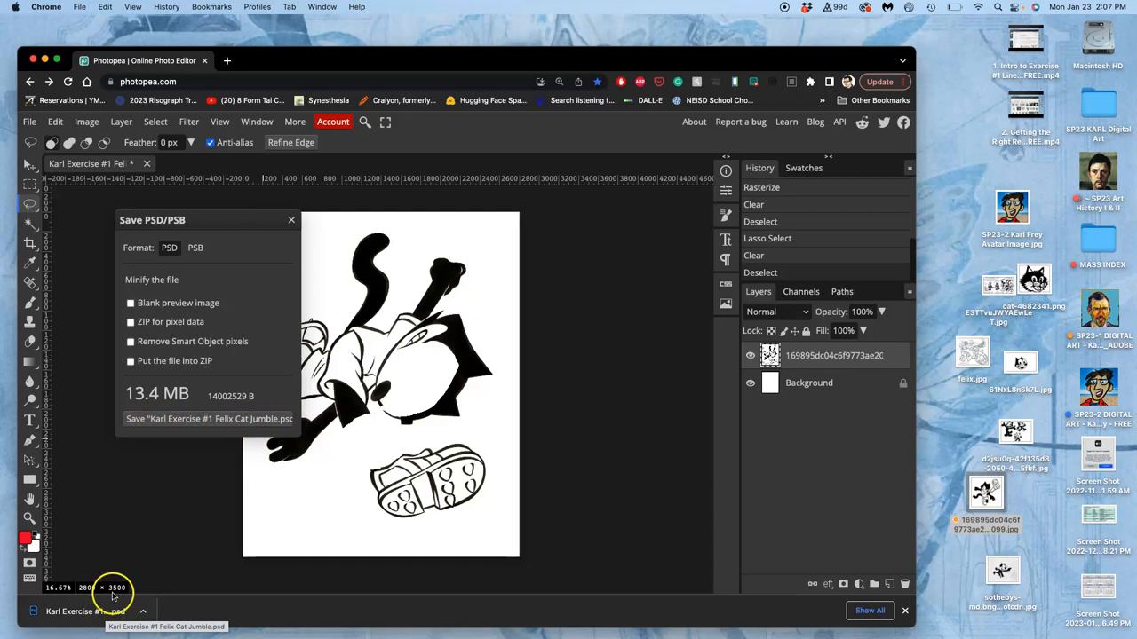
mouse_move(17, 488)
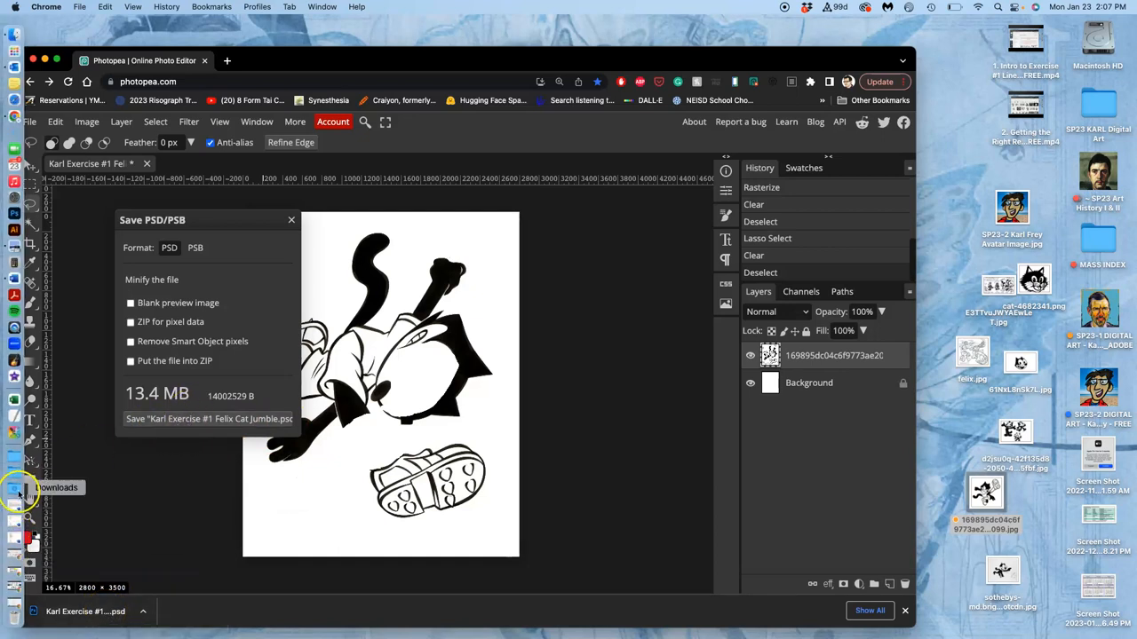
click(16, 488)
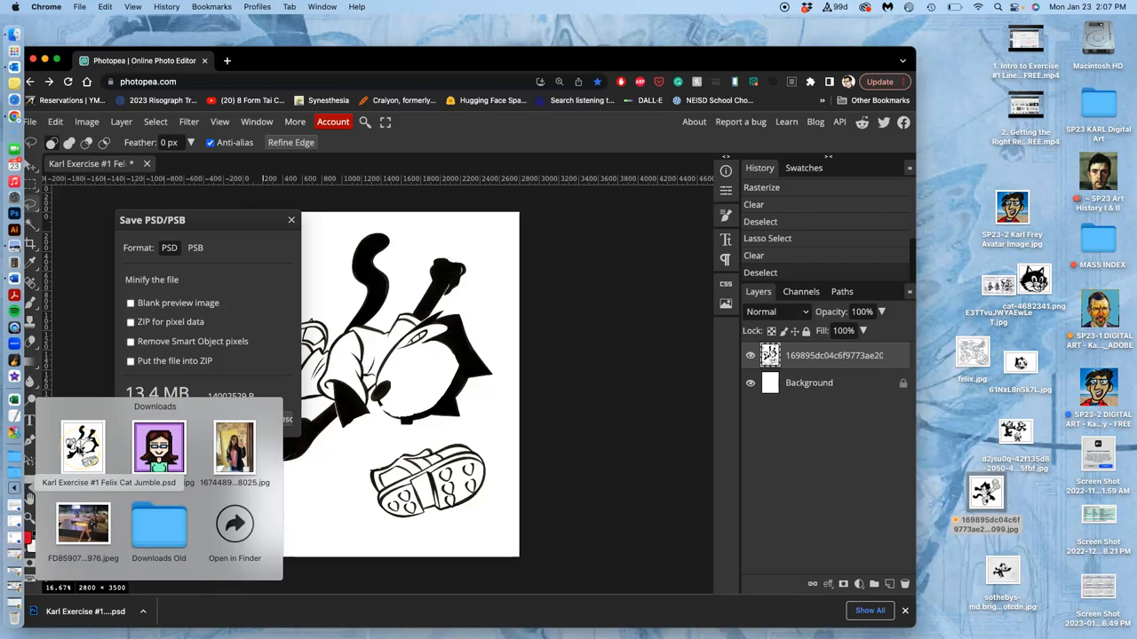
click(209, 418)
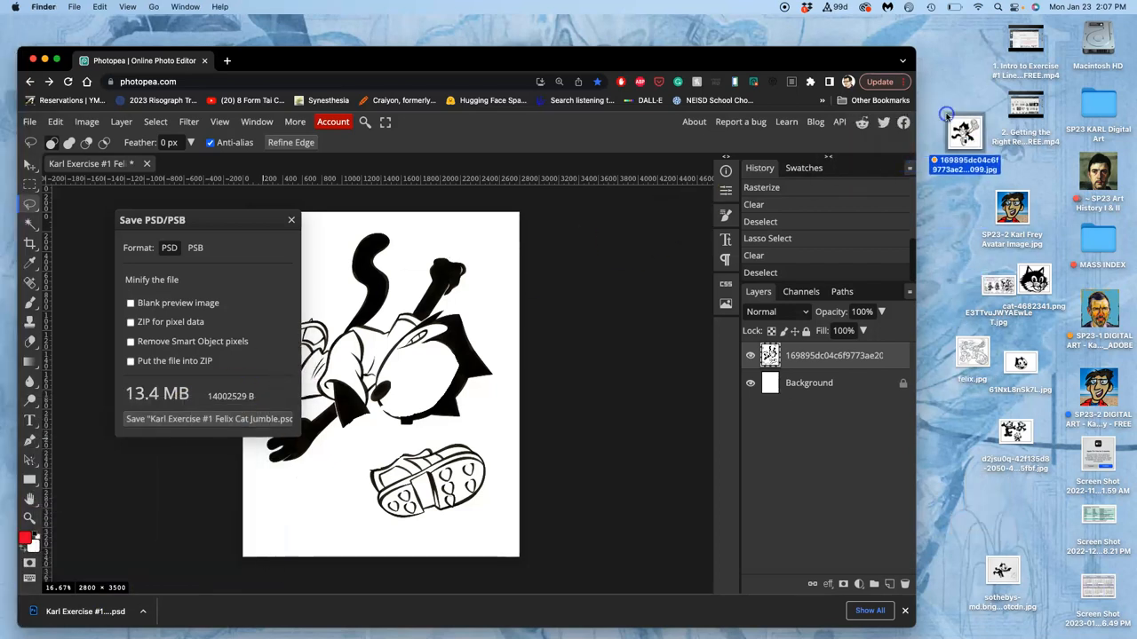
mouse_move(946, 136)
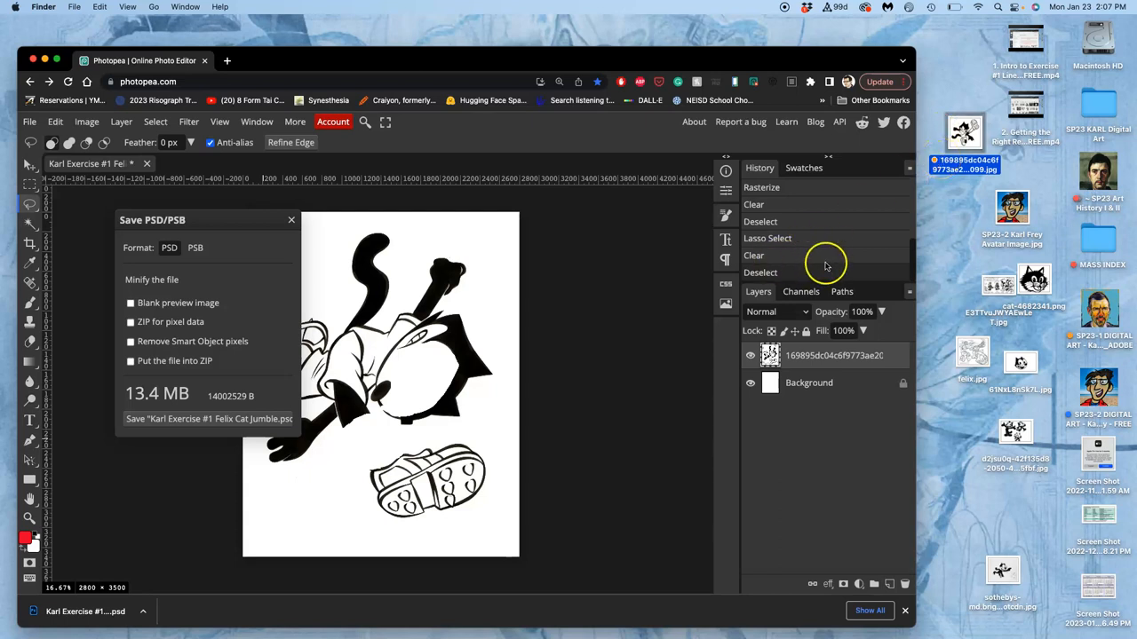
mouse_move(824, 265)
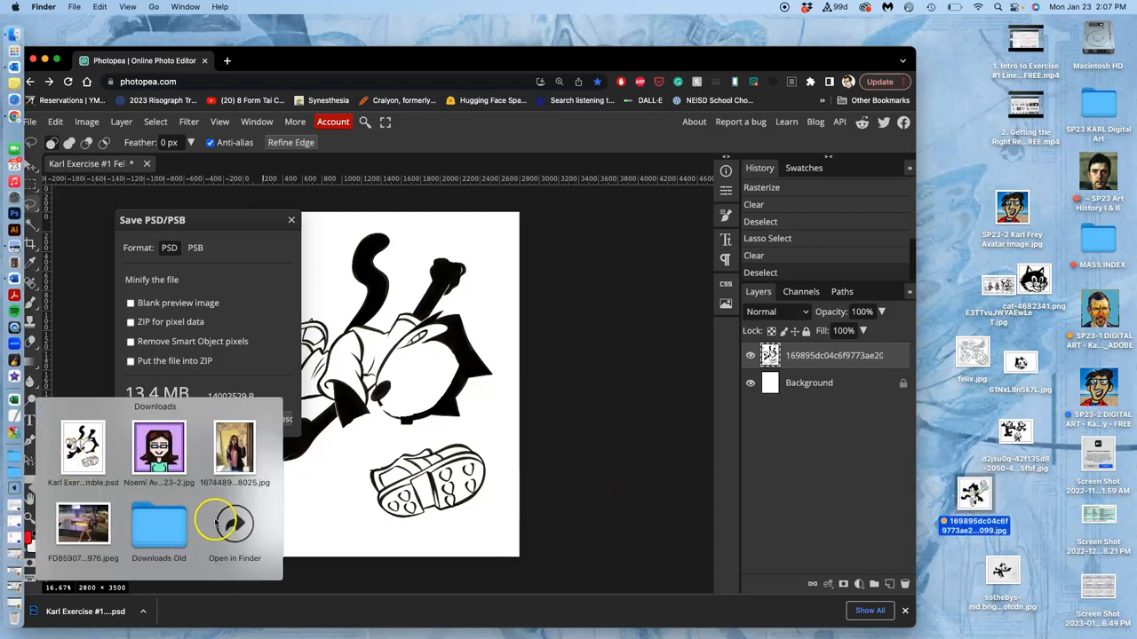
click(234, 522)
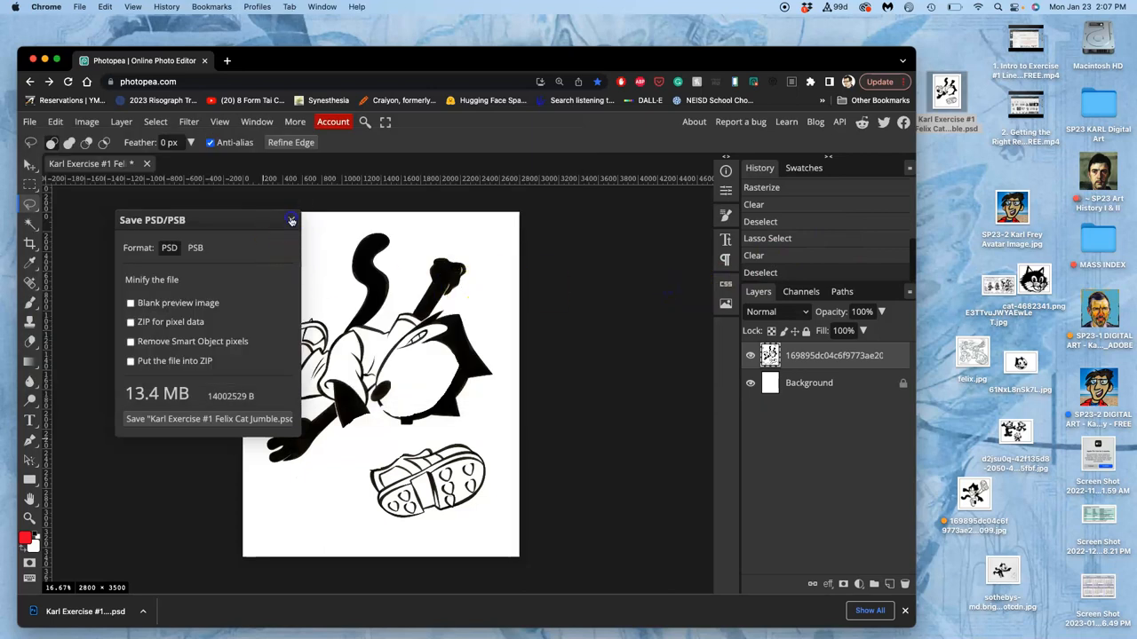
- Close the Save PSD/PSB dialog
click(291, 221)
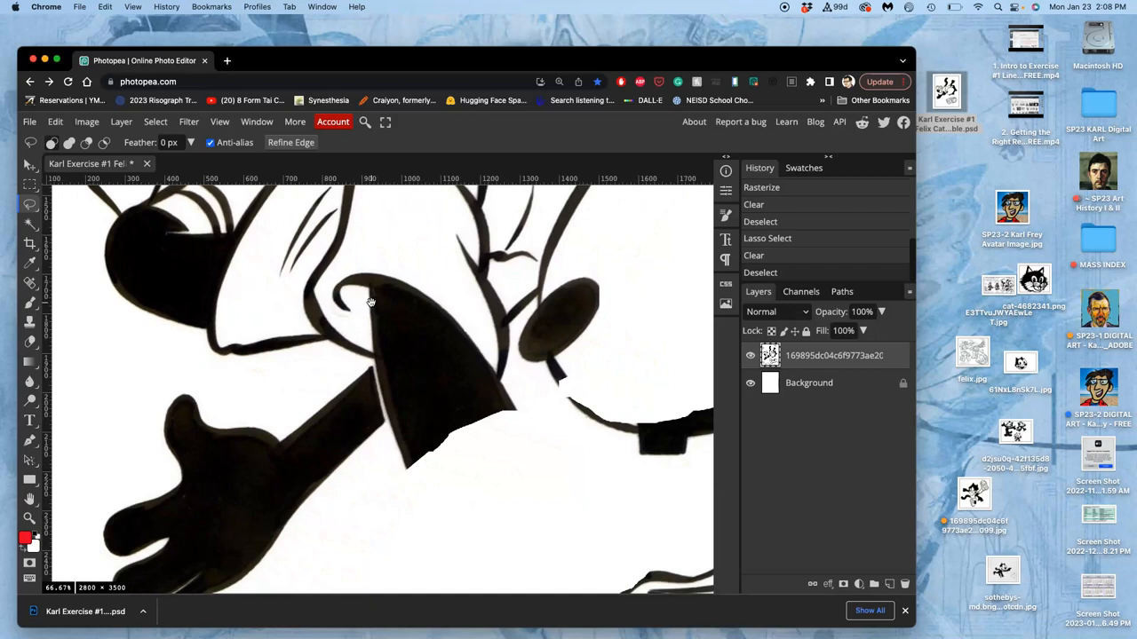
mouse_move(314, 424)
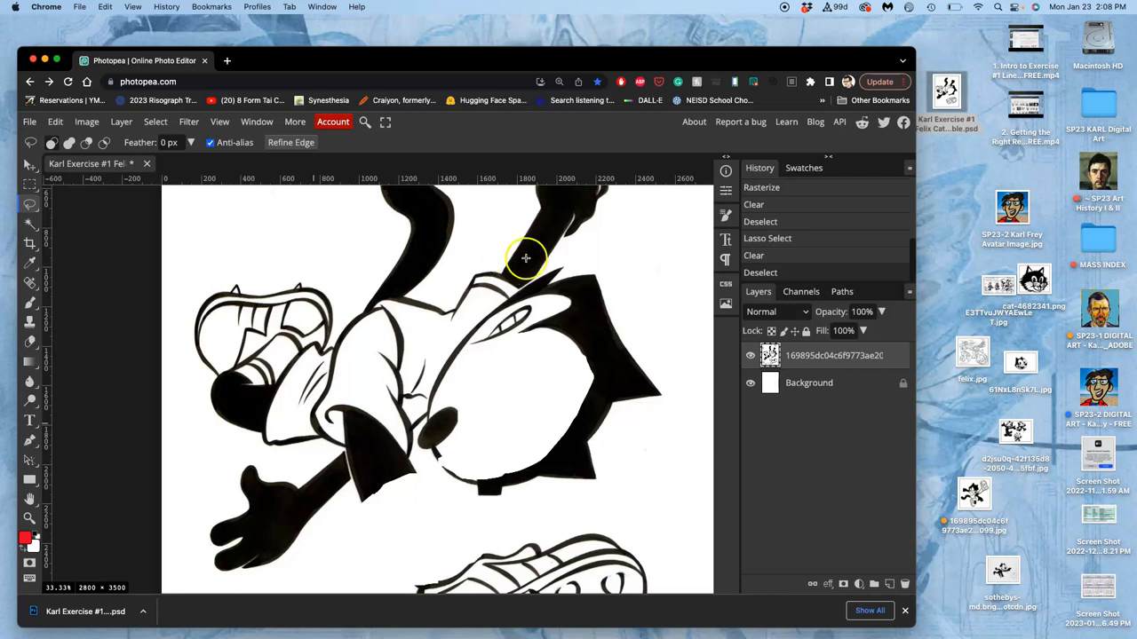
mouse_move(1011, 402)
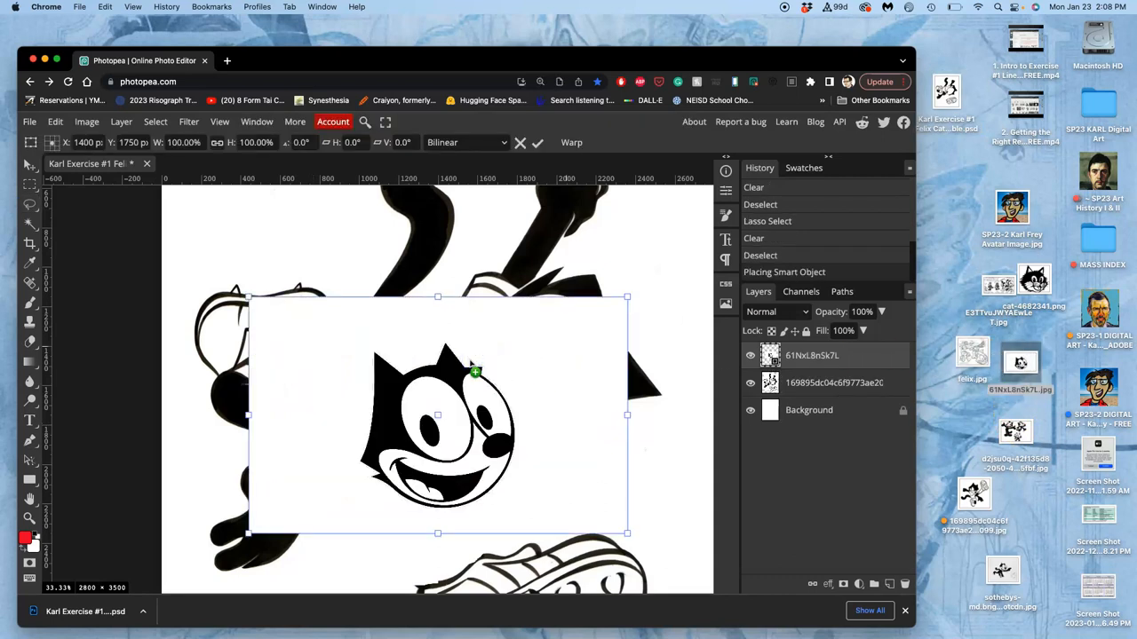
- Enlarge the placed Felix head image to fit the head gap
drag(626, 298, 662, 276)
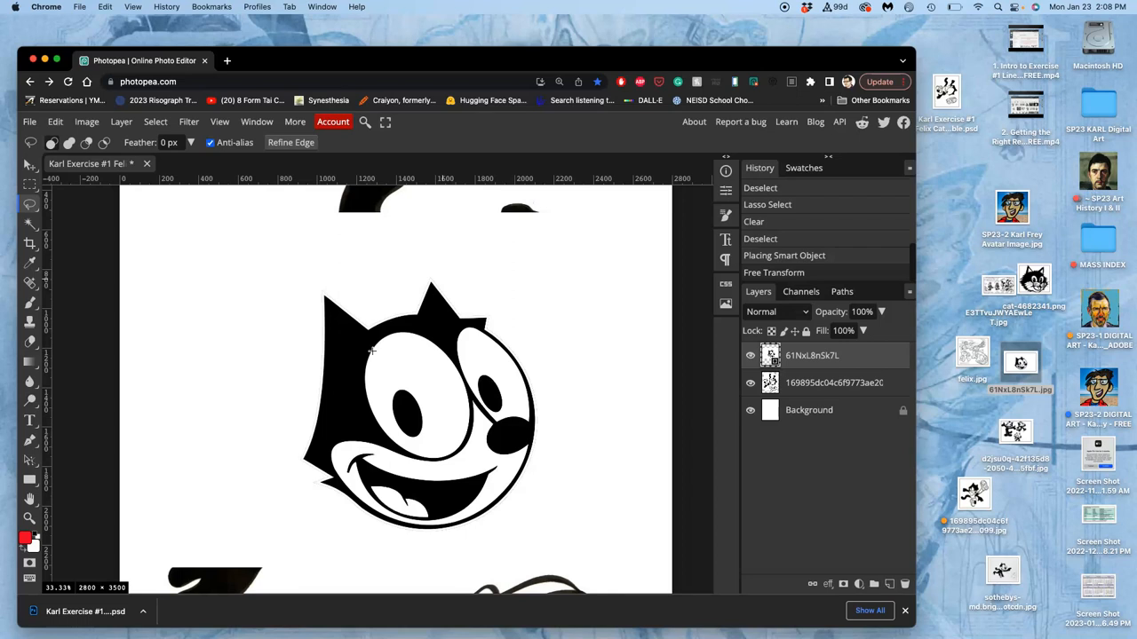
- Rasterize the Felix head layer and pick the Magic Wand tool
right_click(811, 355)
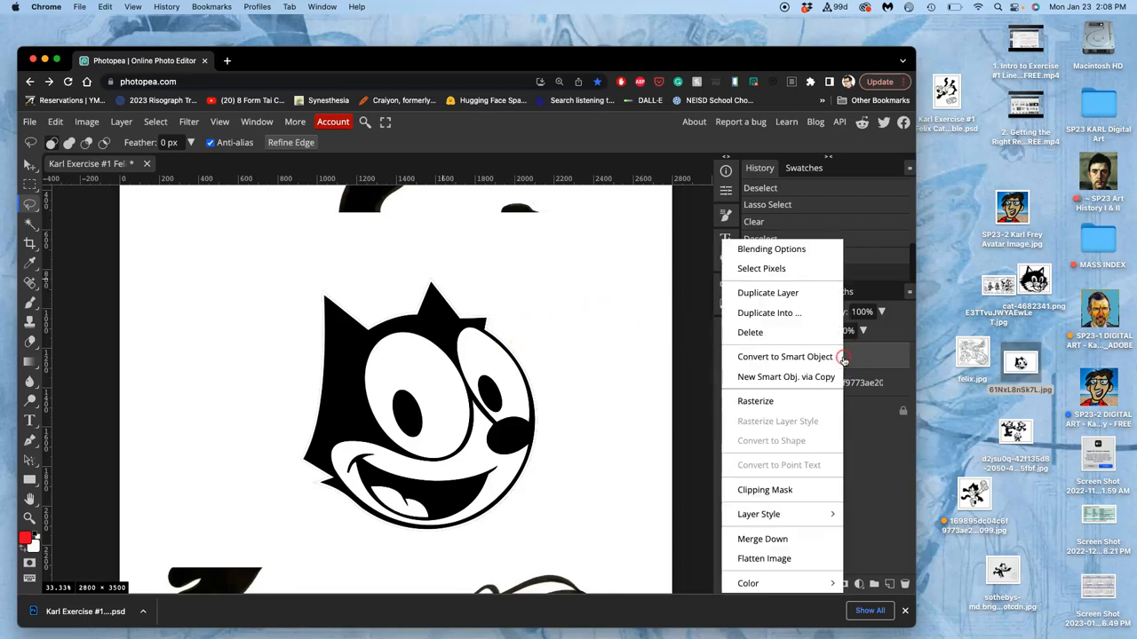
mouse_move(781, 401)
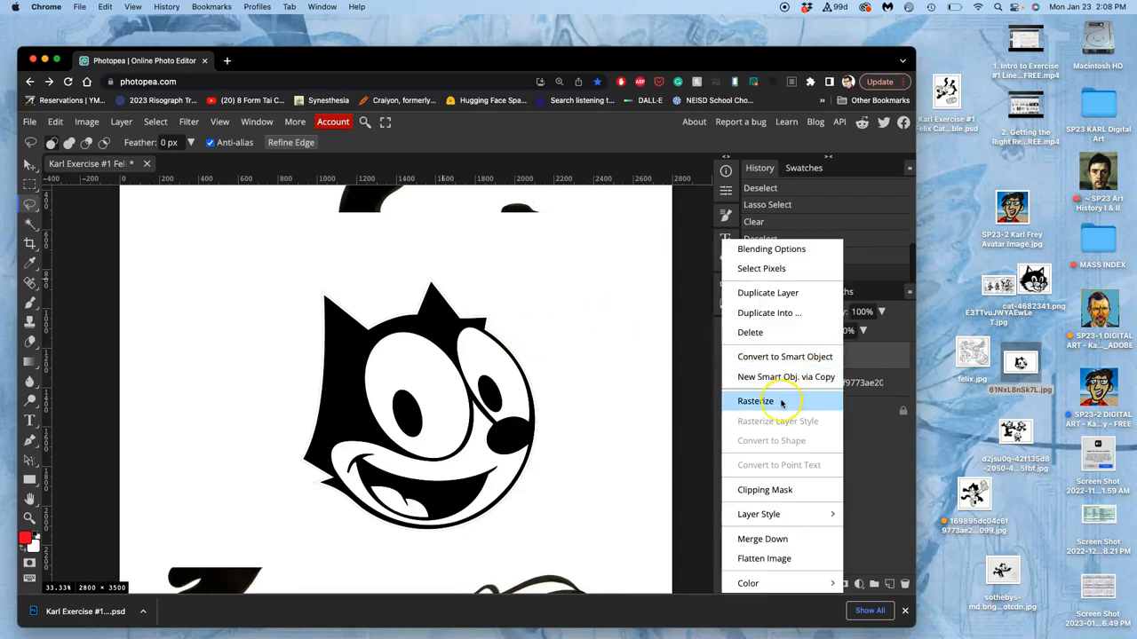
click(755, 401)
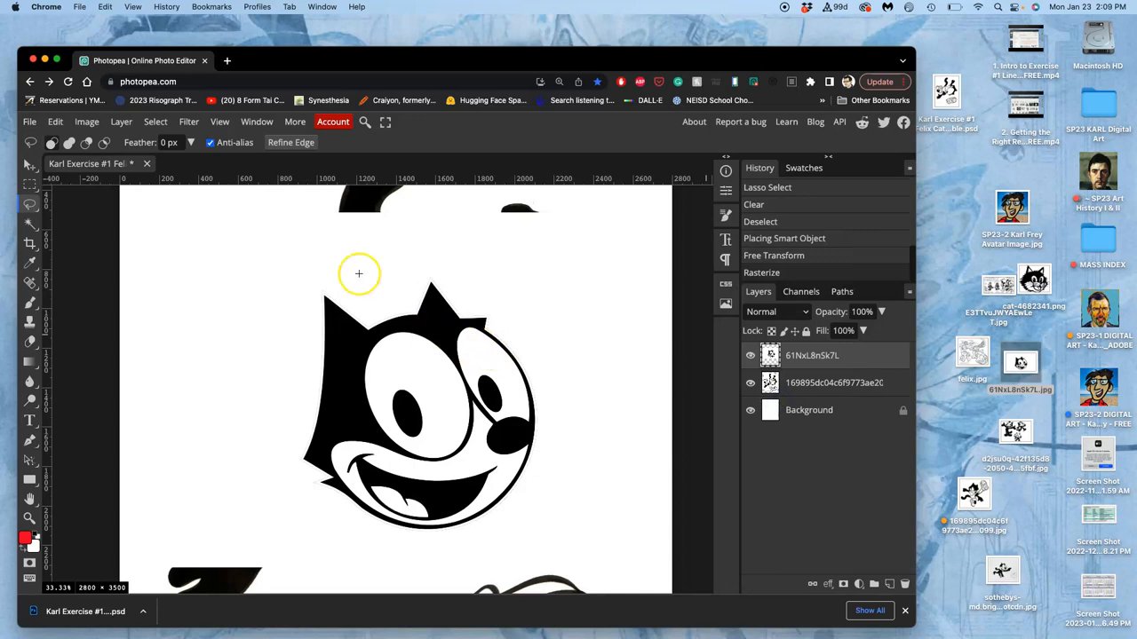
click(29, 225)
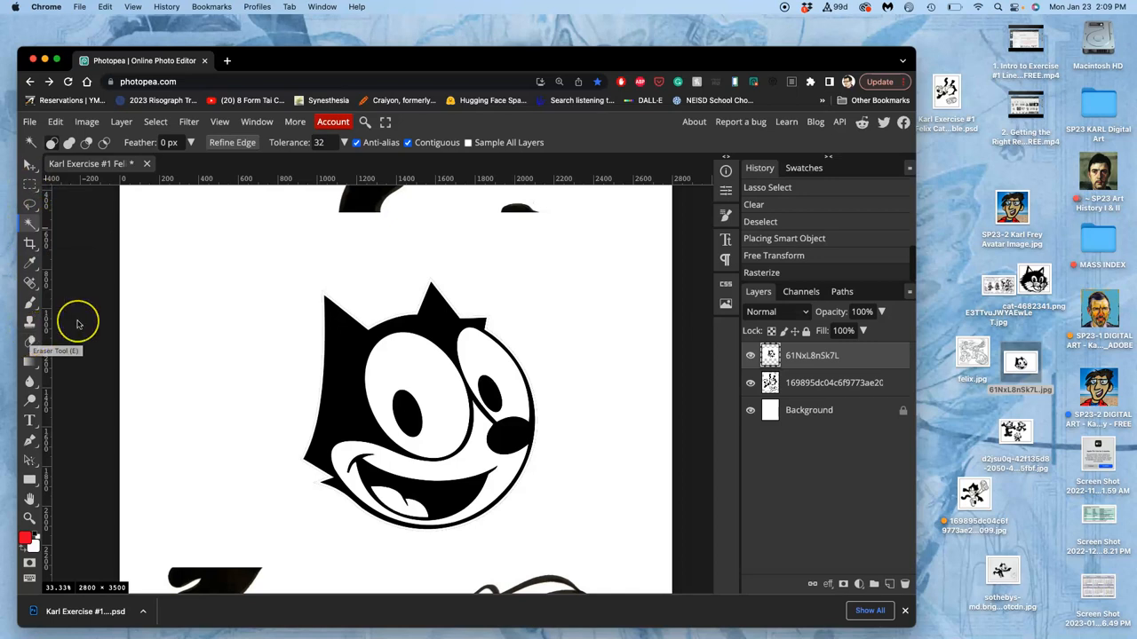
mouse_move(78, 322)
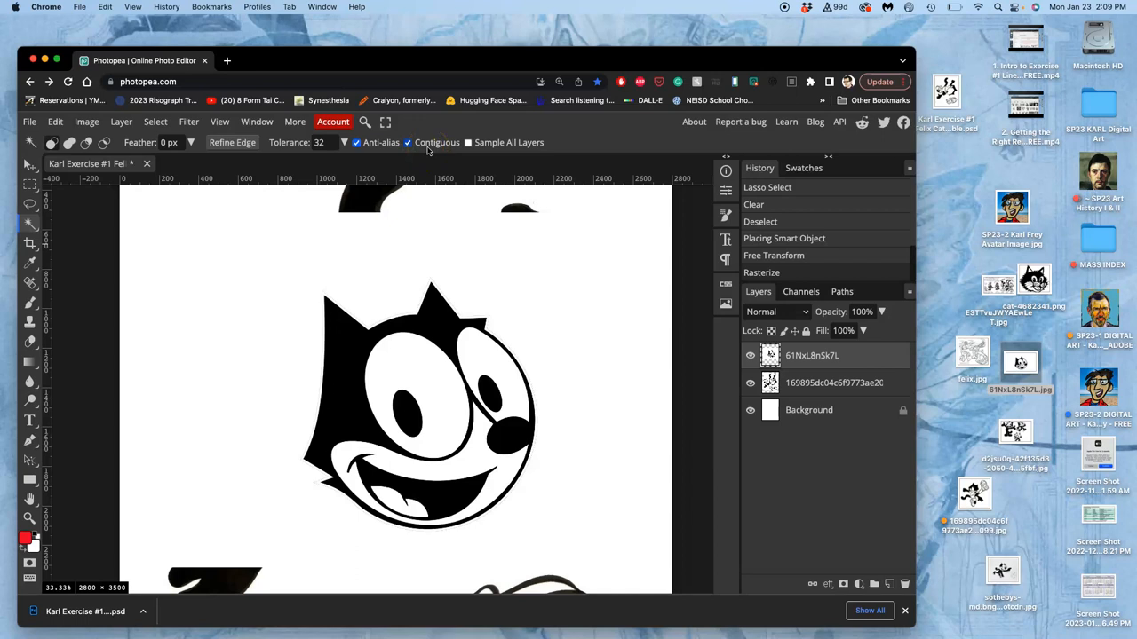
- Turn off Contiguous, clear the head's white surround, and deselect
click(408, 142)
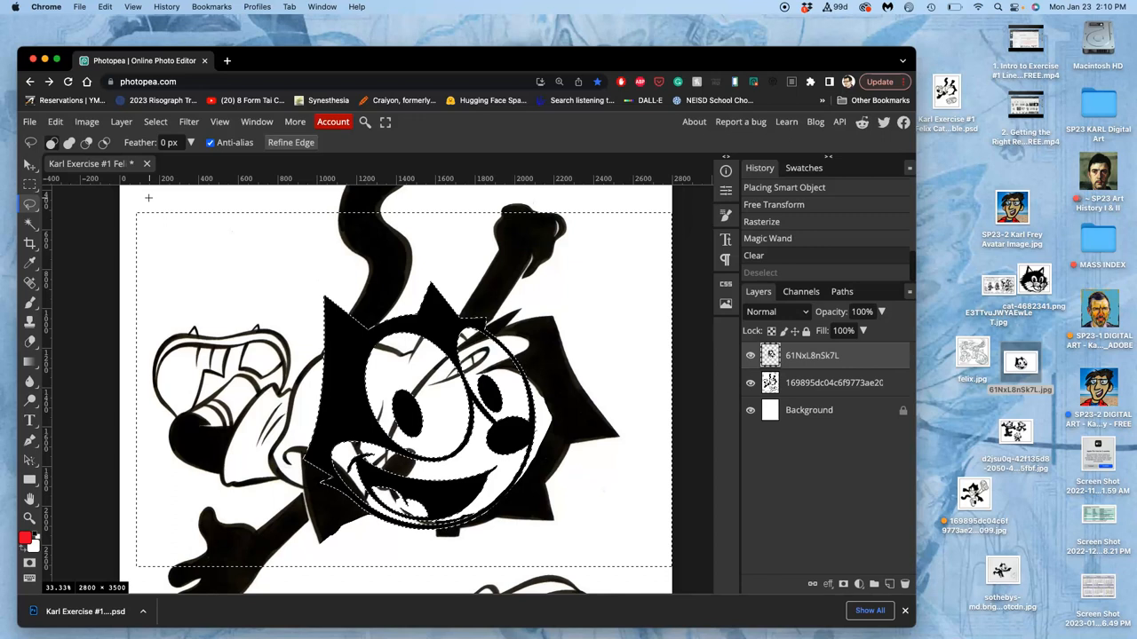
click(760, 273)
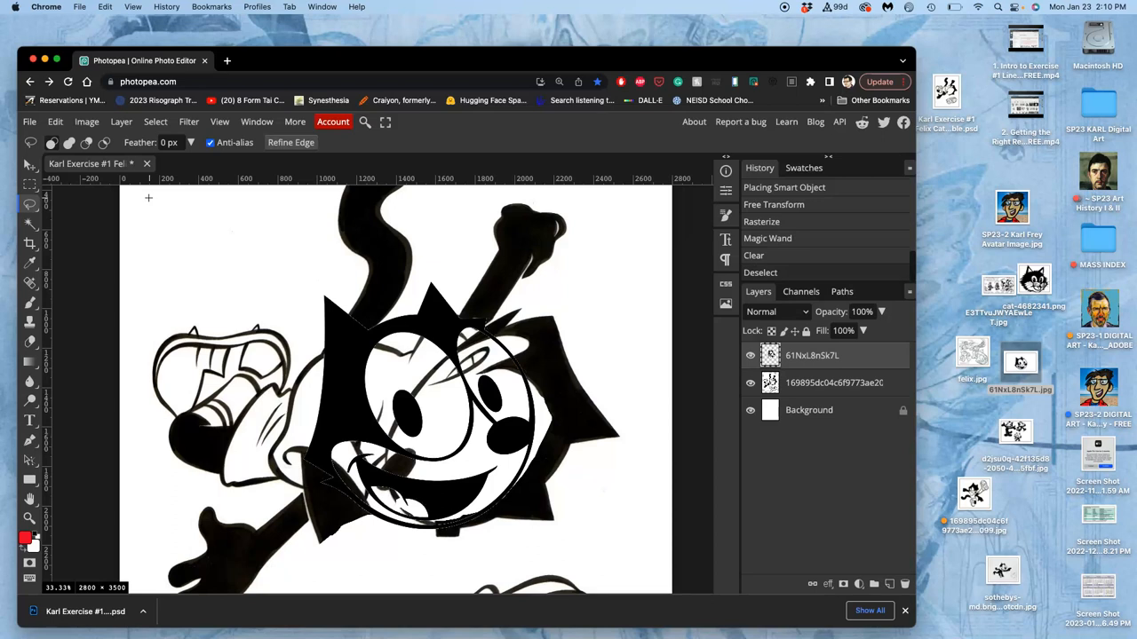
mouse_move(317, 252)
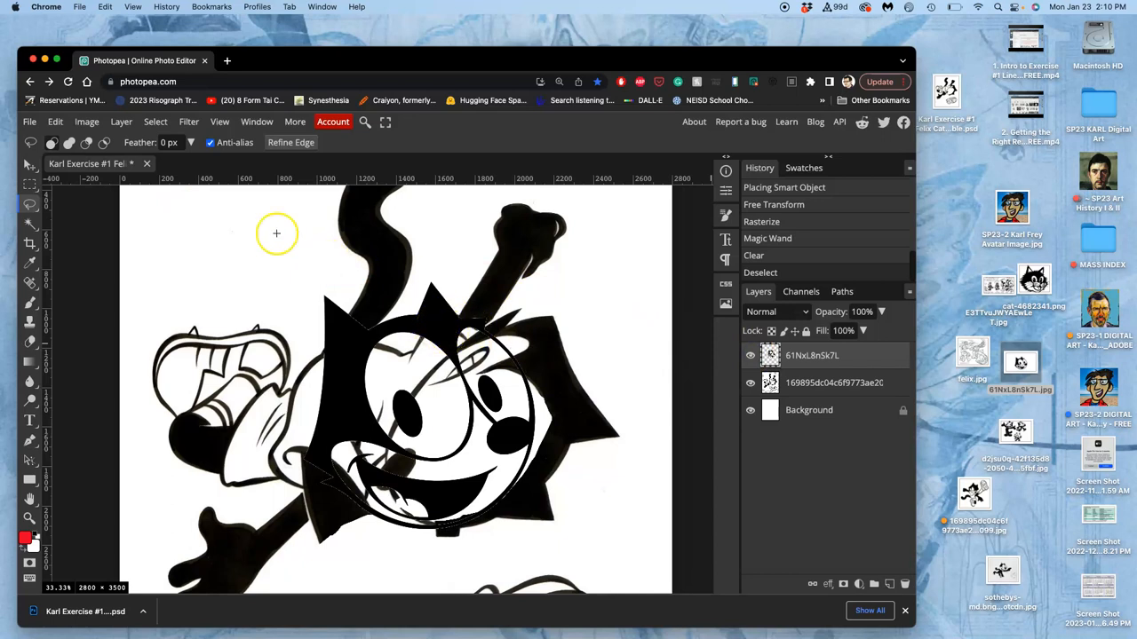
mouse_move(187, 137)
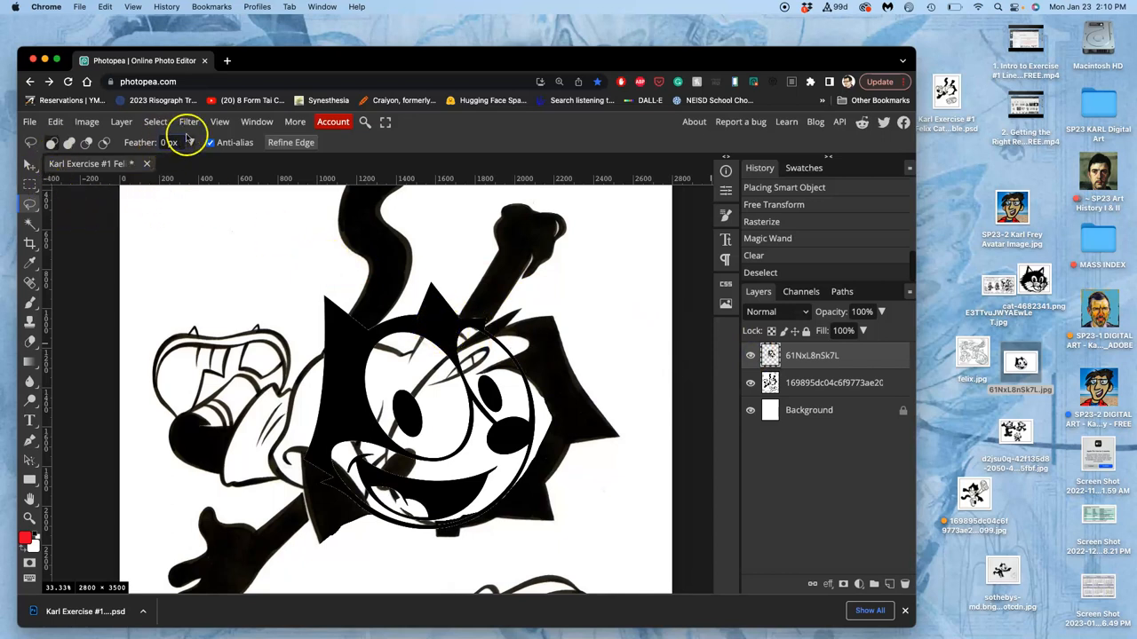
- Apply Image > Adjustments > Invert to the Felix head layer
click(86, 122)
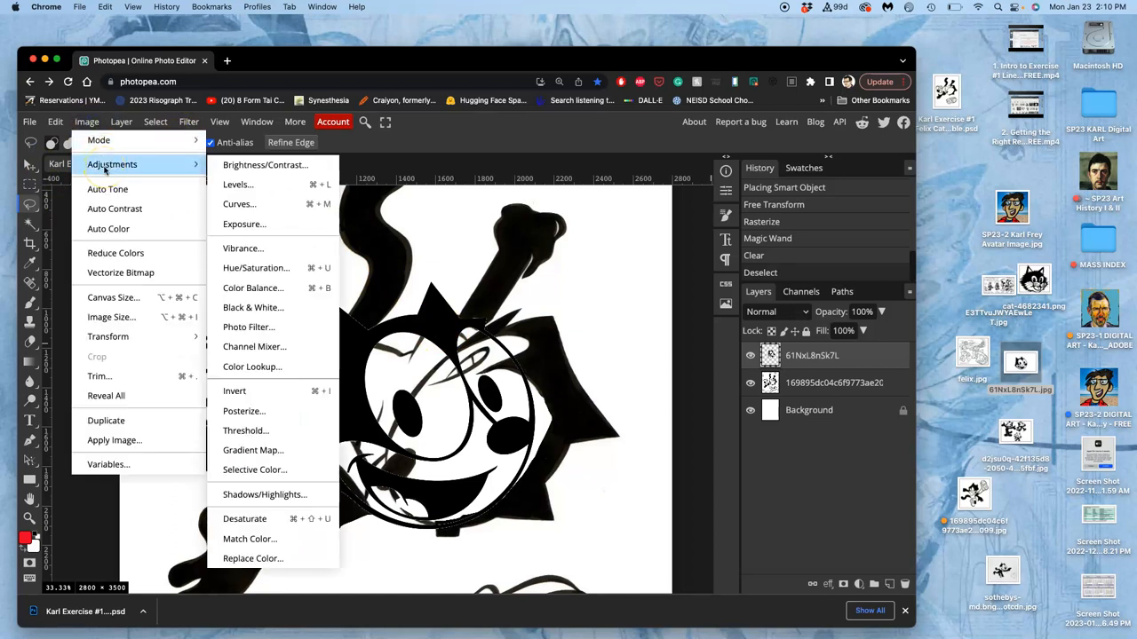
mouse_move(235, 391)
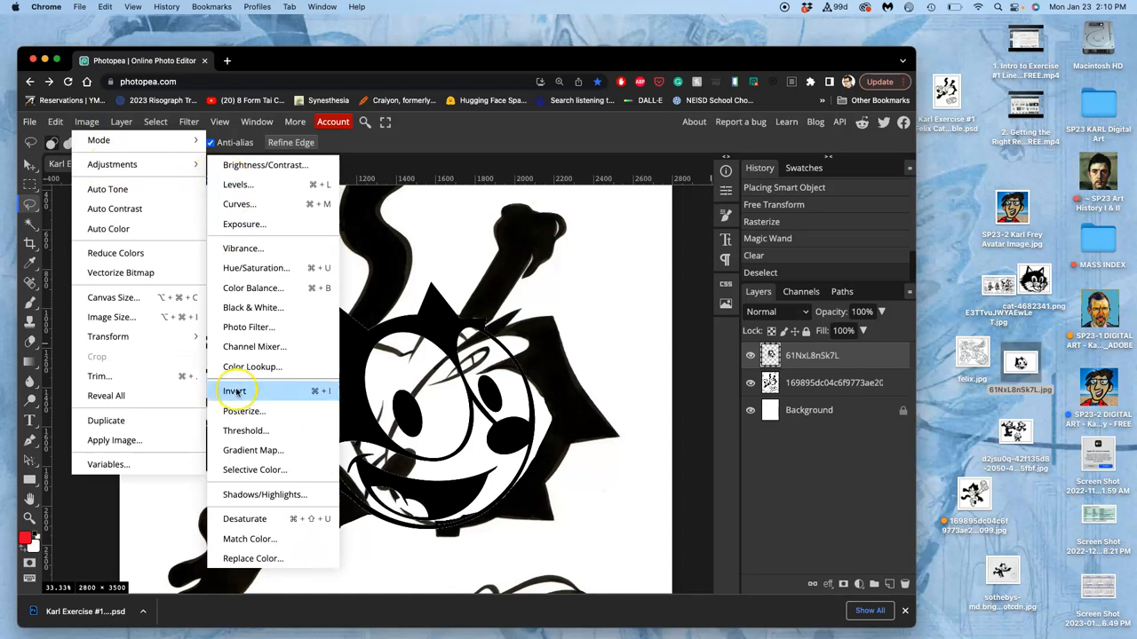
click(234, 391)
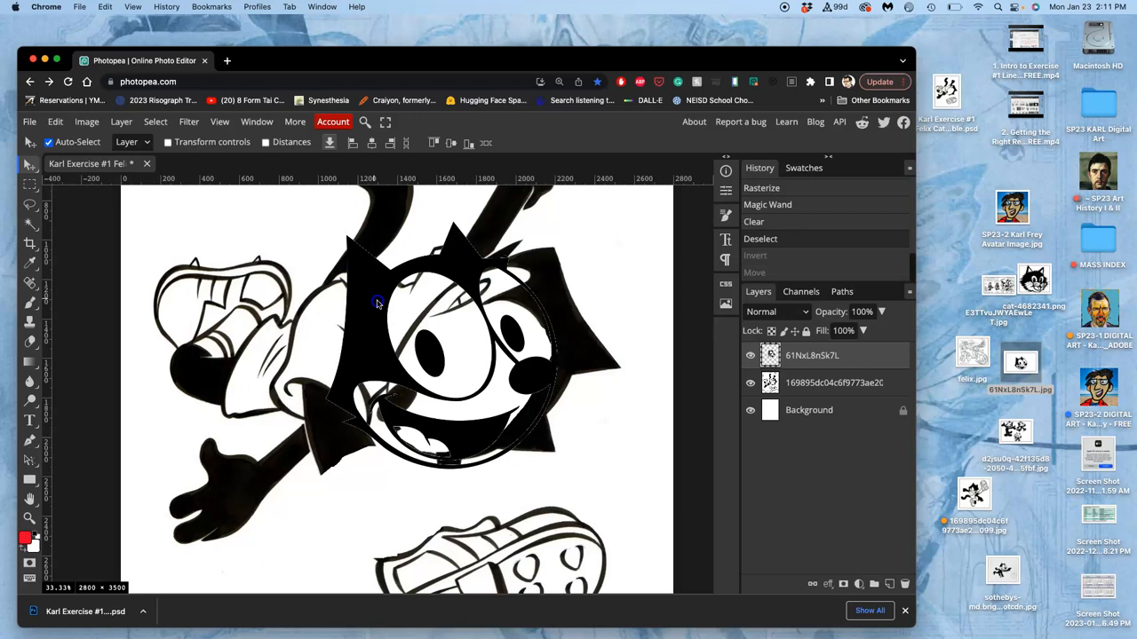
- Move the Felix head onto the body and invert the selection around it
drag(377, 302, 444, 276)
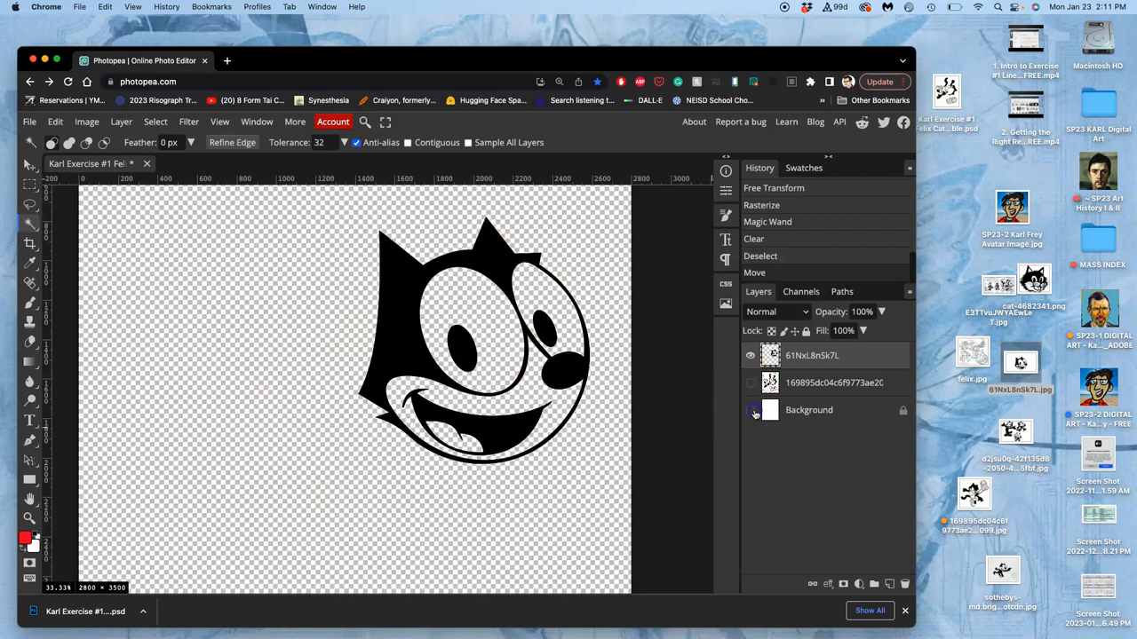
click(751, 410)
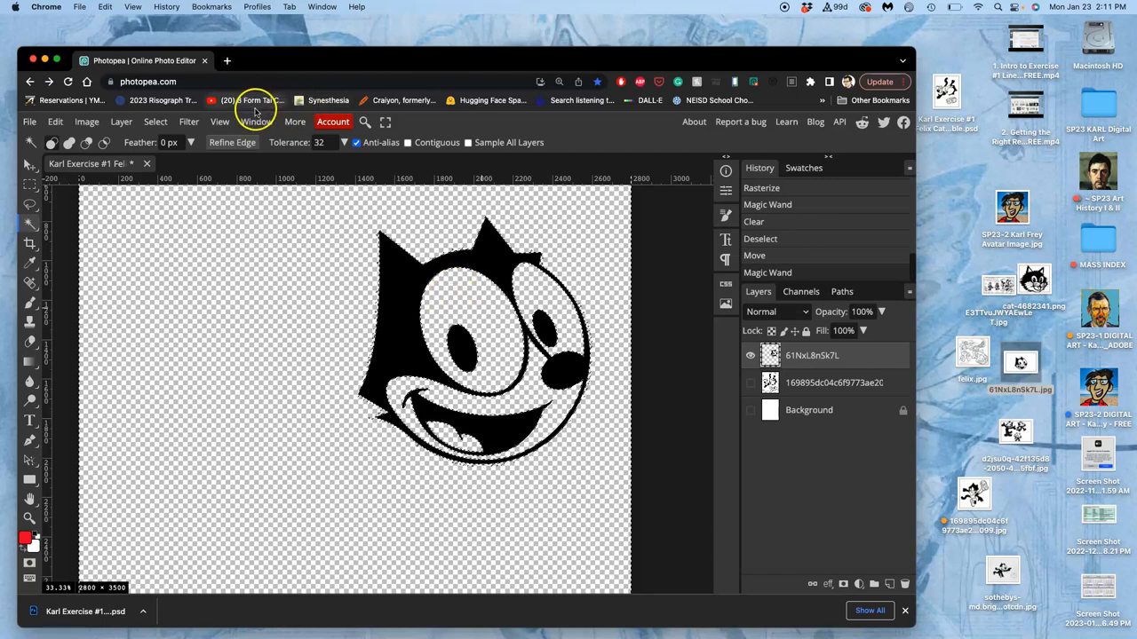
click(155, 122)
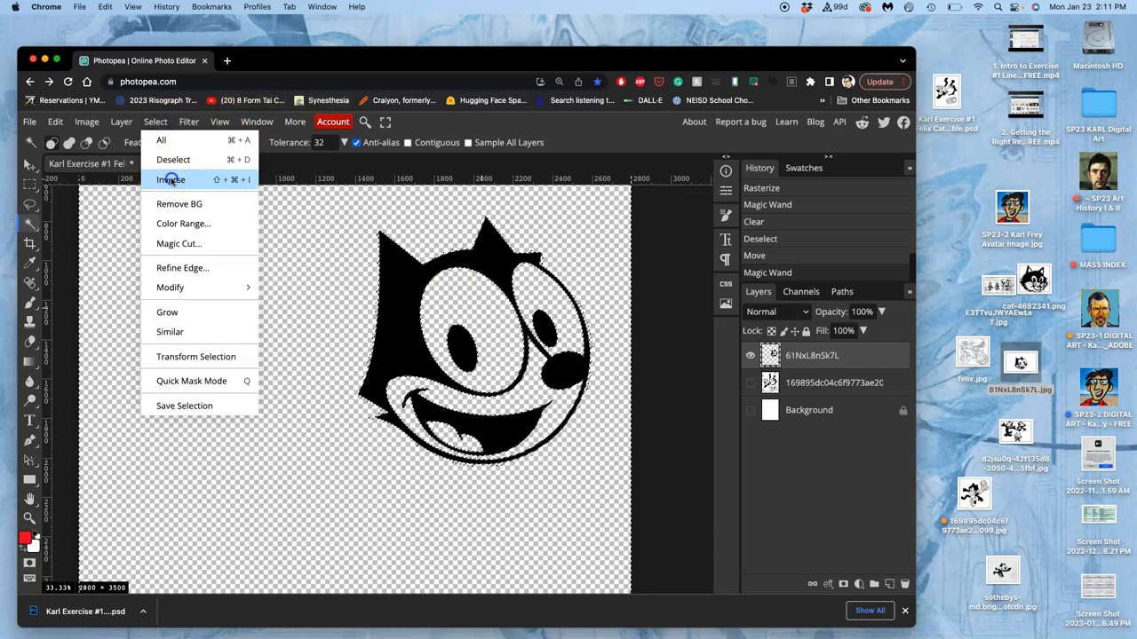
click(170, 180)
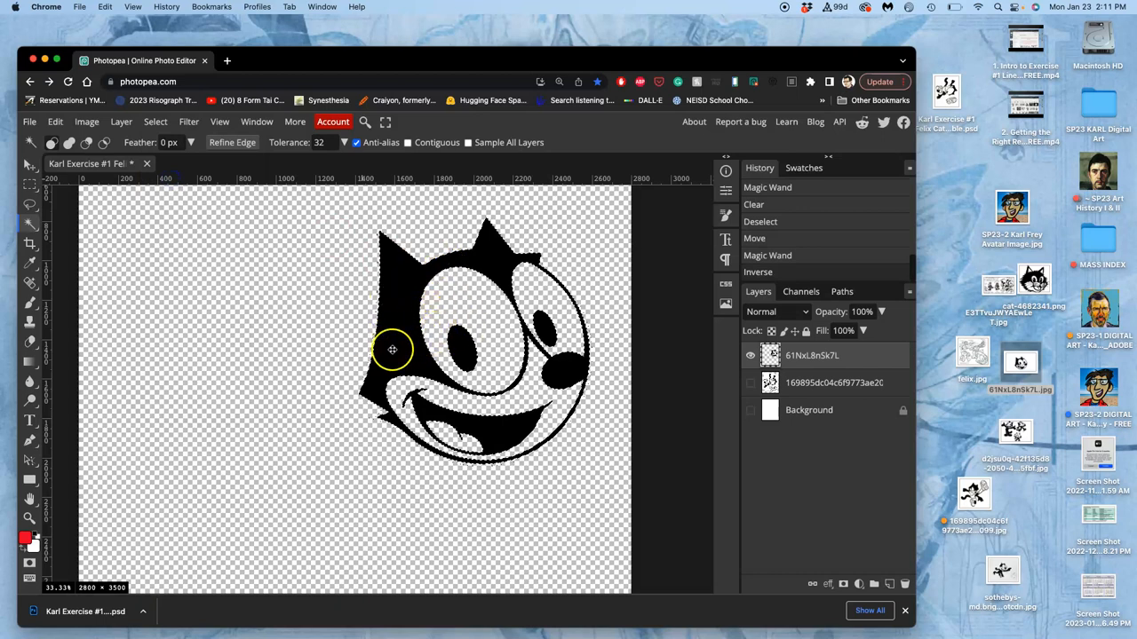
- Hide the Felix head layer and show the white Background layer
click(750, 355)
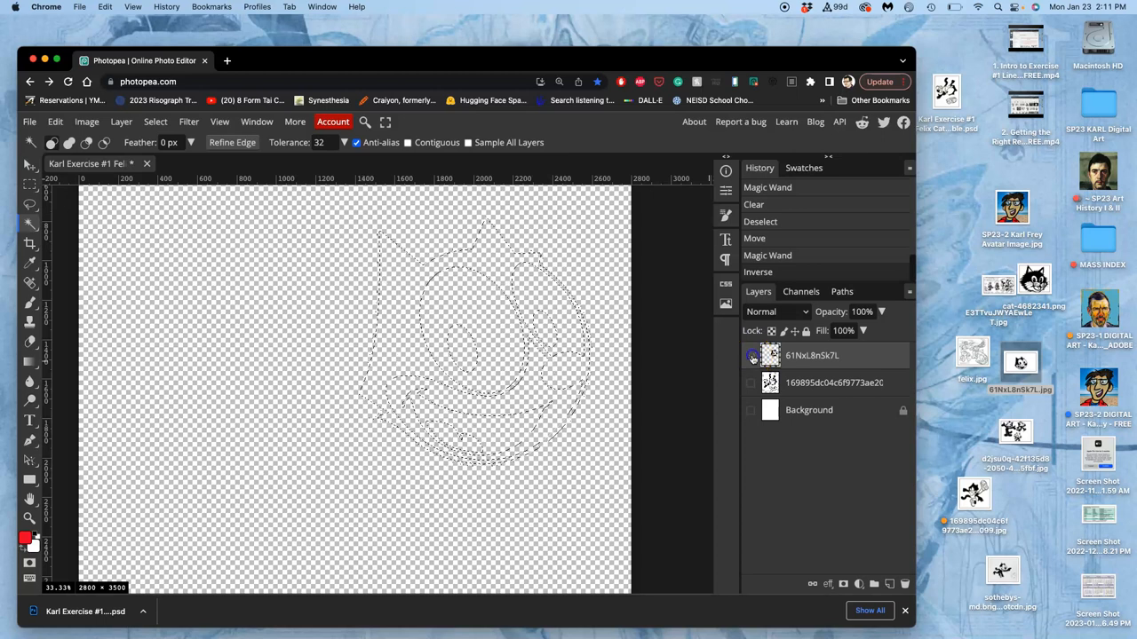
click(750, 410)
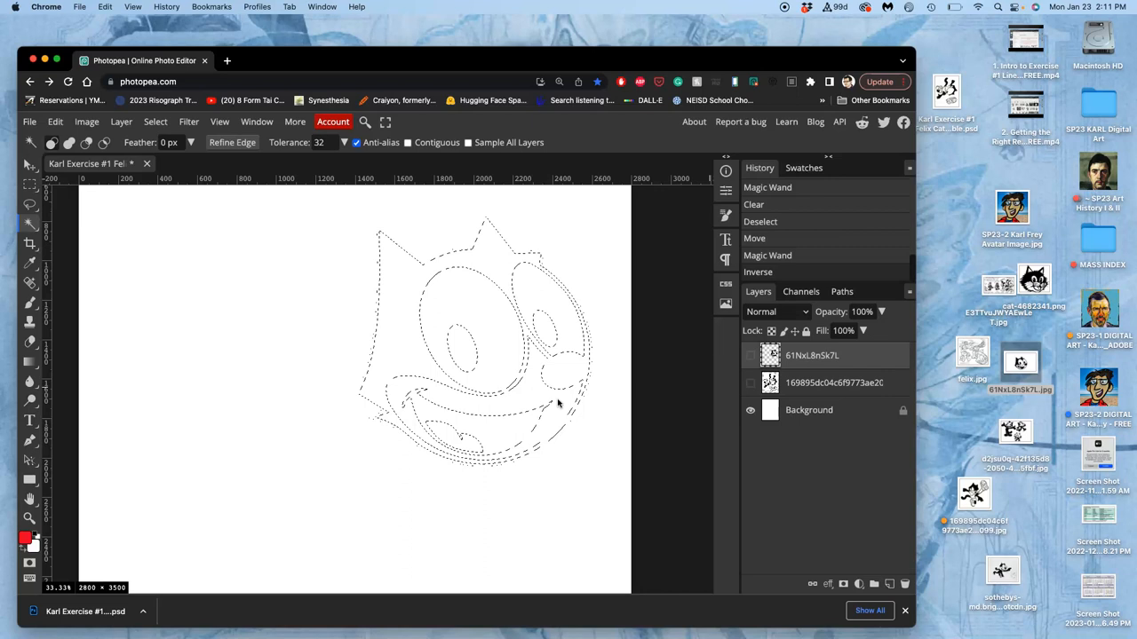
click(750, 383)
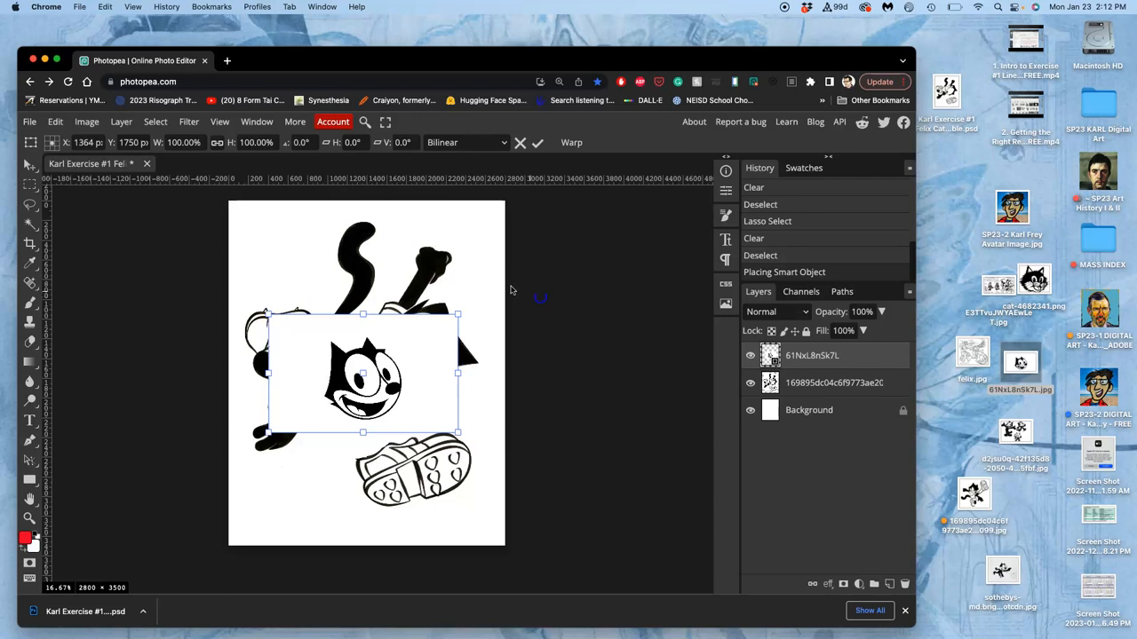
- Scale the placed head to about 284% and tilt it, switch to Warp, then confirm
drag(458, 314, 633, 195)
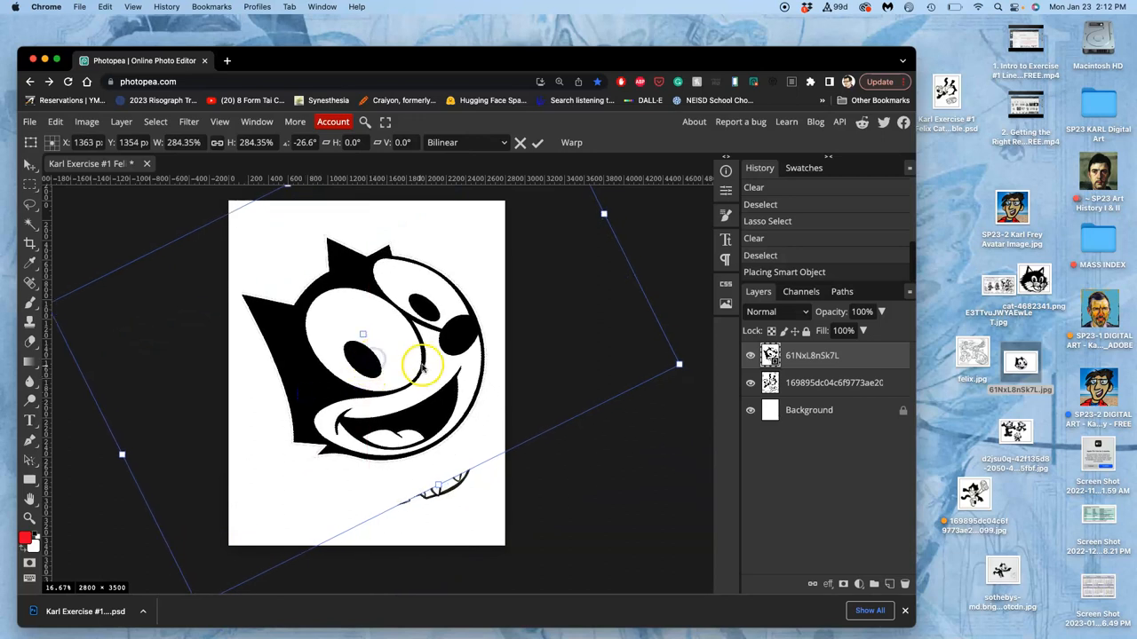
right_click(422, 369)
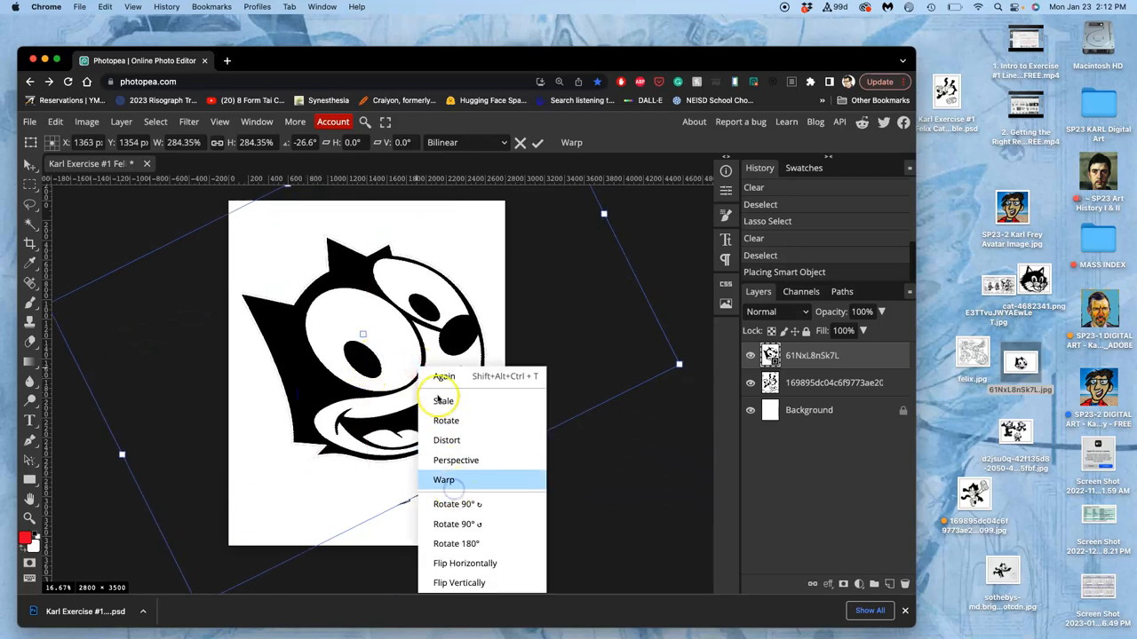
click(443, 479)
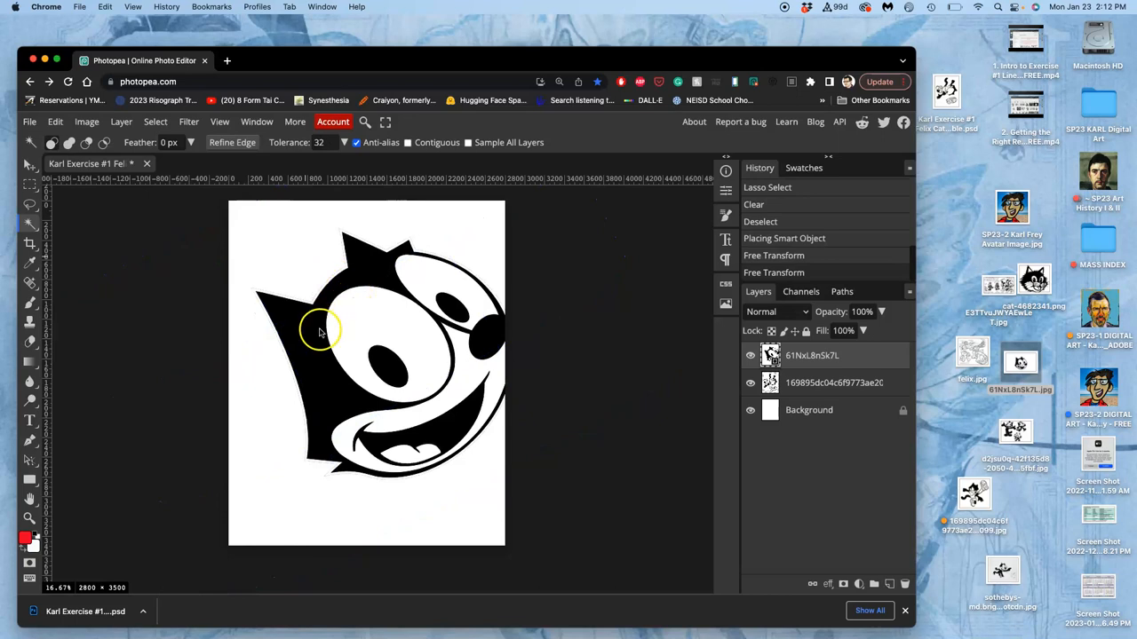
click(304, 330)
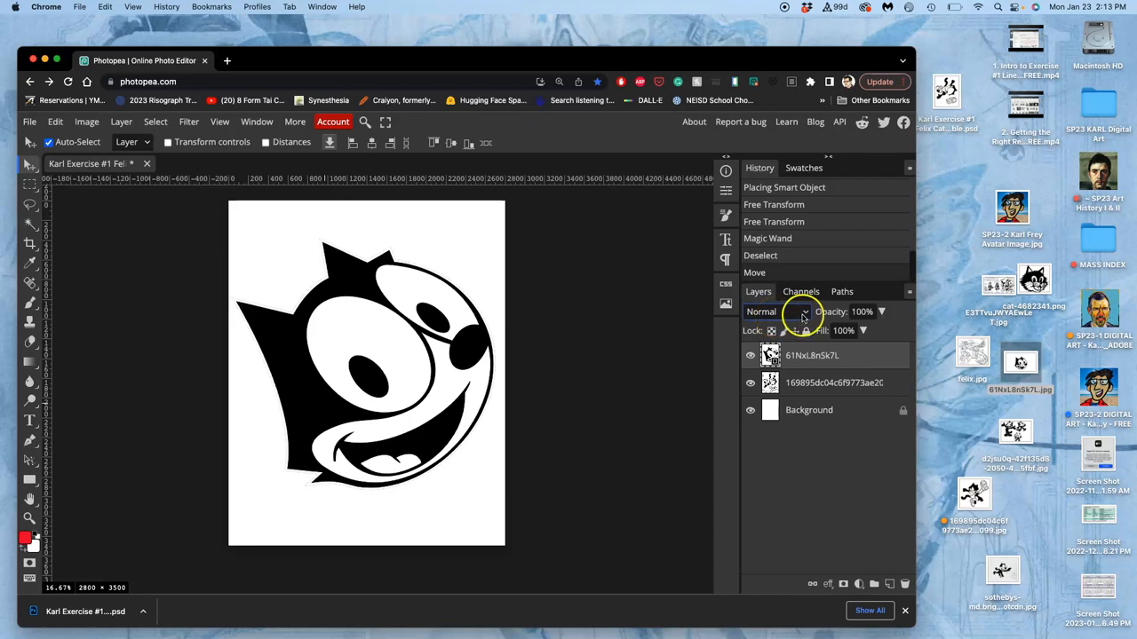
- Set the enlarged Felix head layer's blend mode to Multiply
click(773, 312)
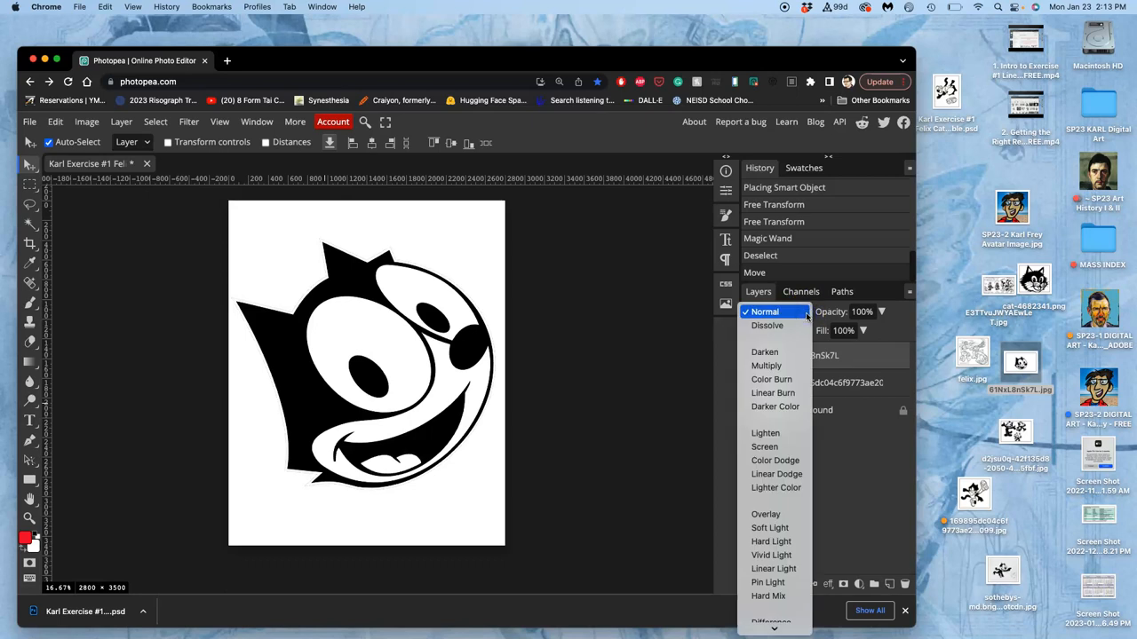
mouse_move(766, 365)
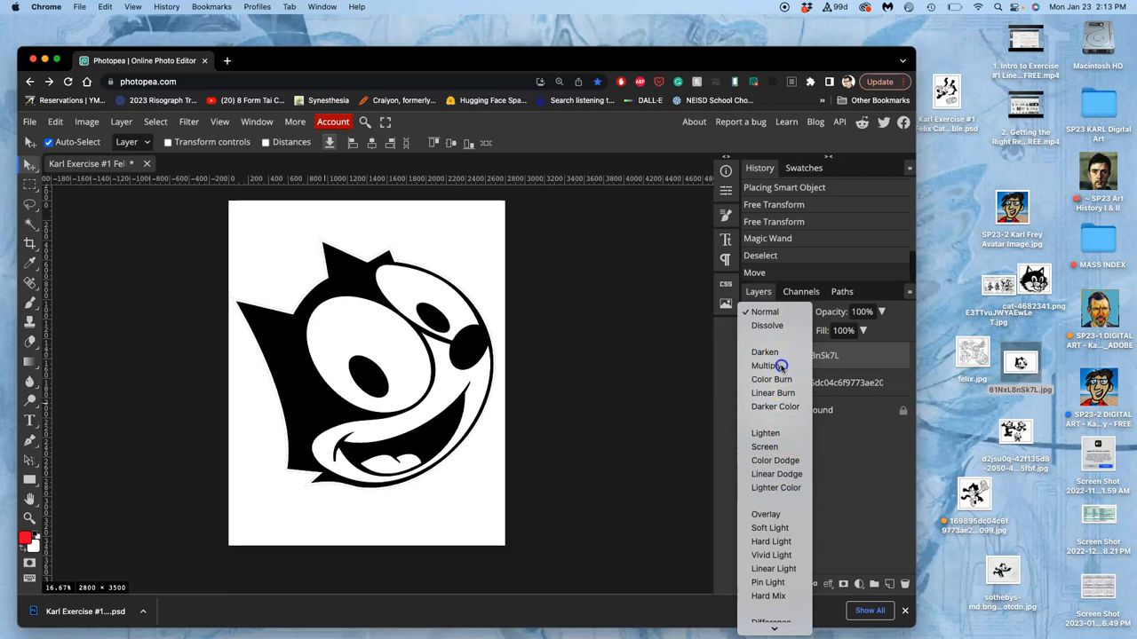
click(763, 365)
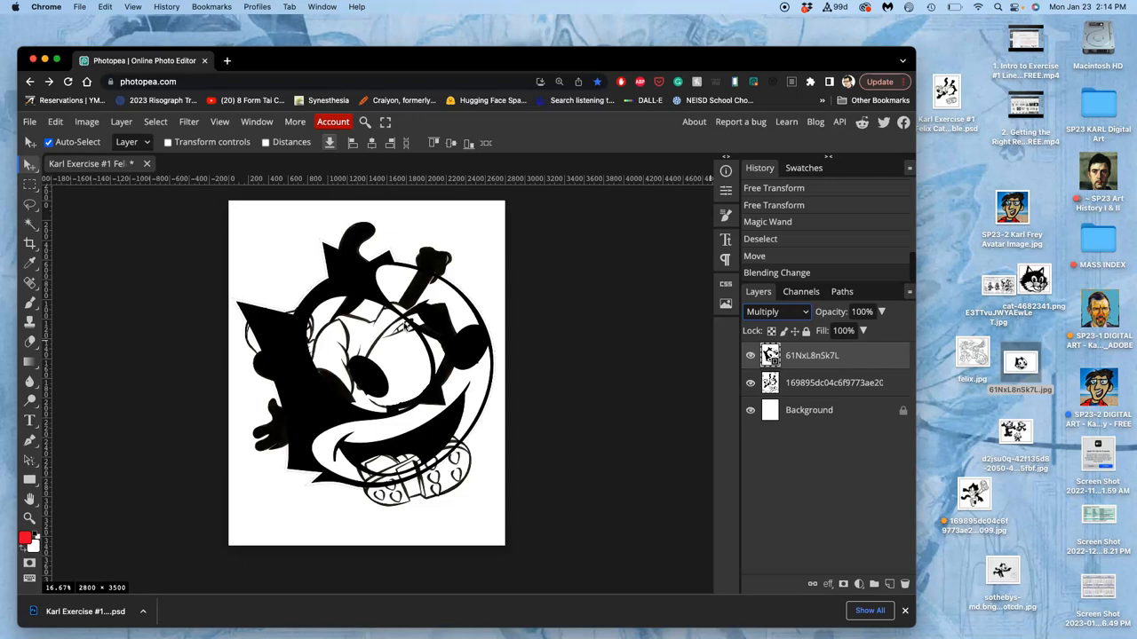
- Free Transform the head layer, shrinking and repositioning it slightly over the body
click(55, 122)
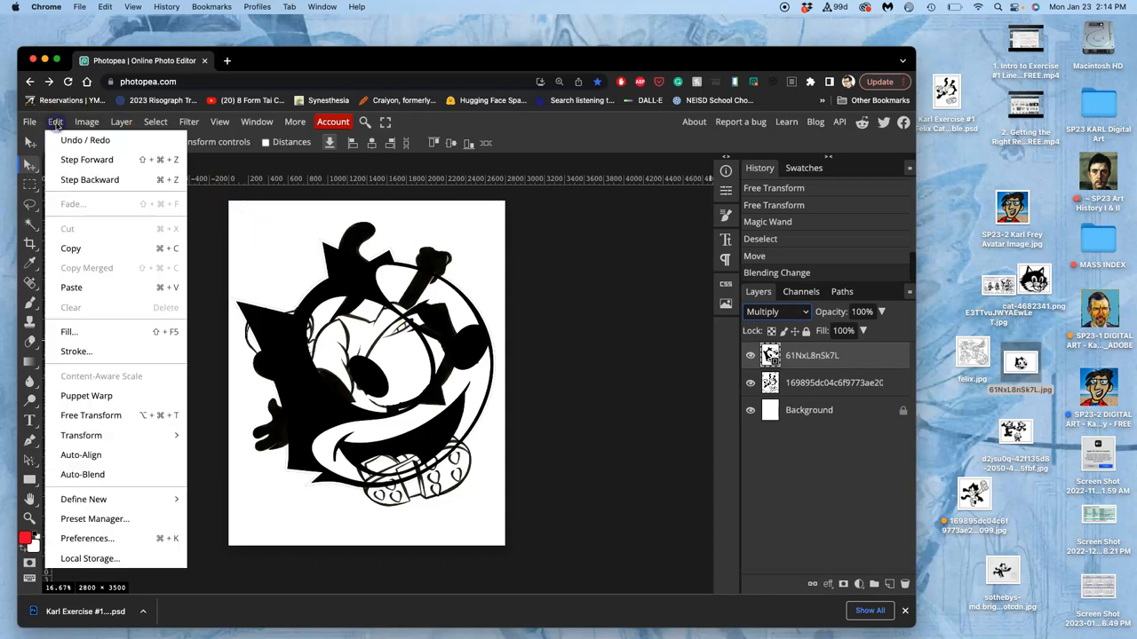
mouse_move(90, 415)
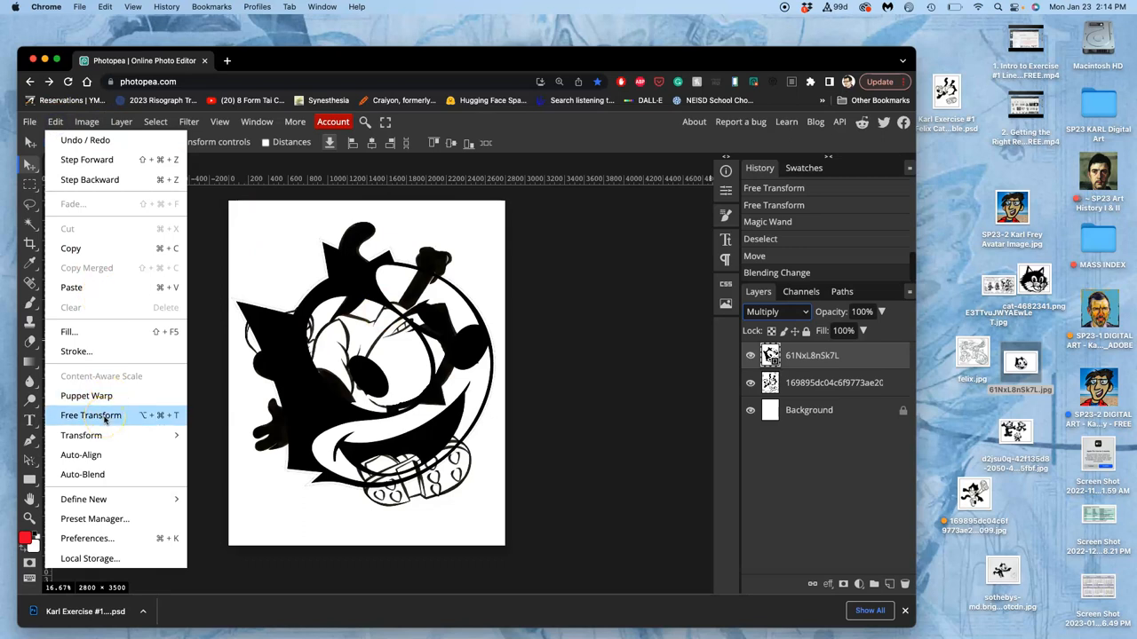
click(91, 415)
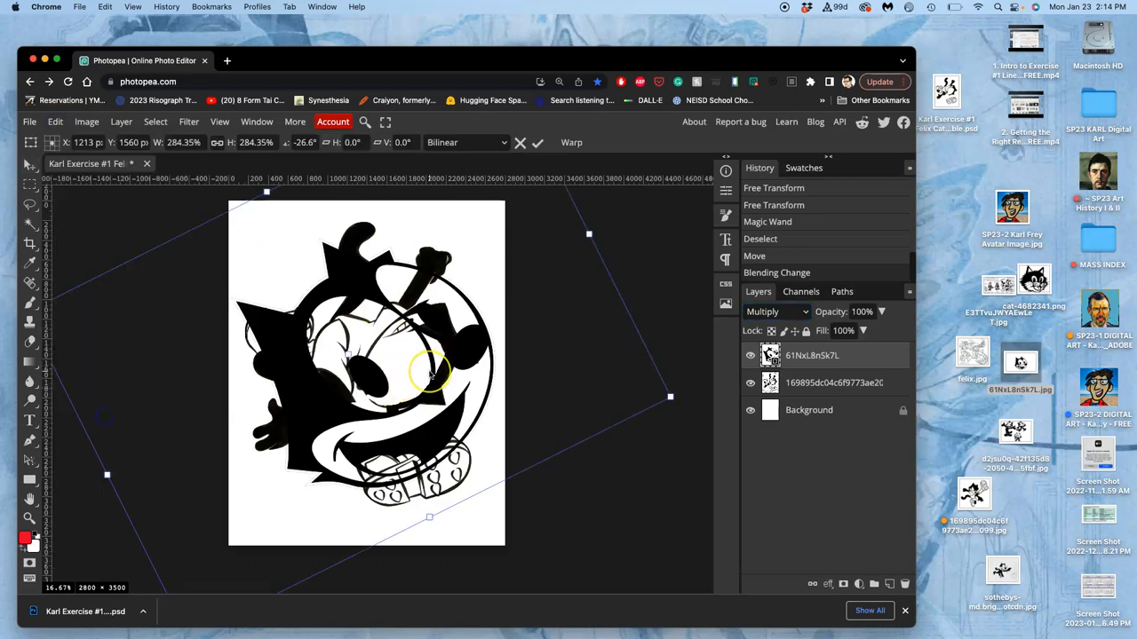
mouse_move(669, 288)
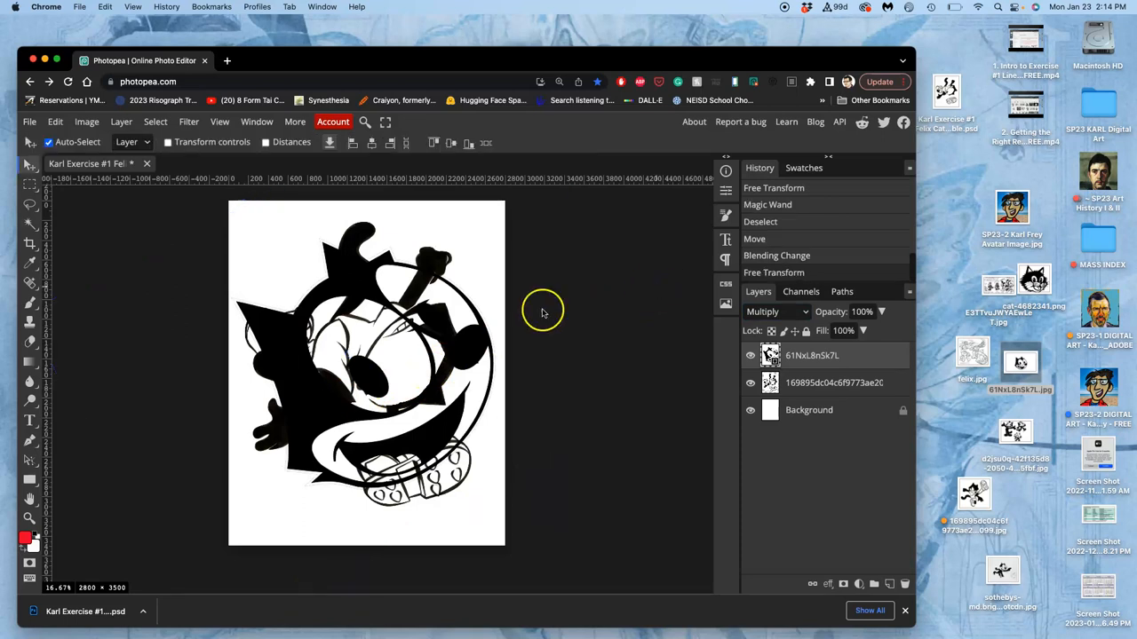
mouse_move(173, 282)
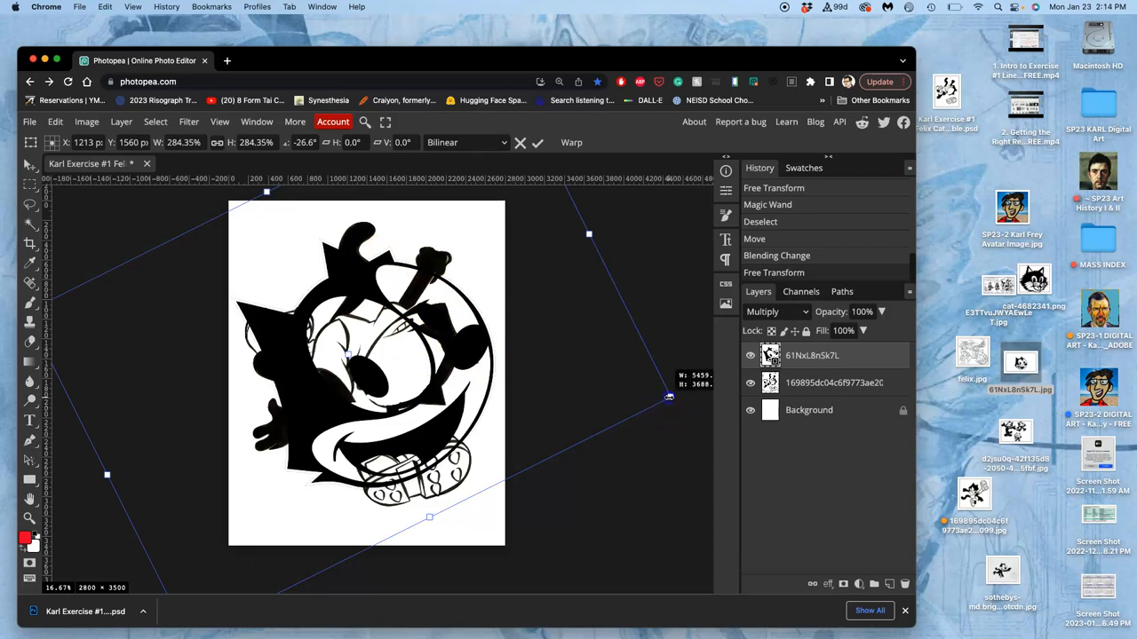
drag(668, 397, 621, 406)
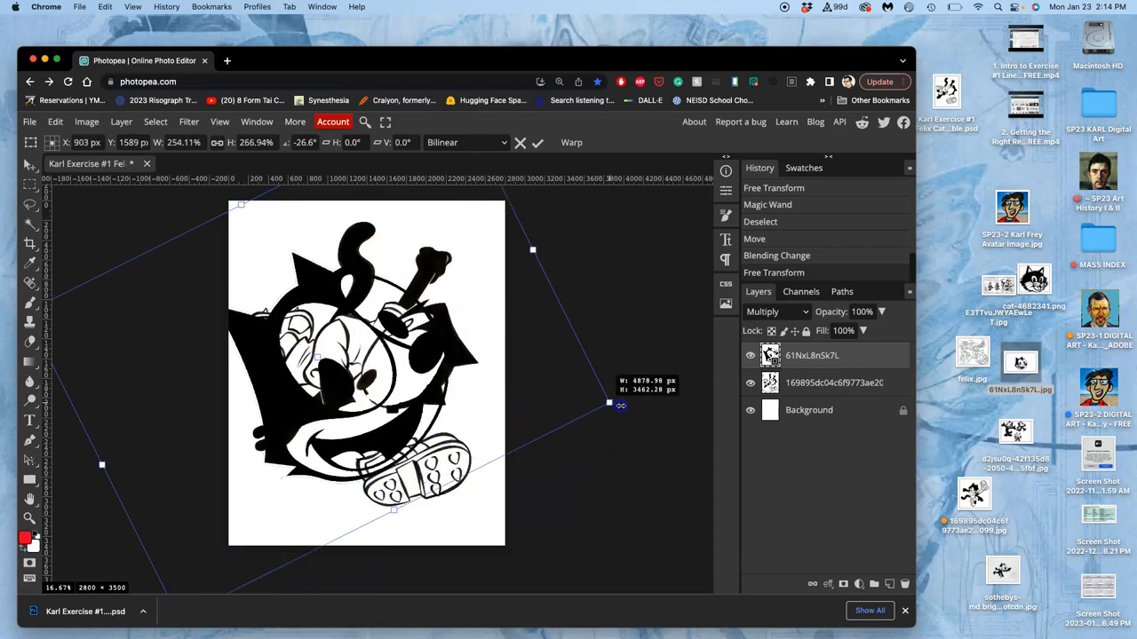
drag(608, 404, 637, 413)
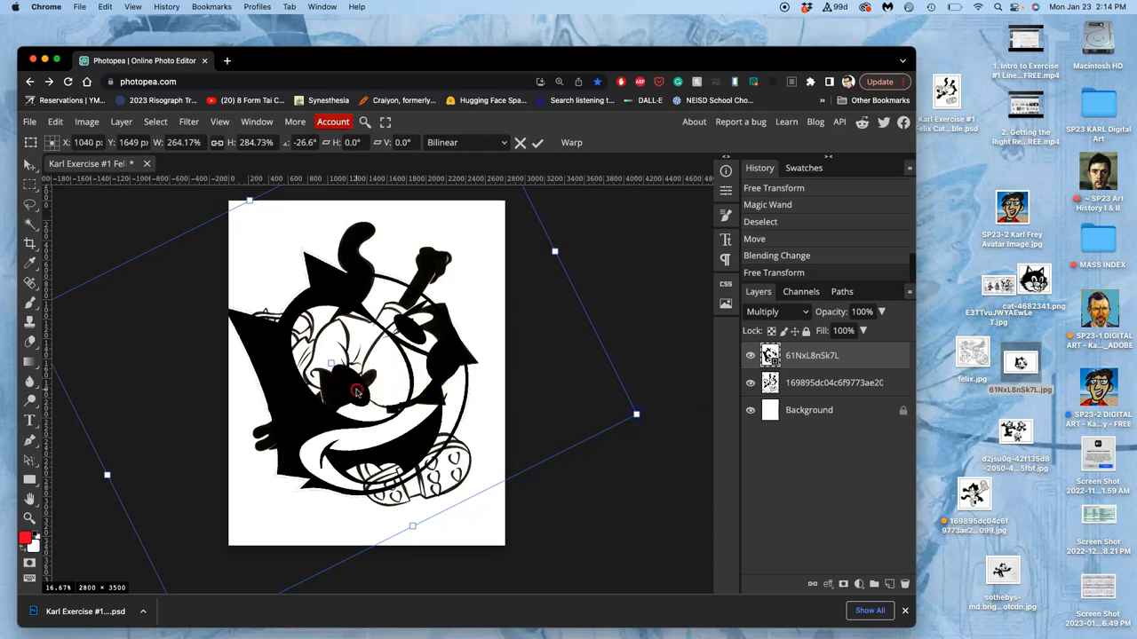
- Warp the head, rotate it 180°, and commit the transform
right_click(357, 393)
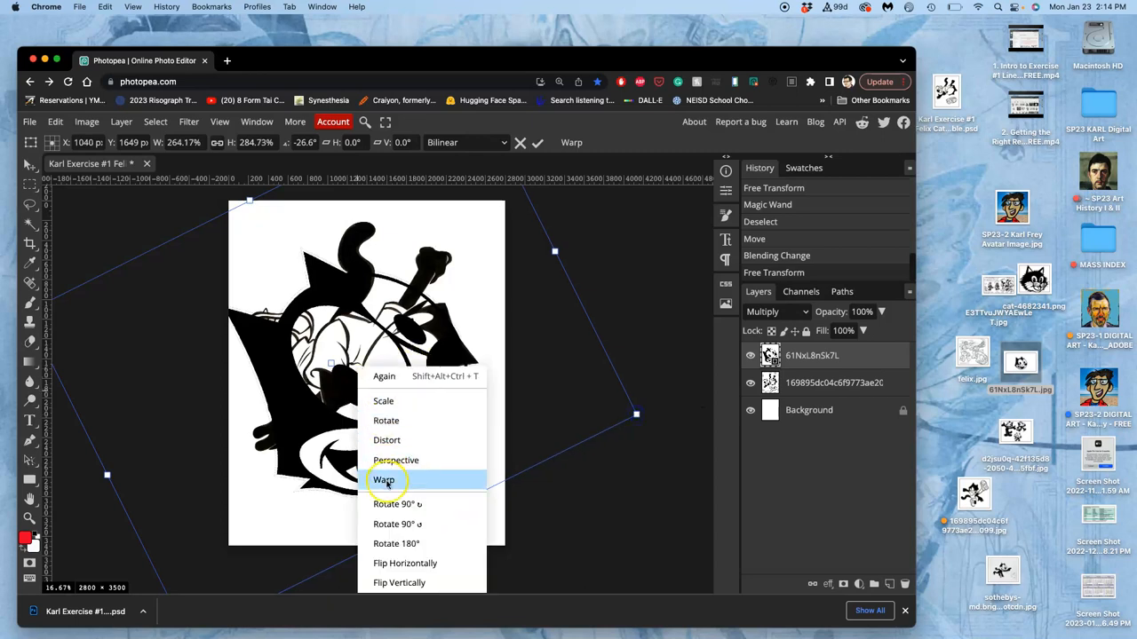
click(383, 479)
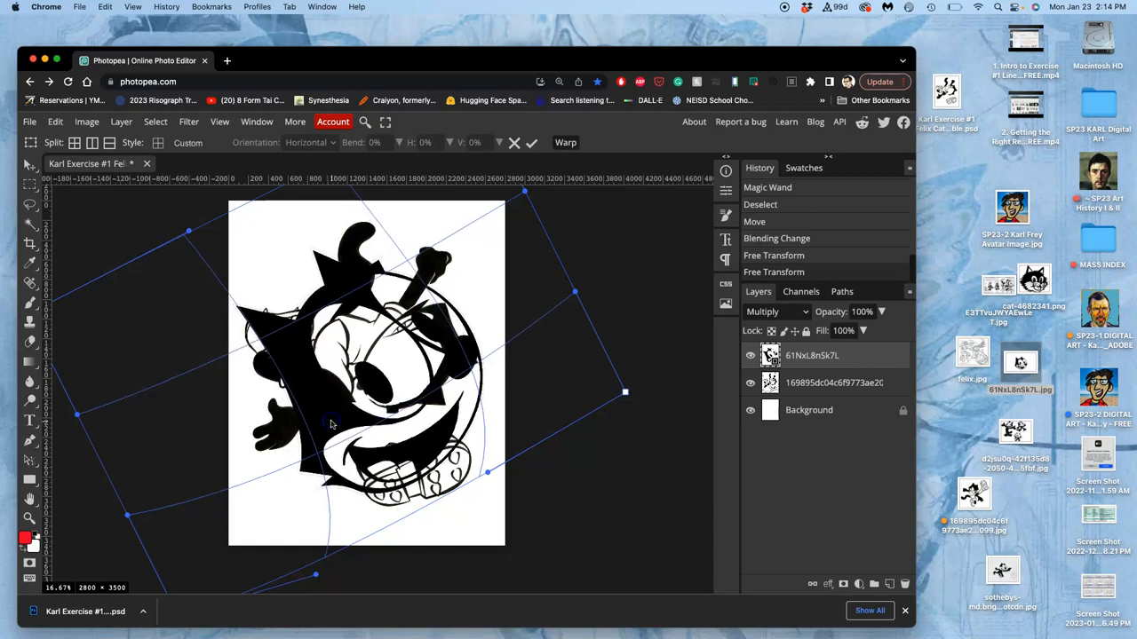
right_click(331, 422)
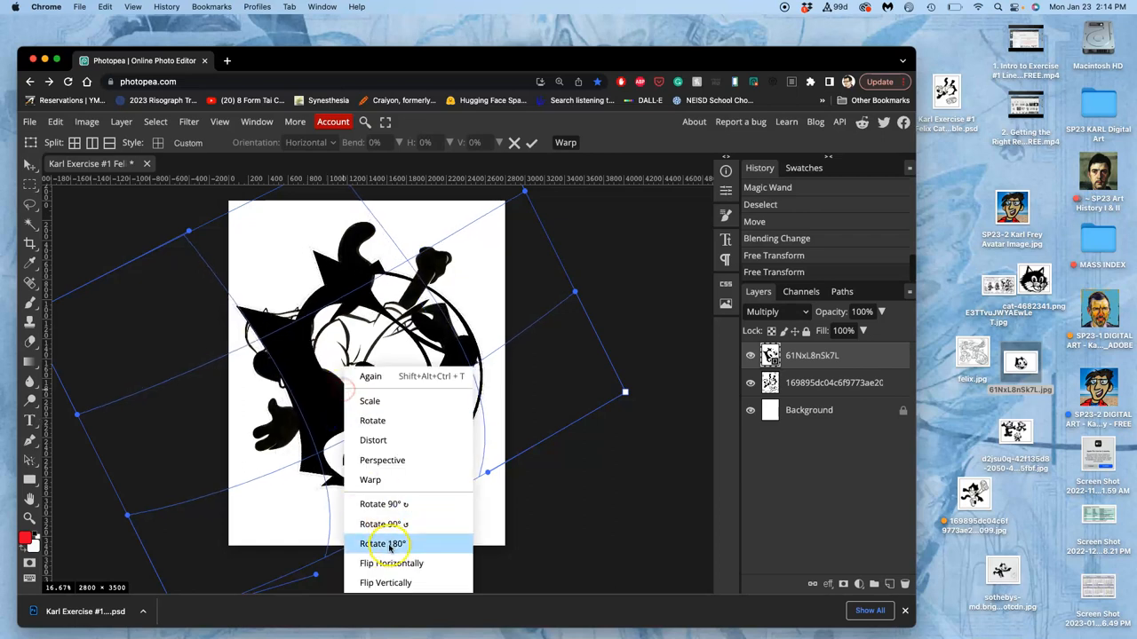
click(383, 544)
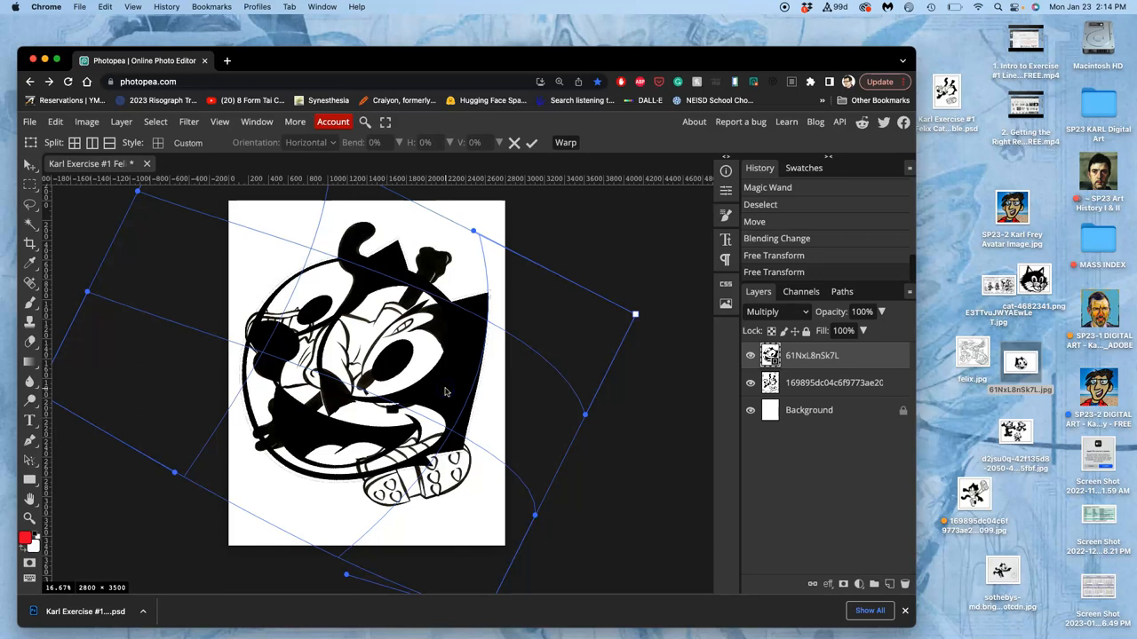
click(532, 143)
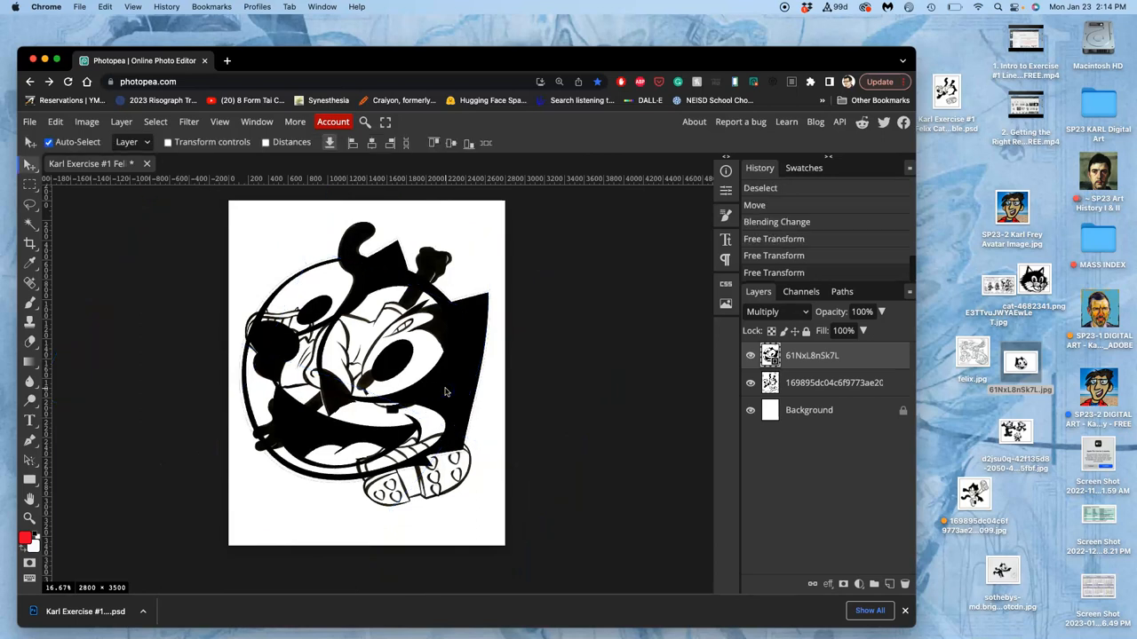
mouse_move(490, 412)
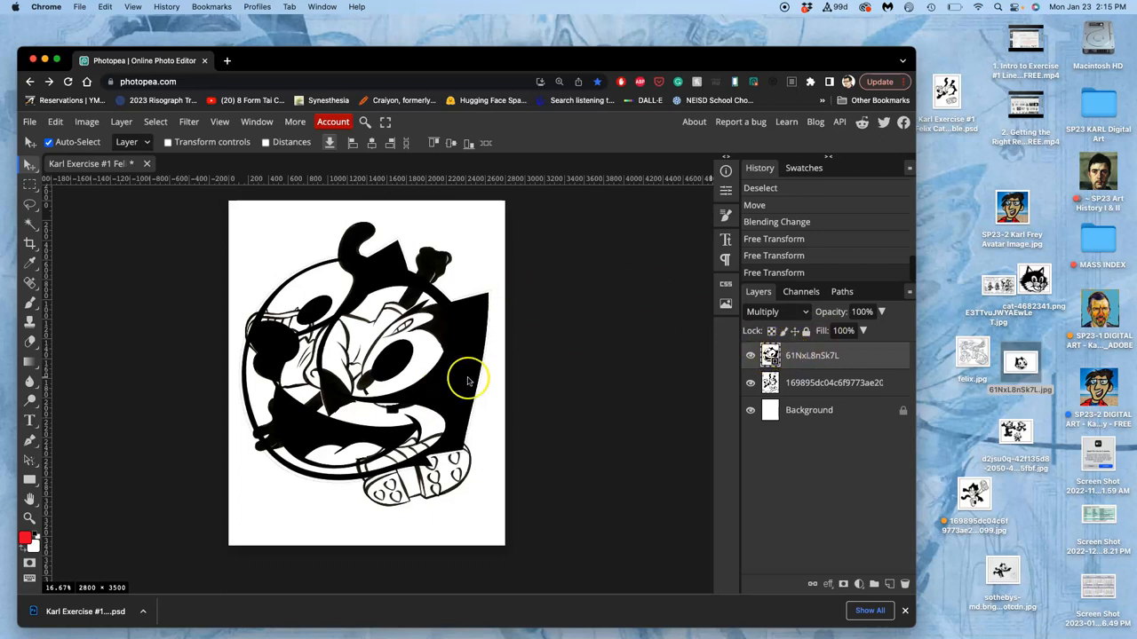
right_click(811, 355)
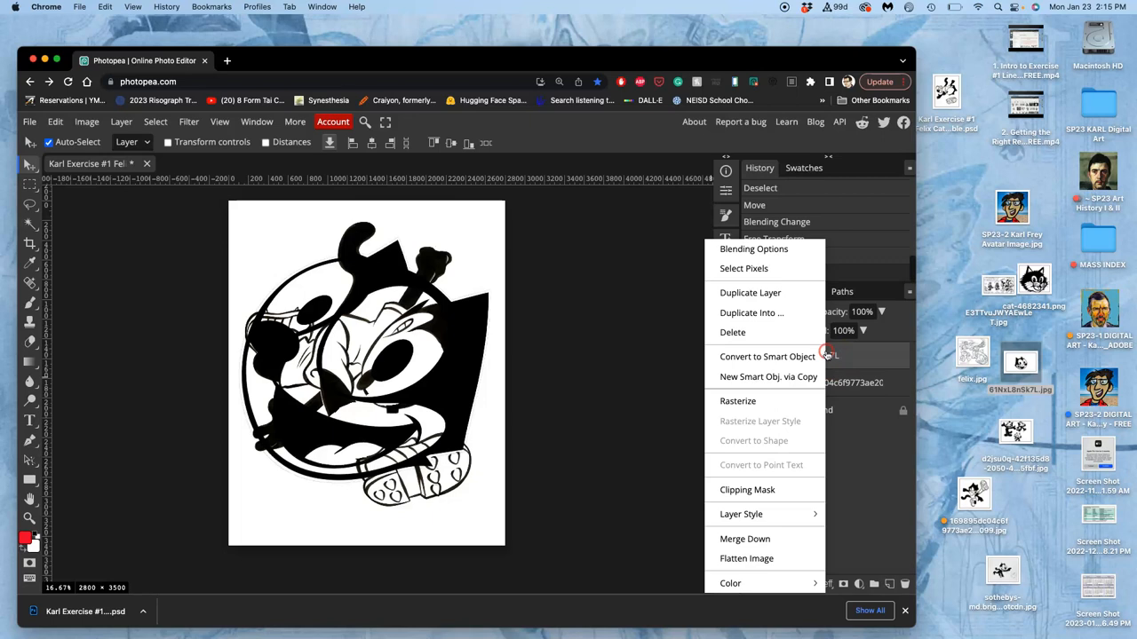